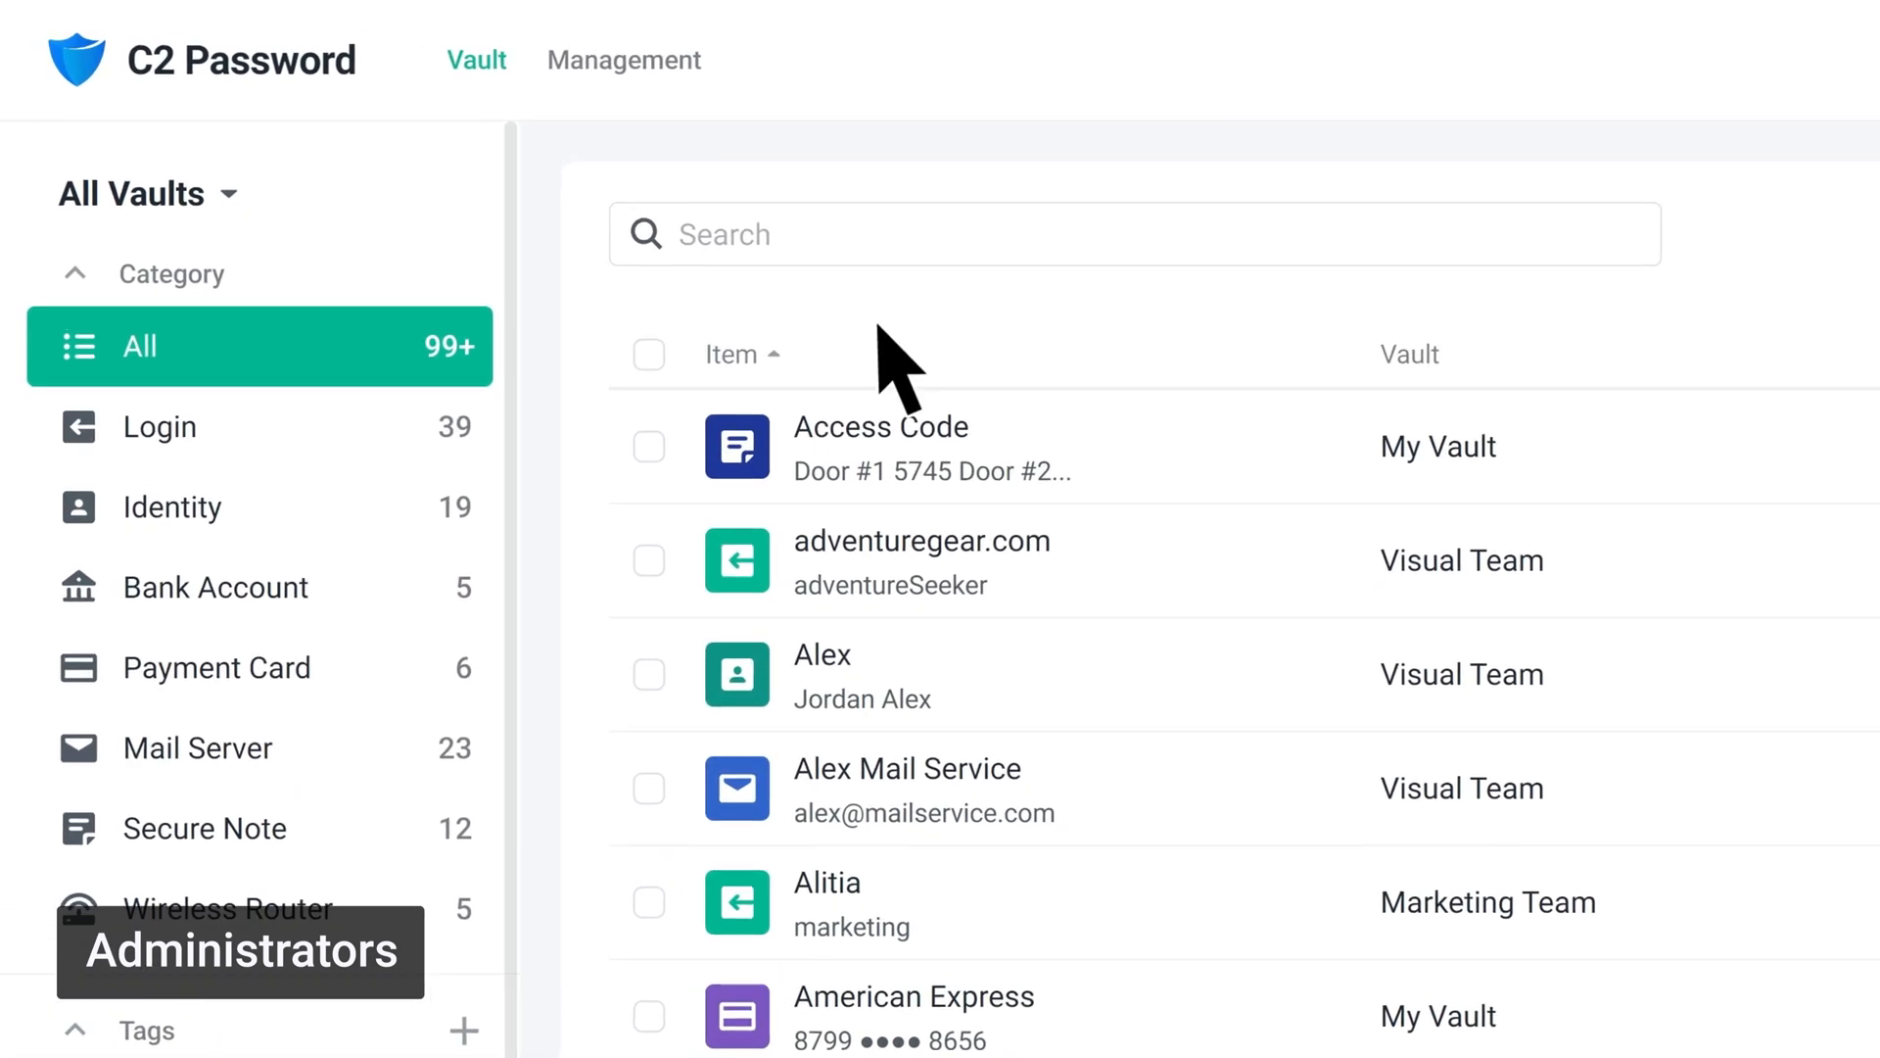
Open Management > Login Security to see 4 compromised, 10 weak, 2 reused, 2 inactive-2FA logins
{"action": "left_click", "coordinate": [625, 60]}
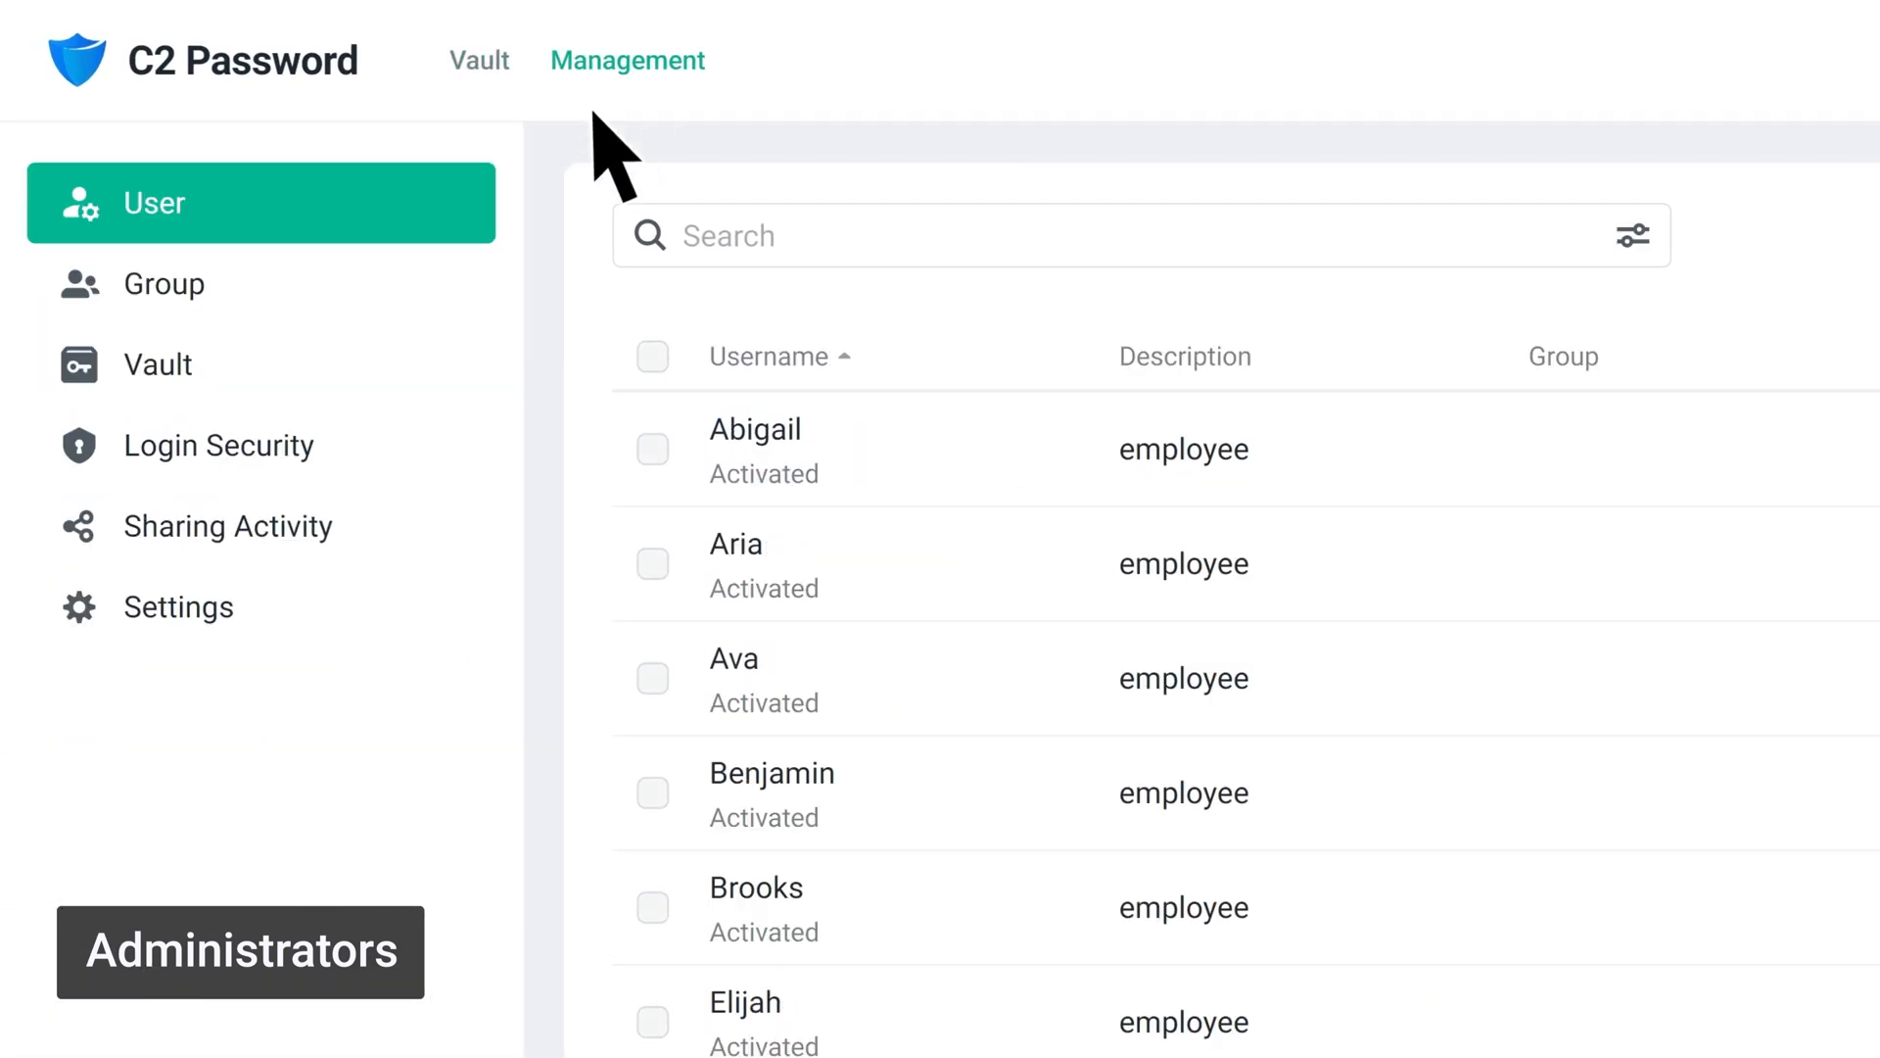
{"action": "left_click", "coordinate": [219, 445]}
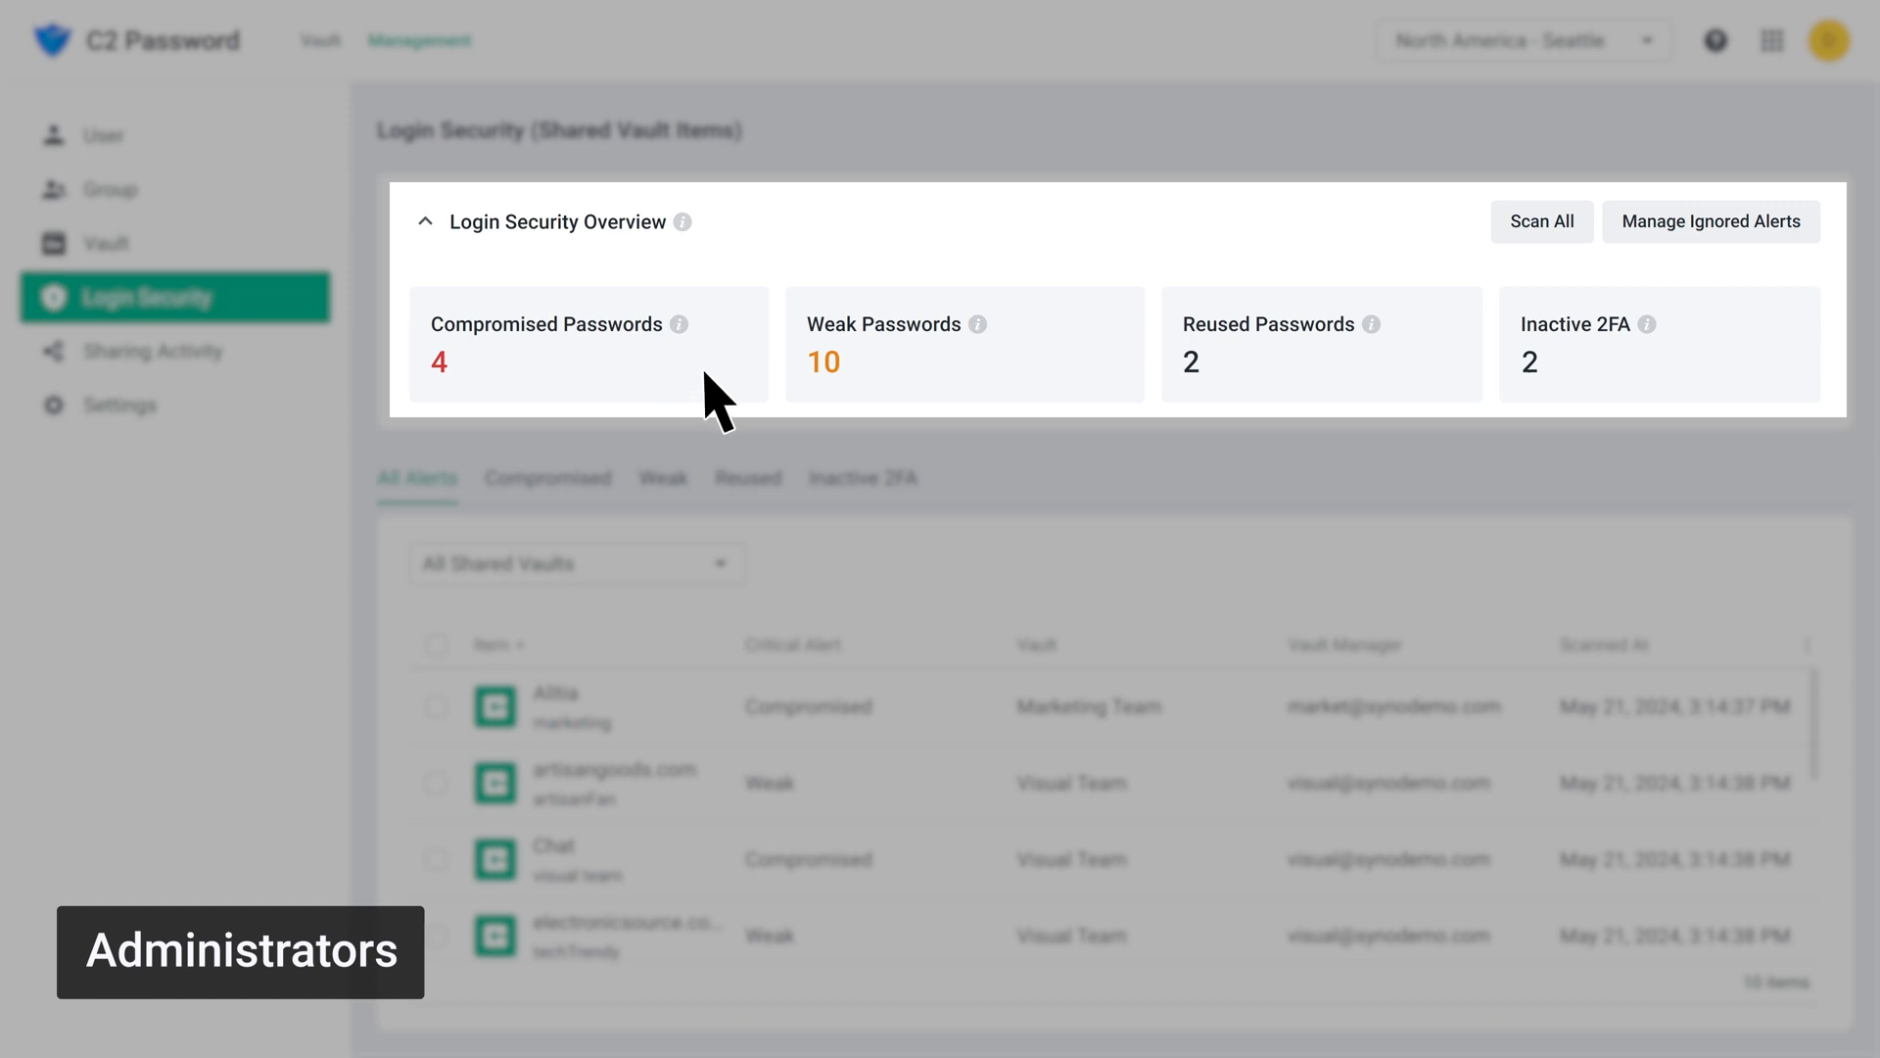
{"action": "mouse_move", "coordinate": [1613, 407]}
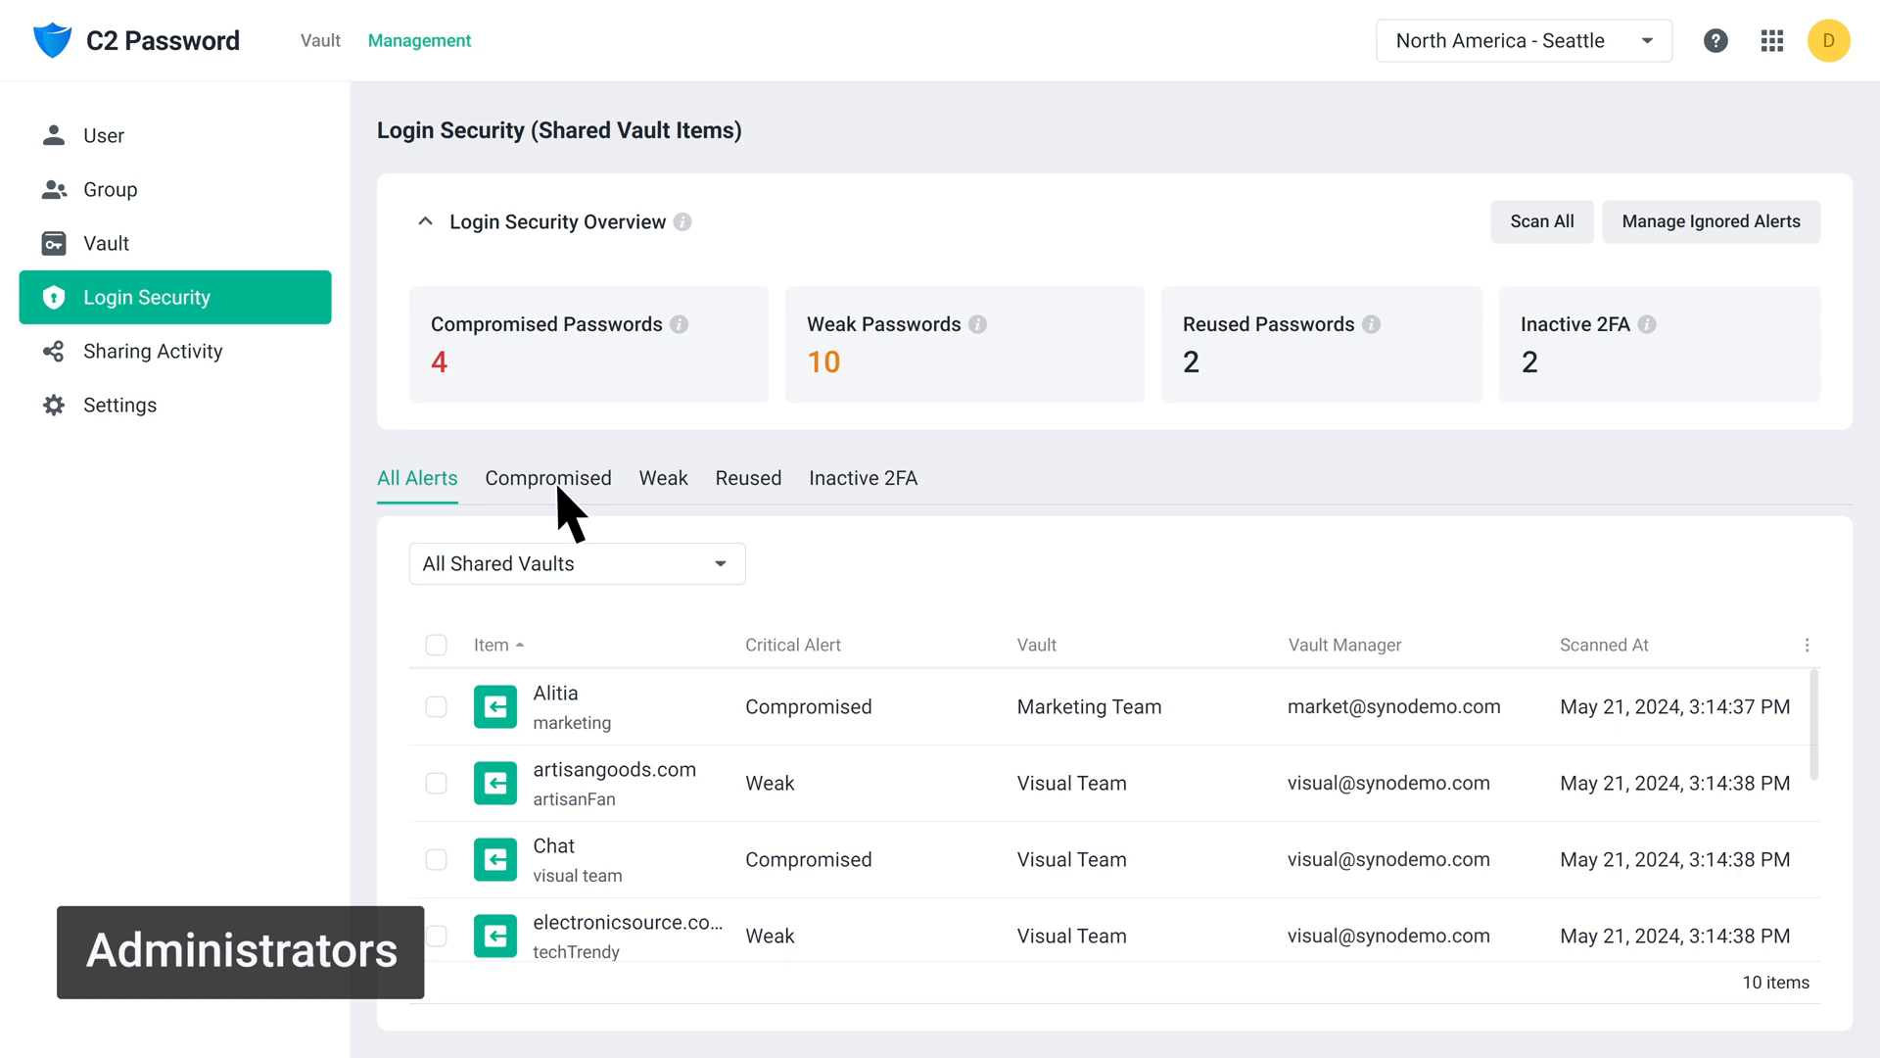
Filter the Weak alerts to the Visual Team vault, showing 8 items
{"action": "left_click", "coordinate": [662, 477]}
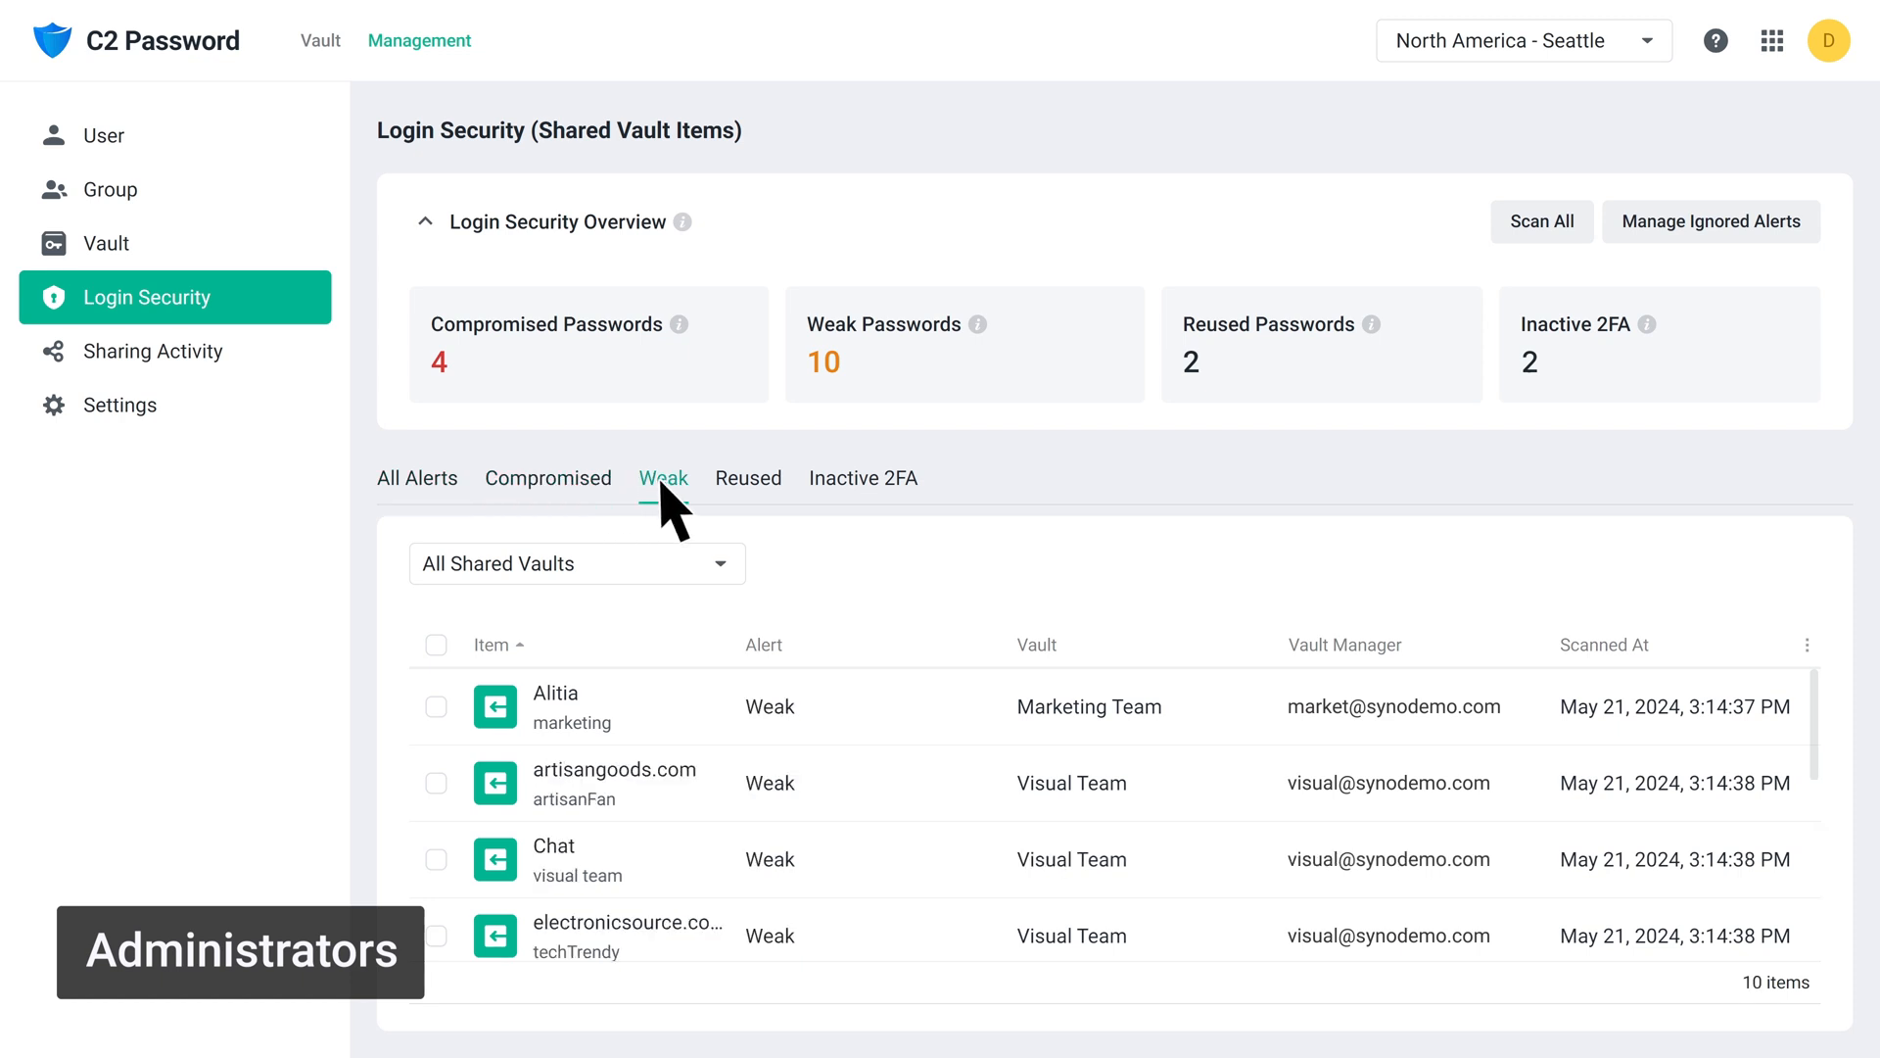
{"action": "left_click", "coordinate": [575, 564]}
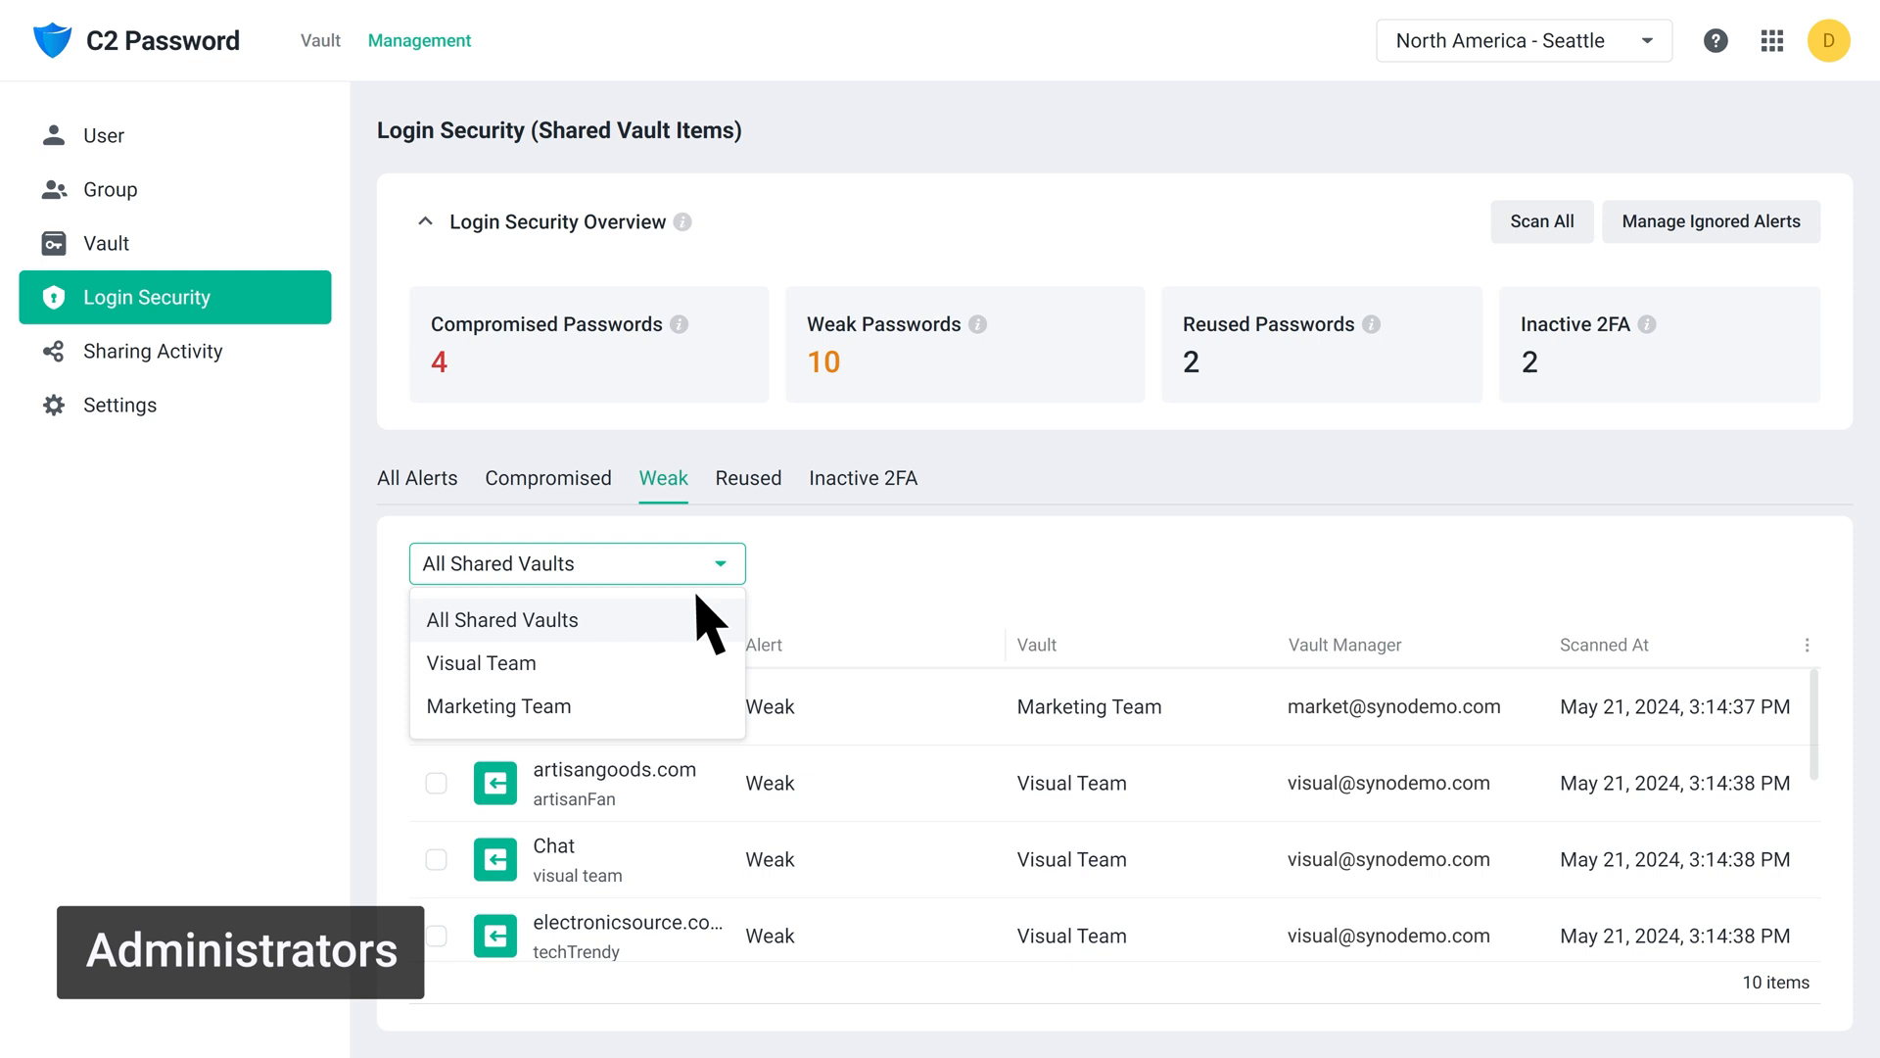
{"action": "left_click", "coordinate": [481, 662]}
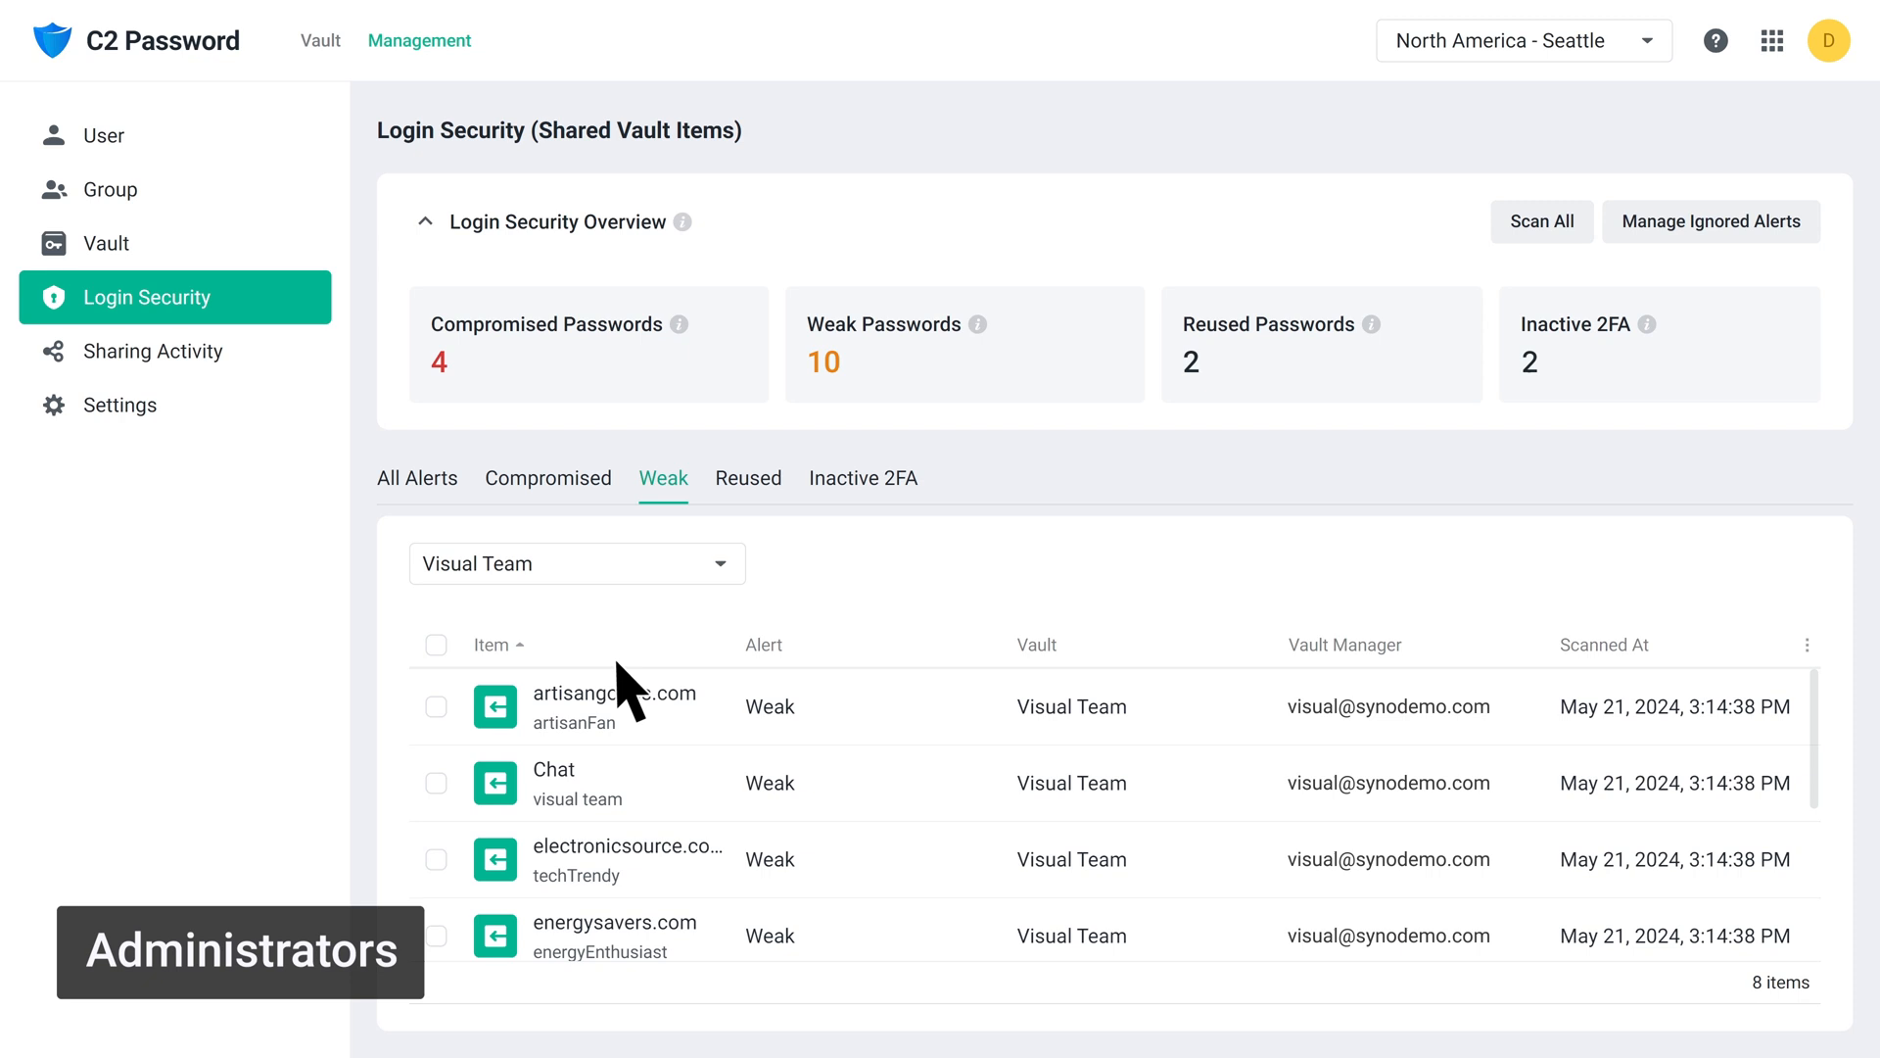
{"action": "left_click", "coordinate": [320, 39]}
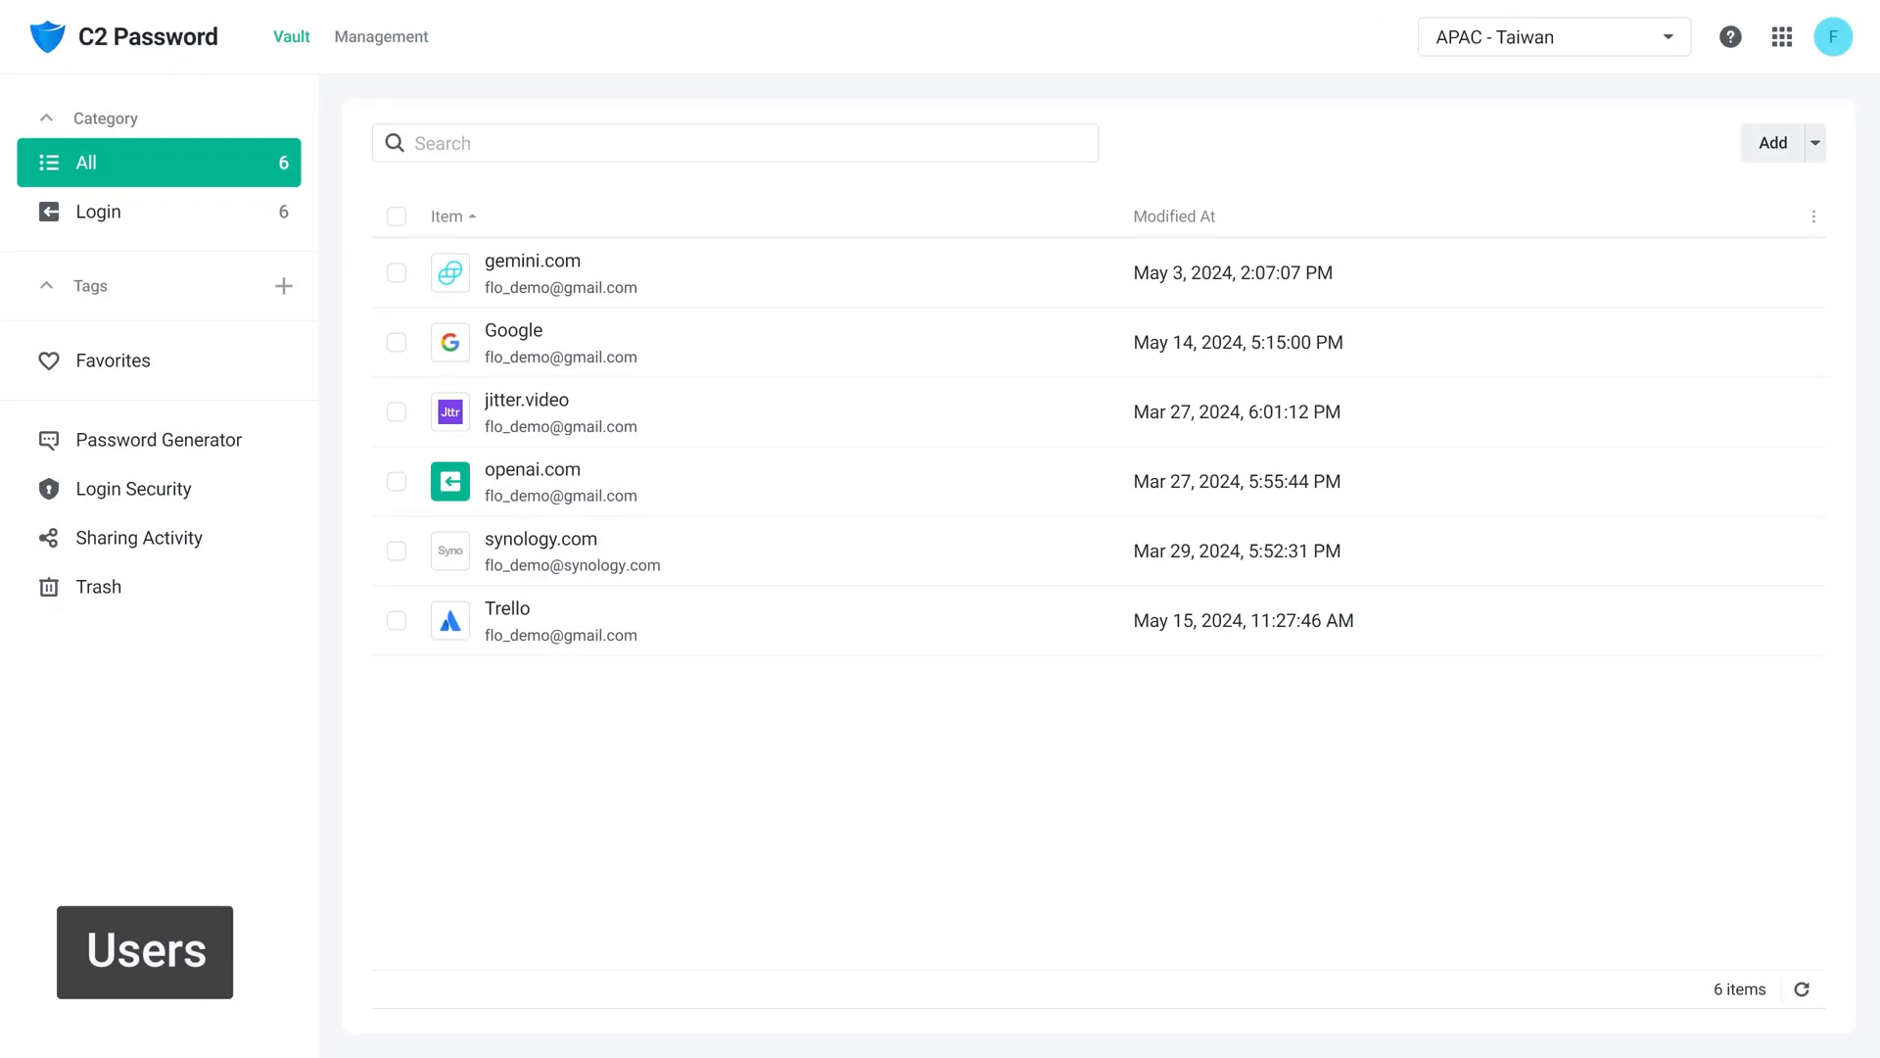
Open Login Security and select the Google login's weak-password alert details
{"action": "left_click", "coordinate": [133, 487]}
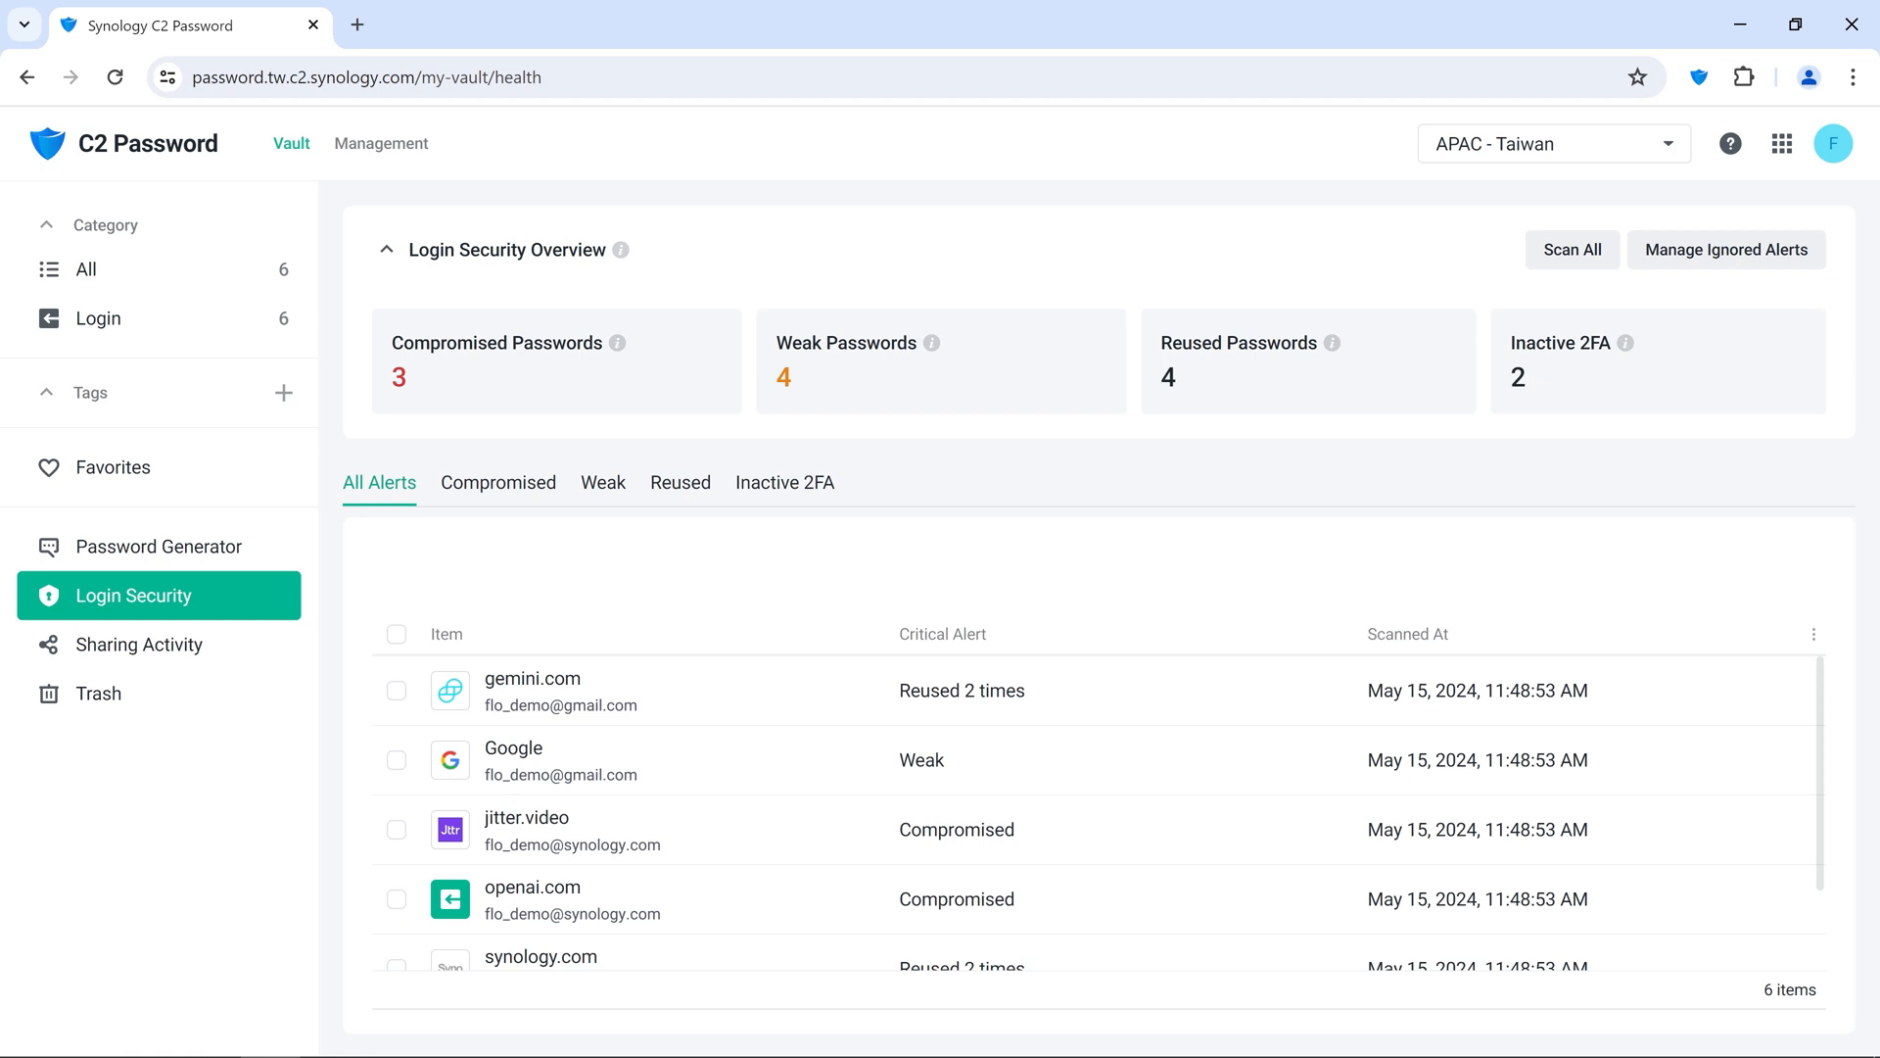
{"action": "mouse_move", "coordinate": [634, 833]}
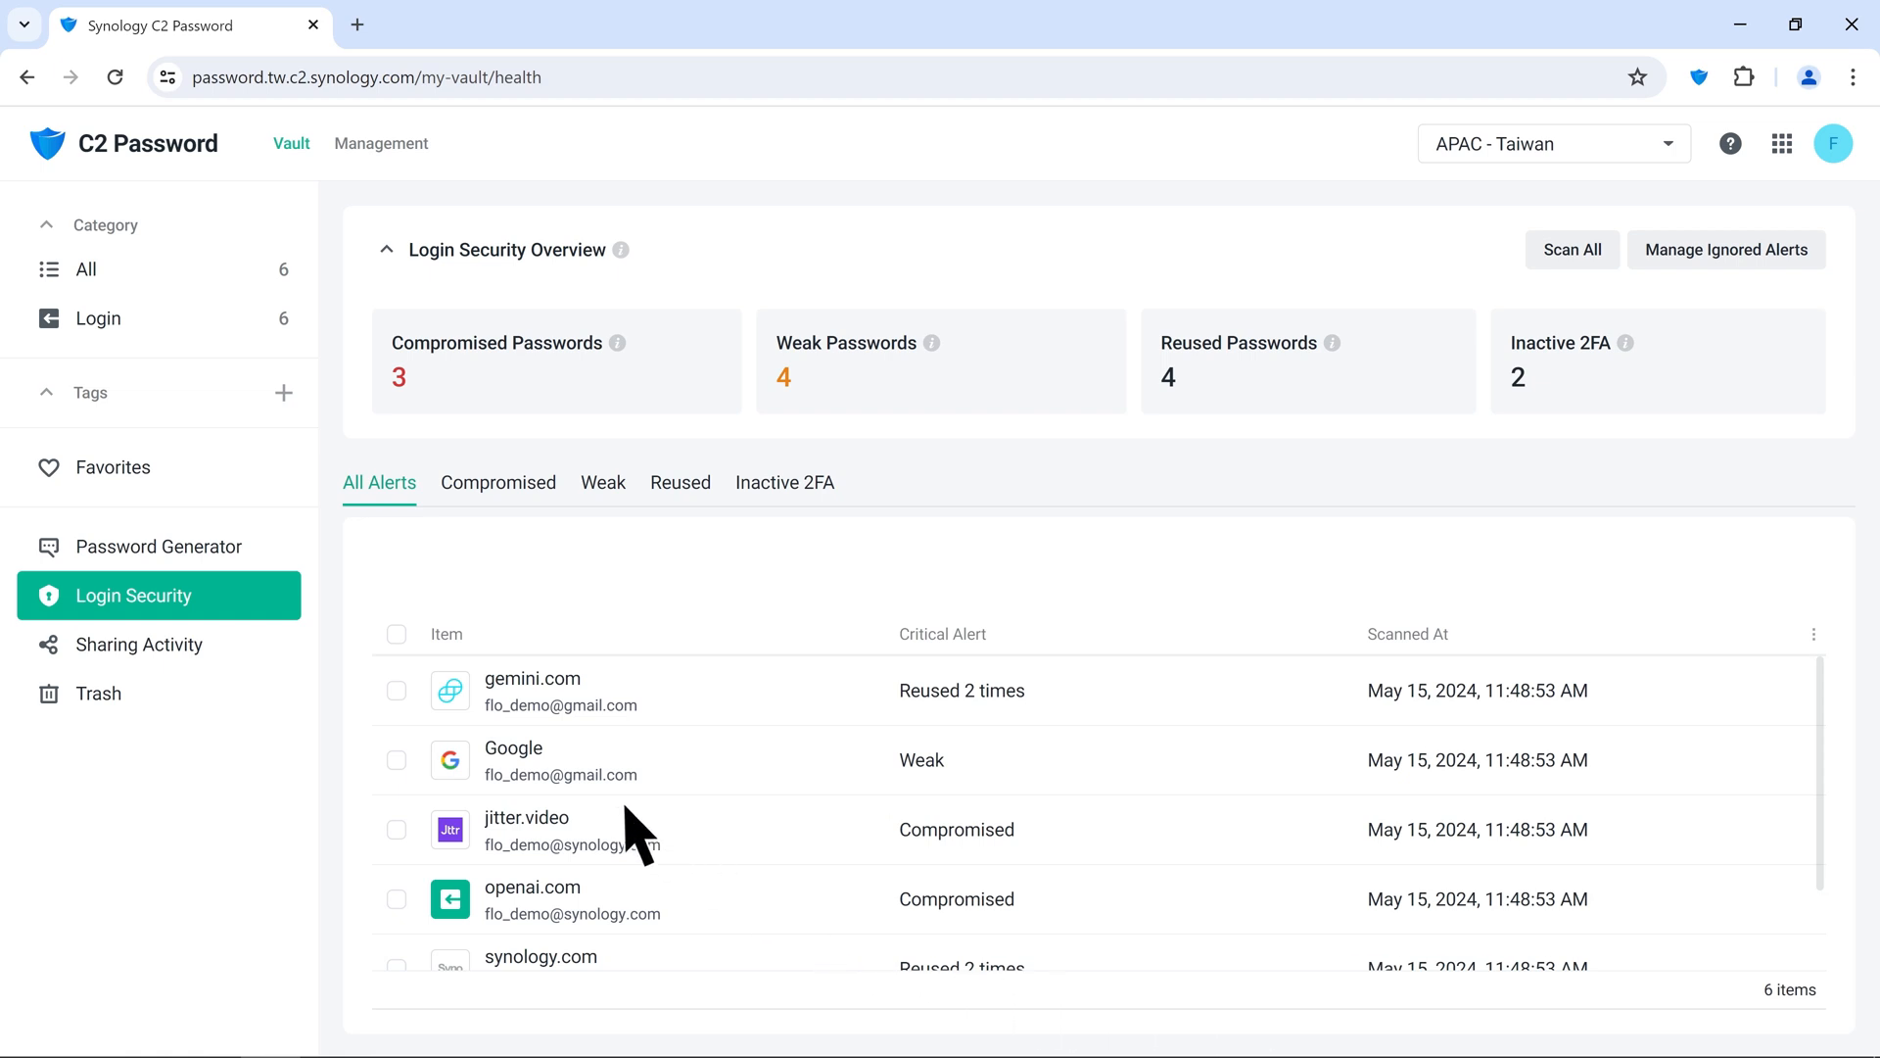
{"action": "left_click", "coordinate": [514, 759]}
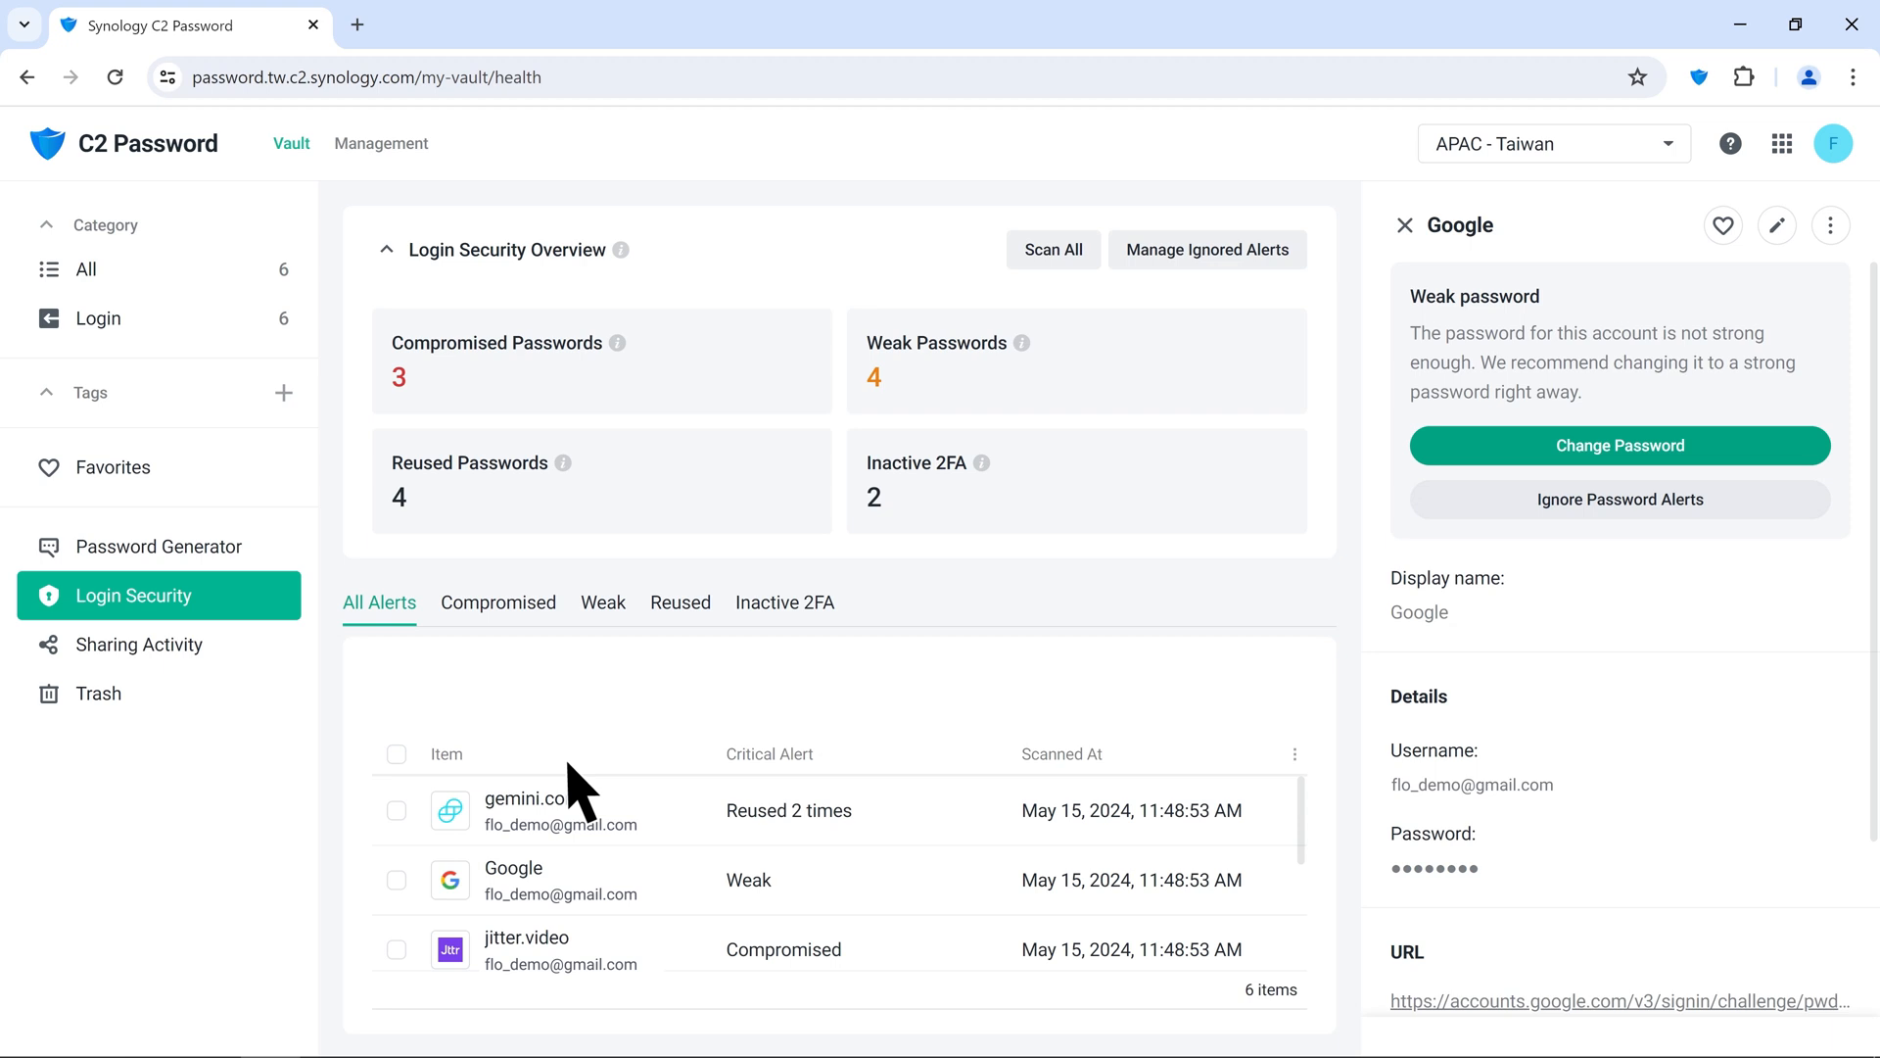
Open Google's password change page and generate a random password in the extension
{"action": "left_click", "coordinate": [1618, 445]}
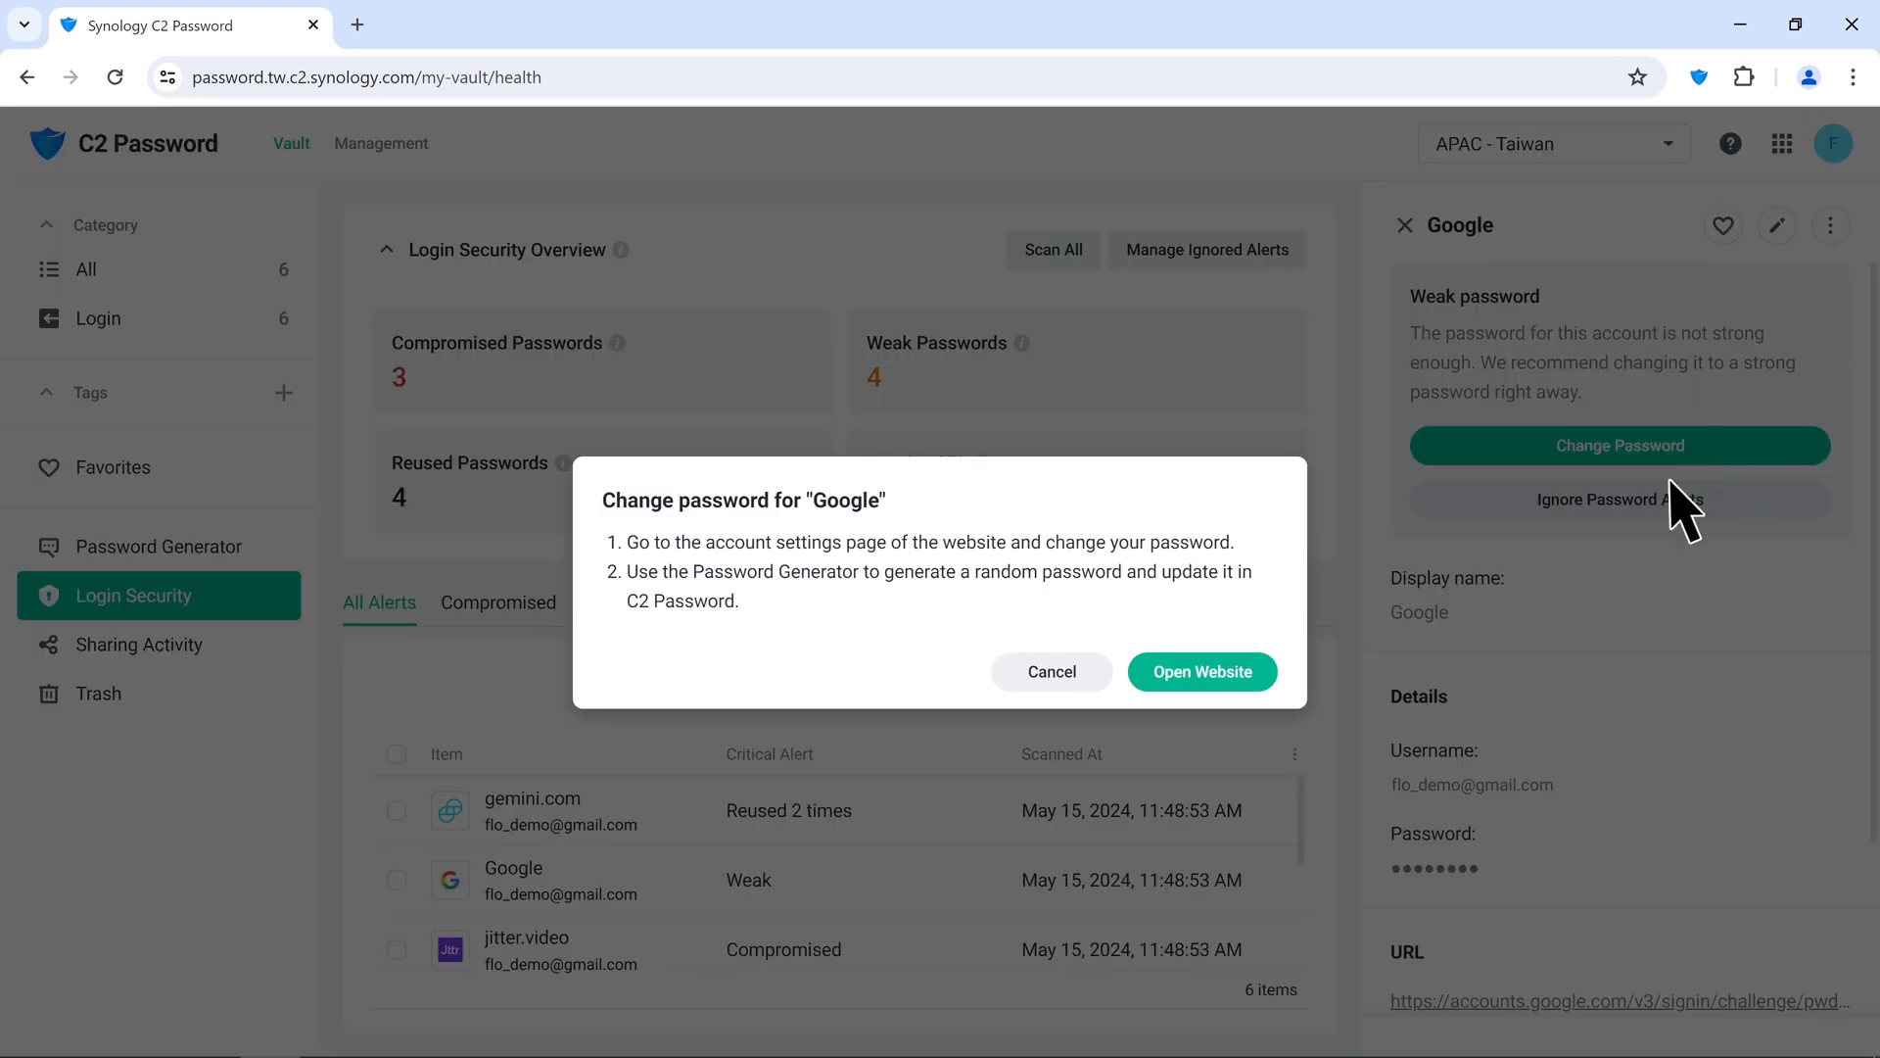
{"action": "left_click", "coordinate": [1202, 672]}
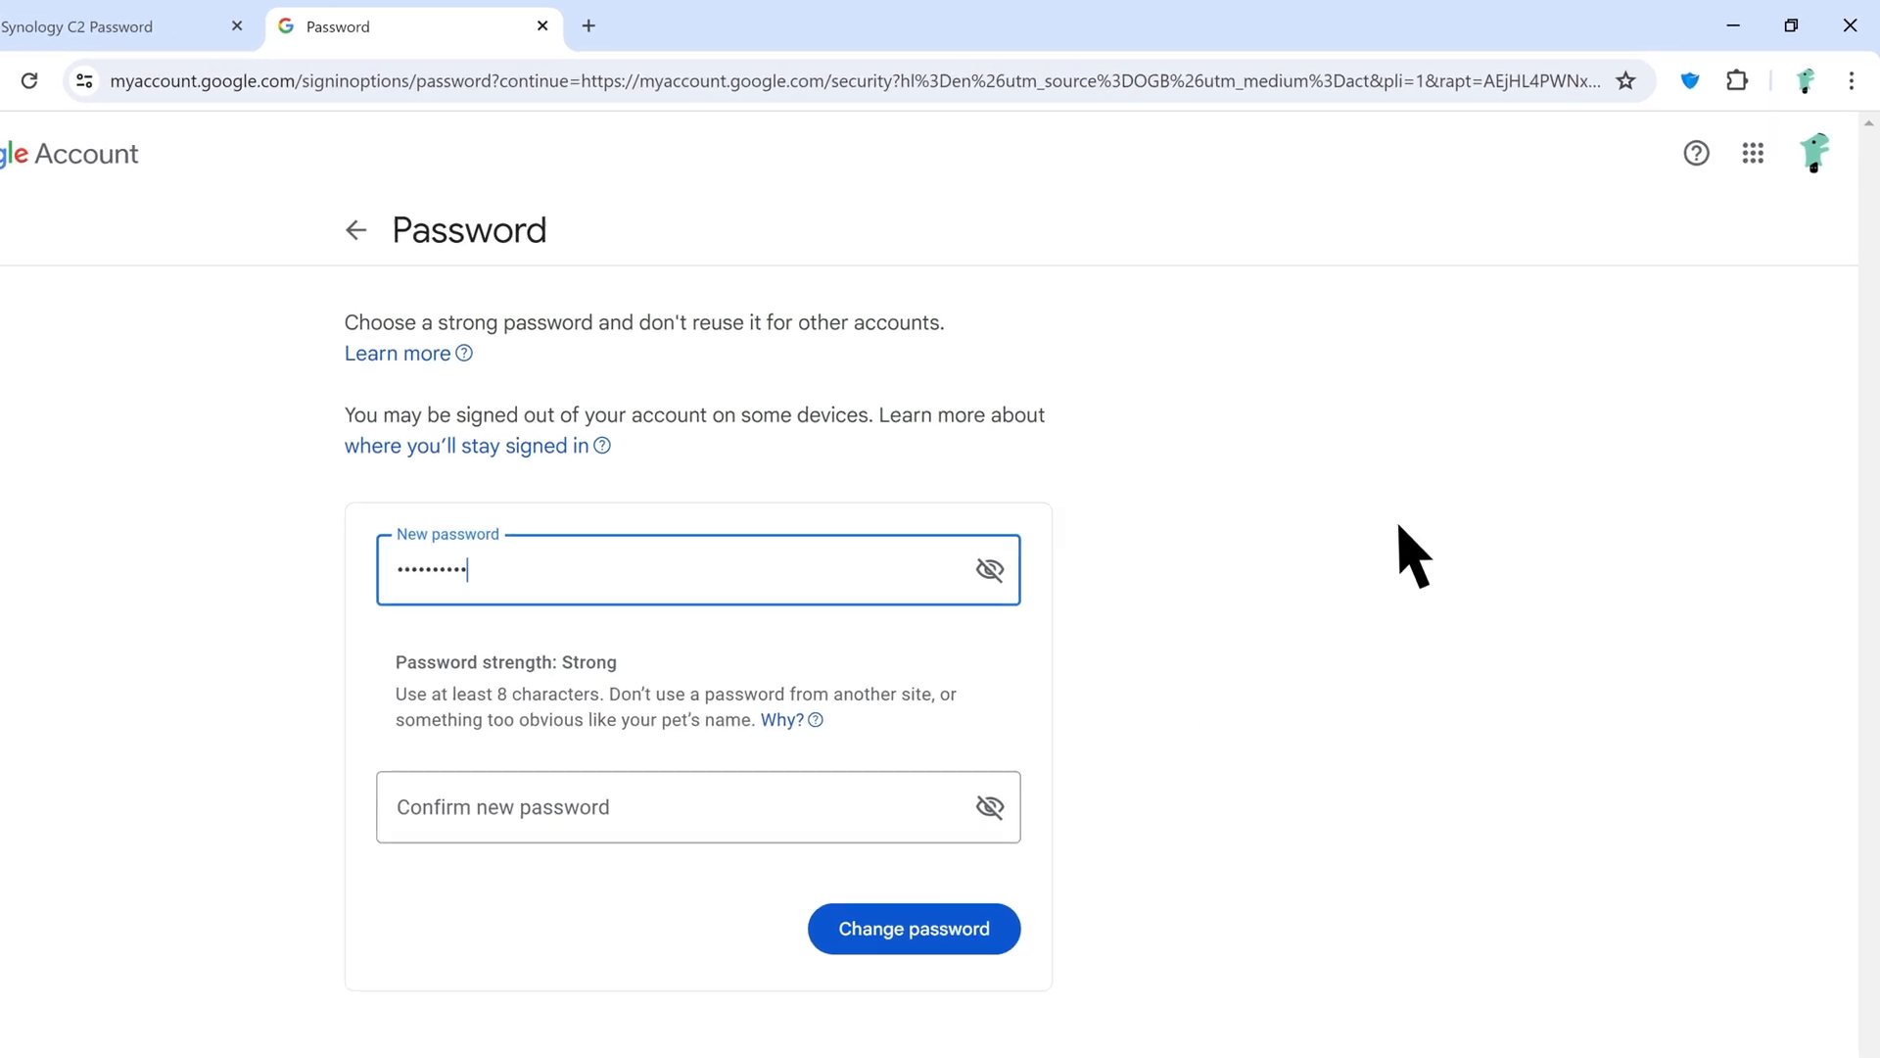
{"action": "left_click", "coordinate": [1662, 92]}
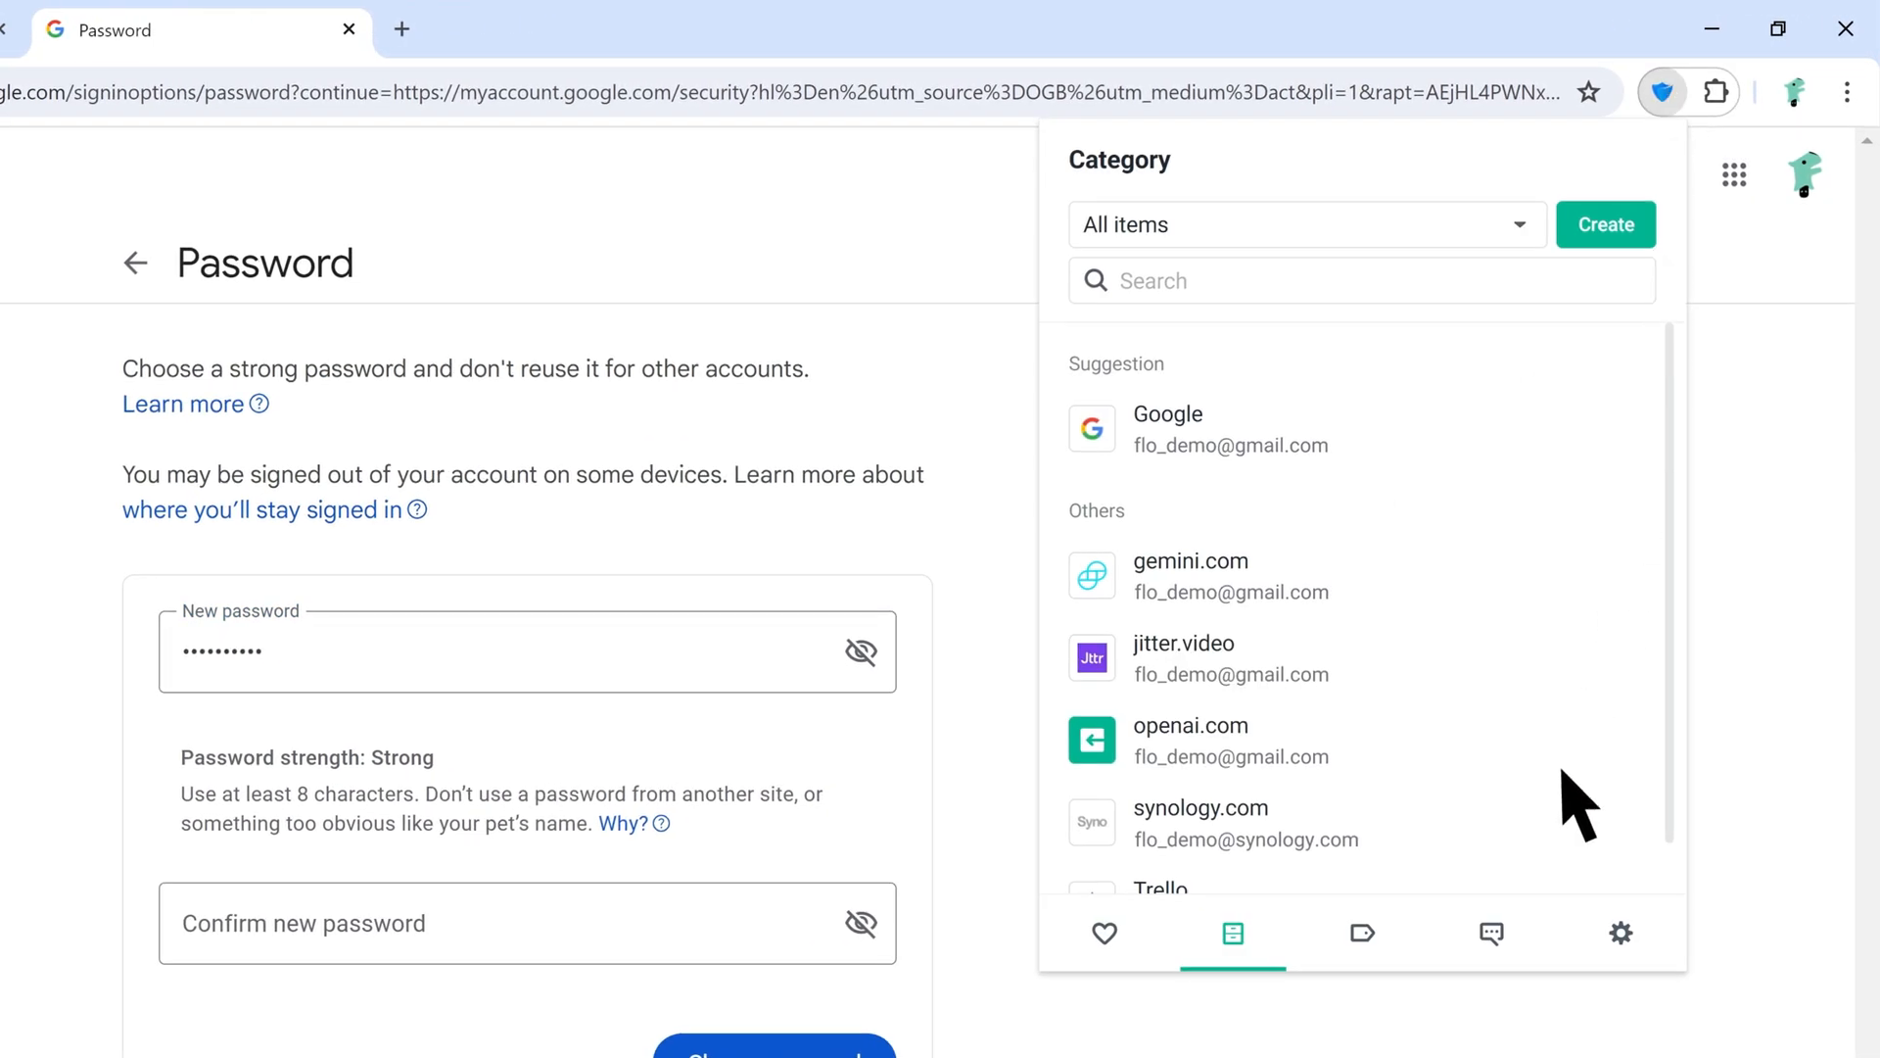
{"action": "left_click", "coordinate": [1492, 933]}
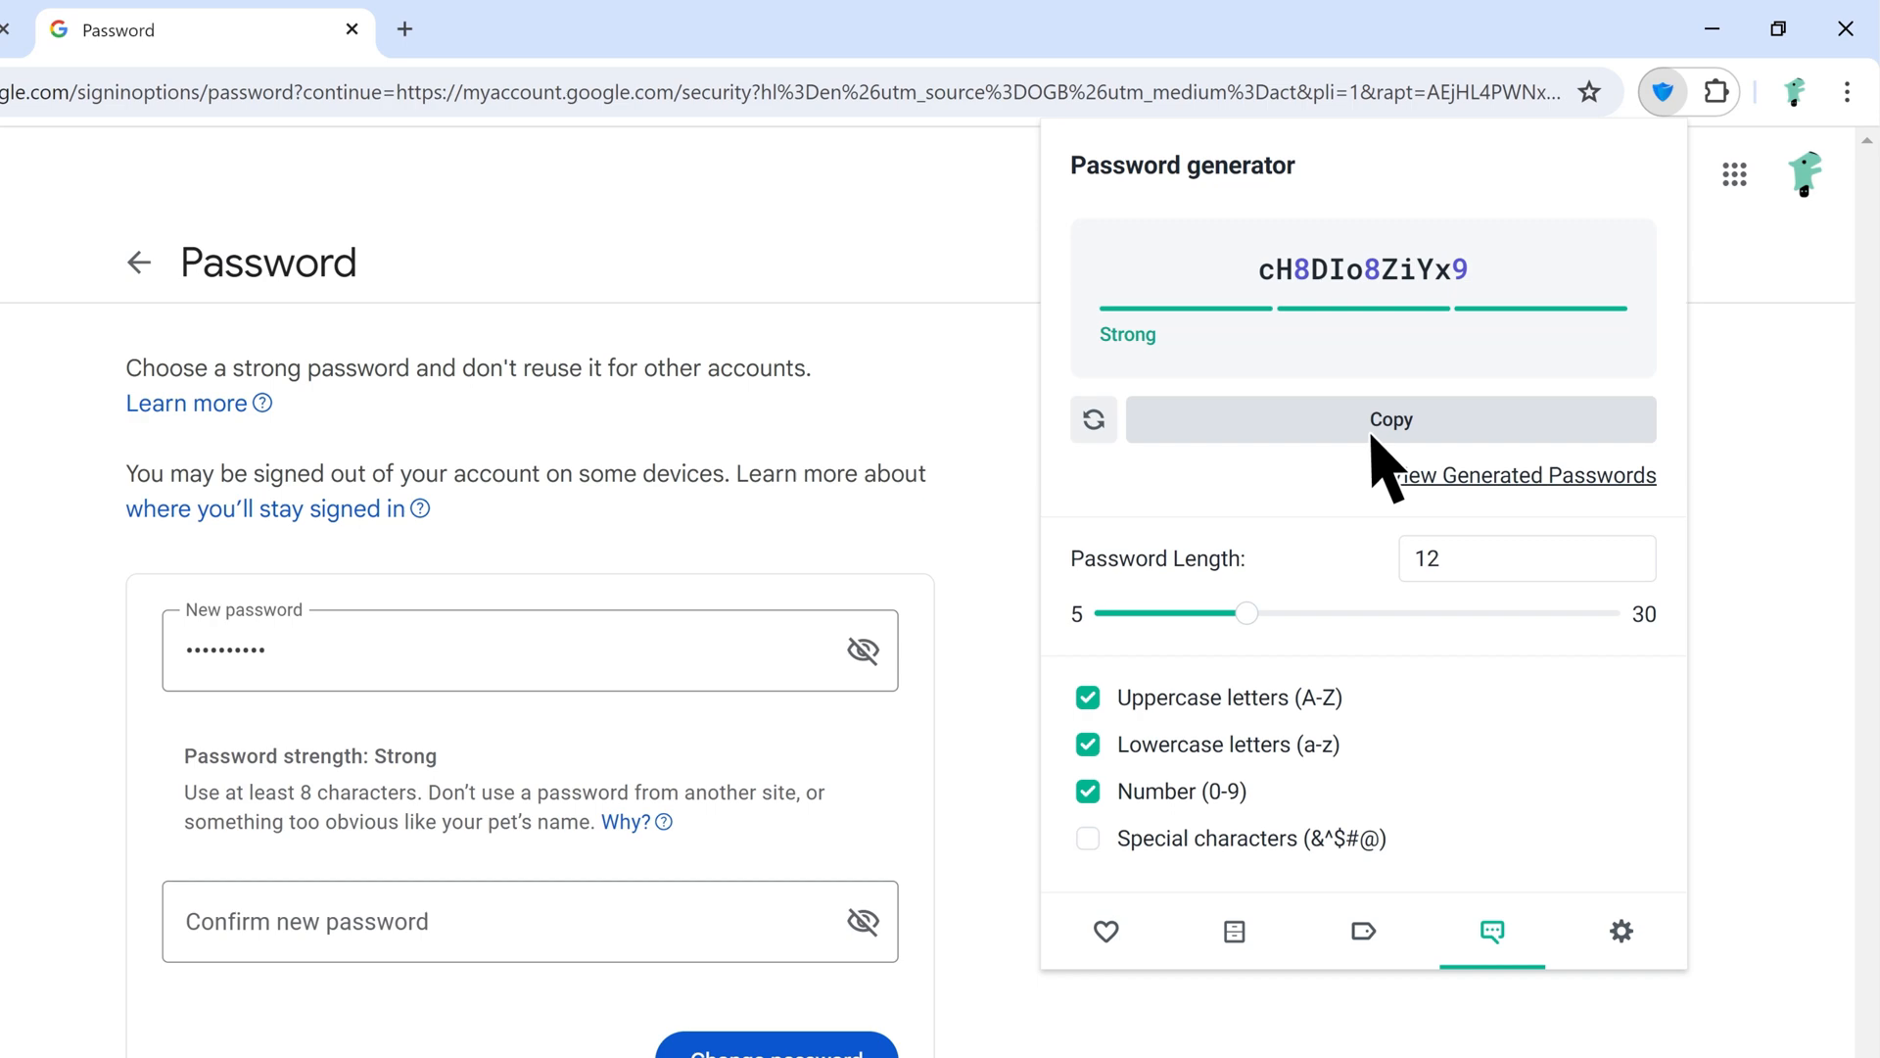
Paste the generated password, submit the change, and update the Google vault entry
{"action": "left_click", "coordinate": [1390, 418]}
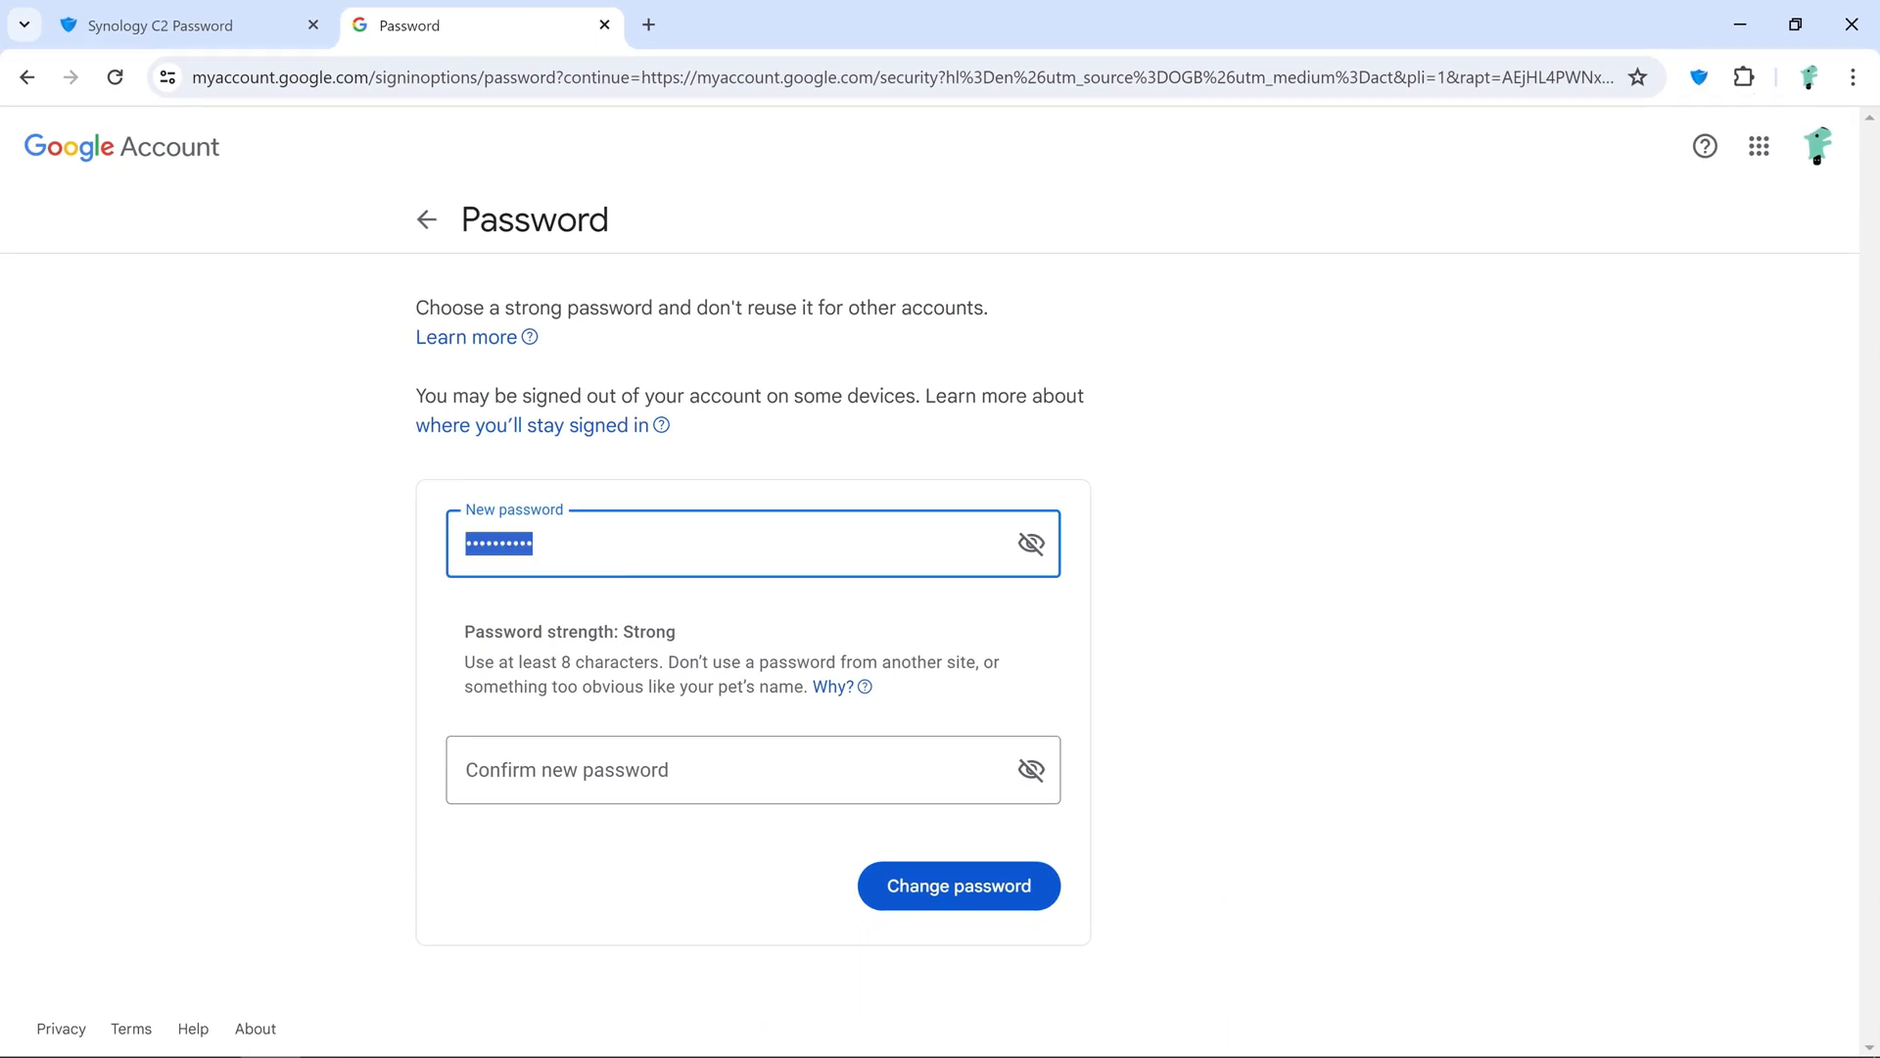
{"action": "left_click", "coordinate": [753, 769]}
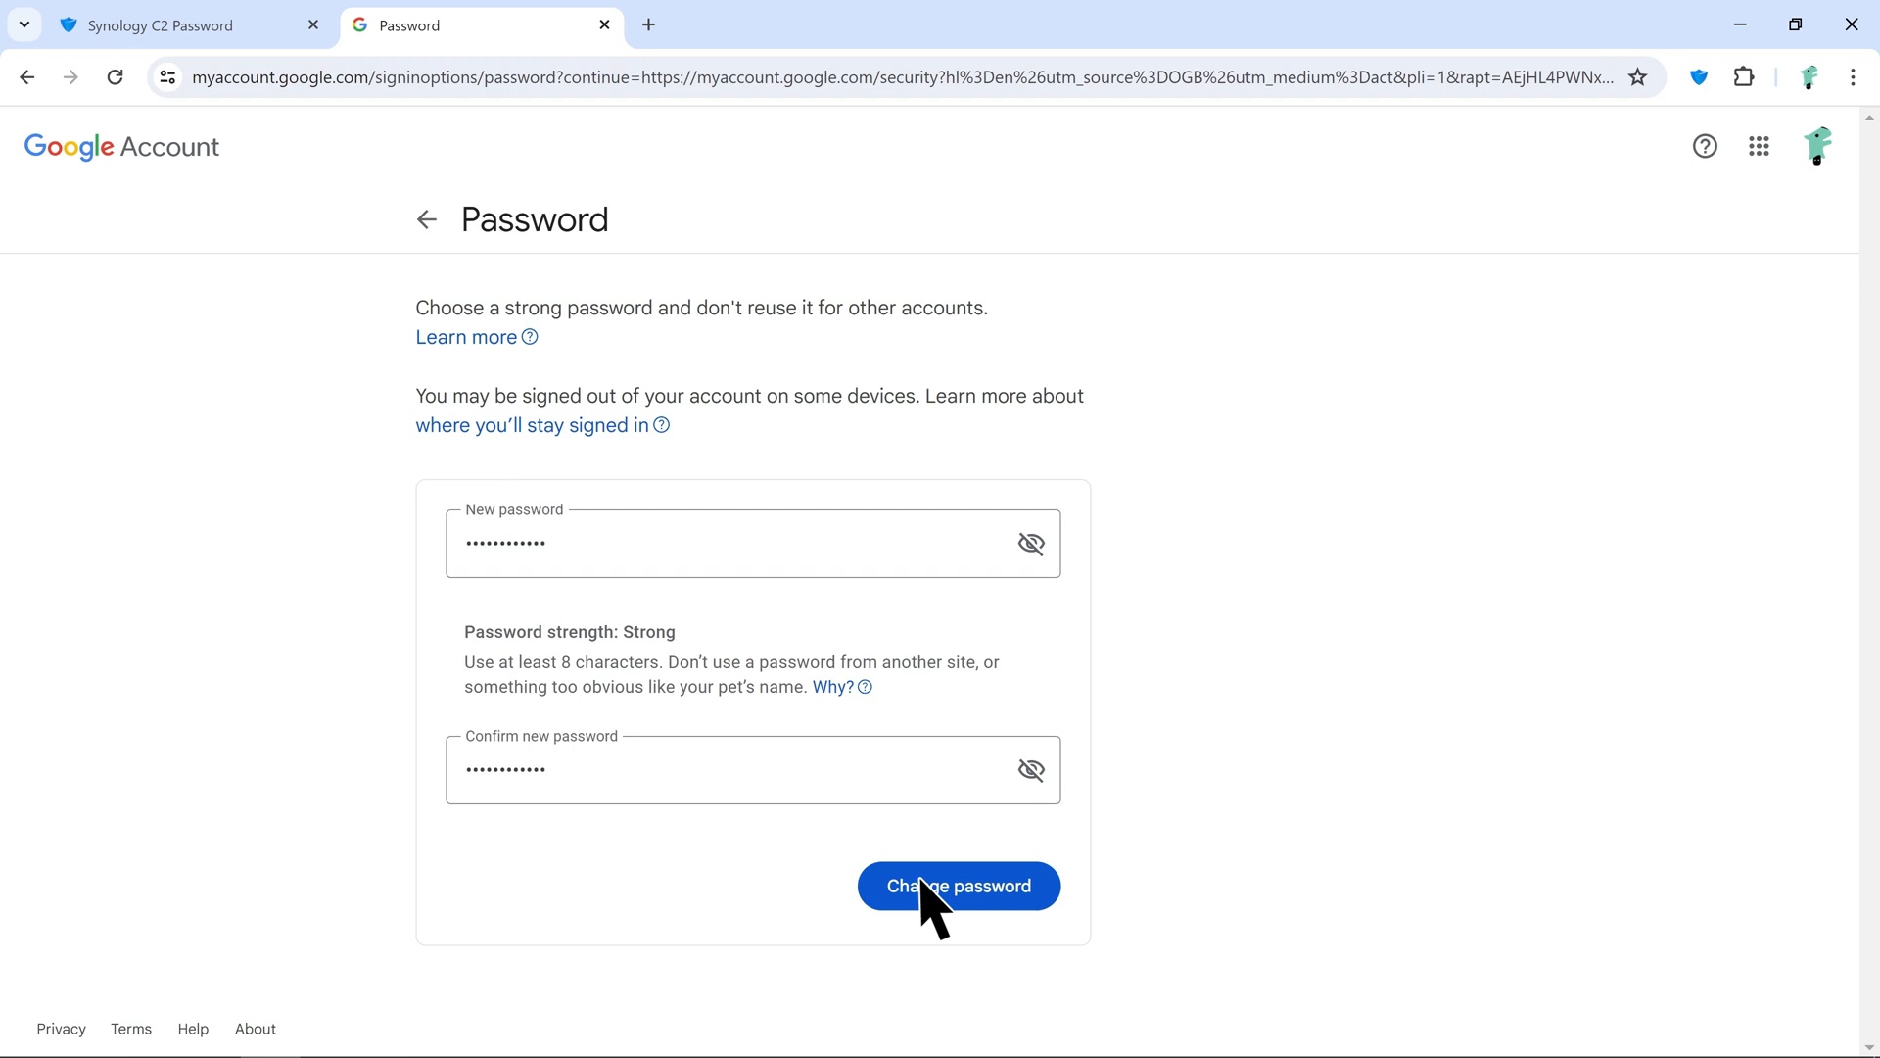
{"action": "left_click", "coordinate": [956, 885]}
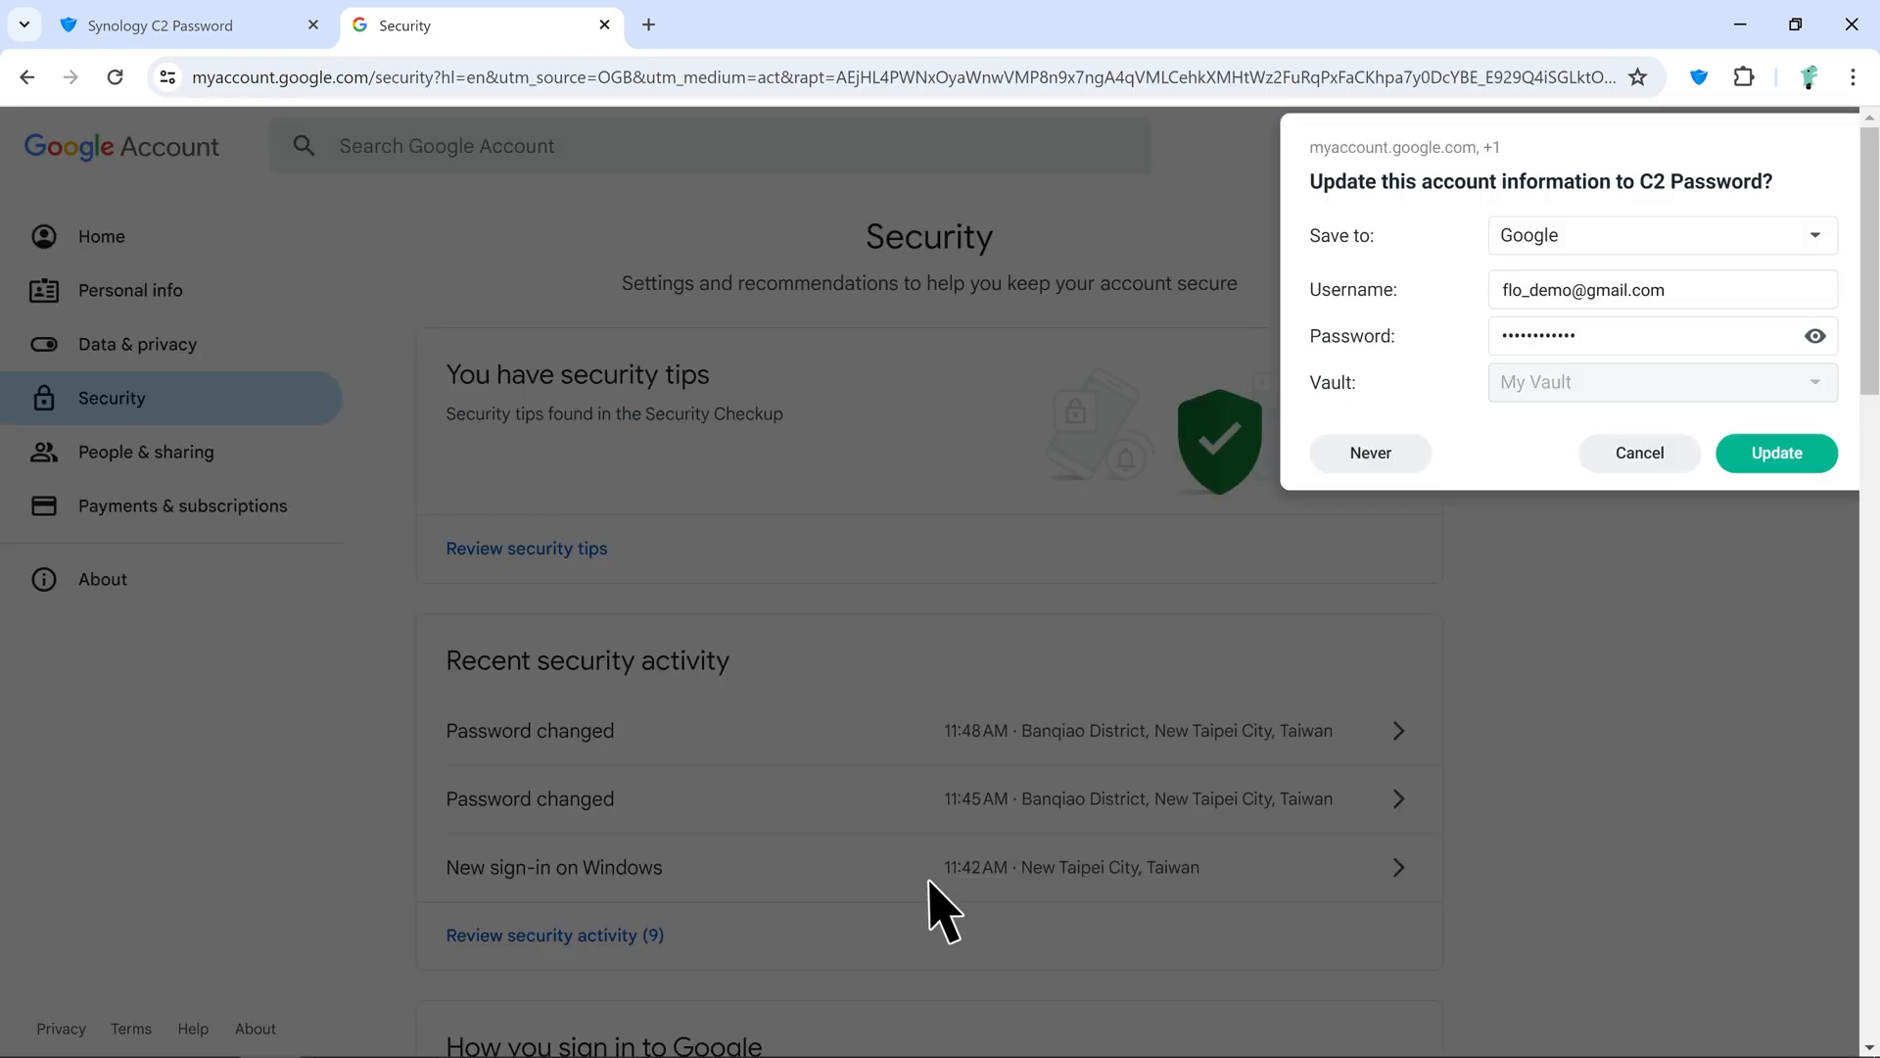
{"action": "mouse_move", "coordinate": [1699, 541]}
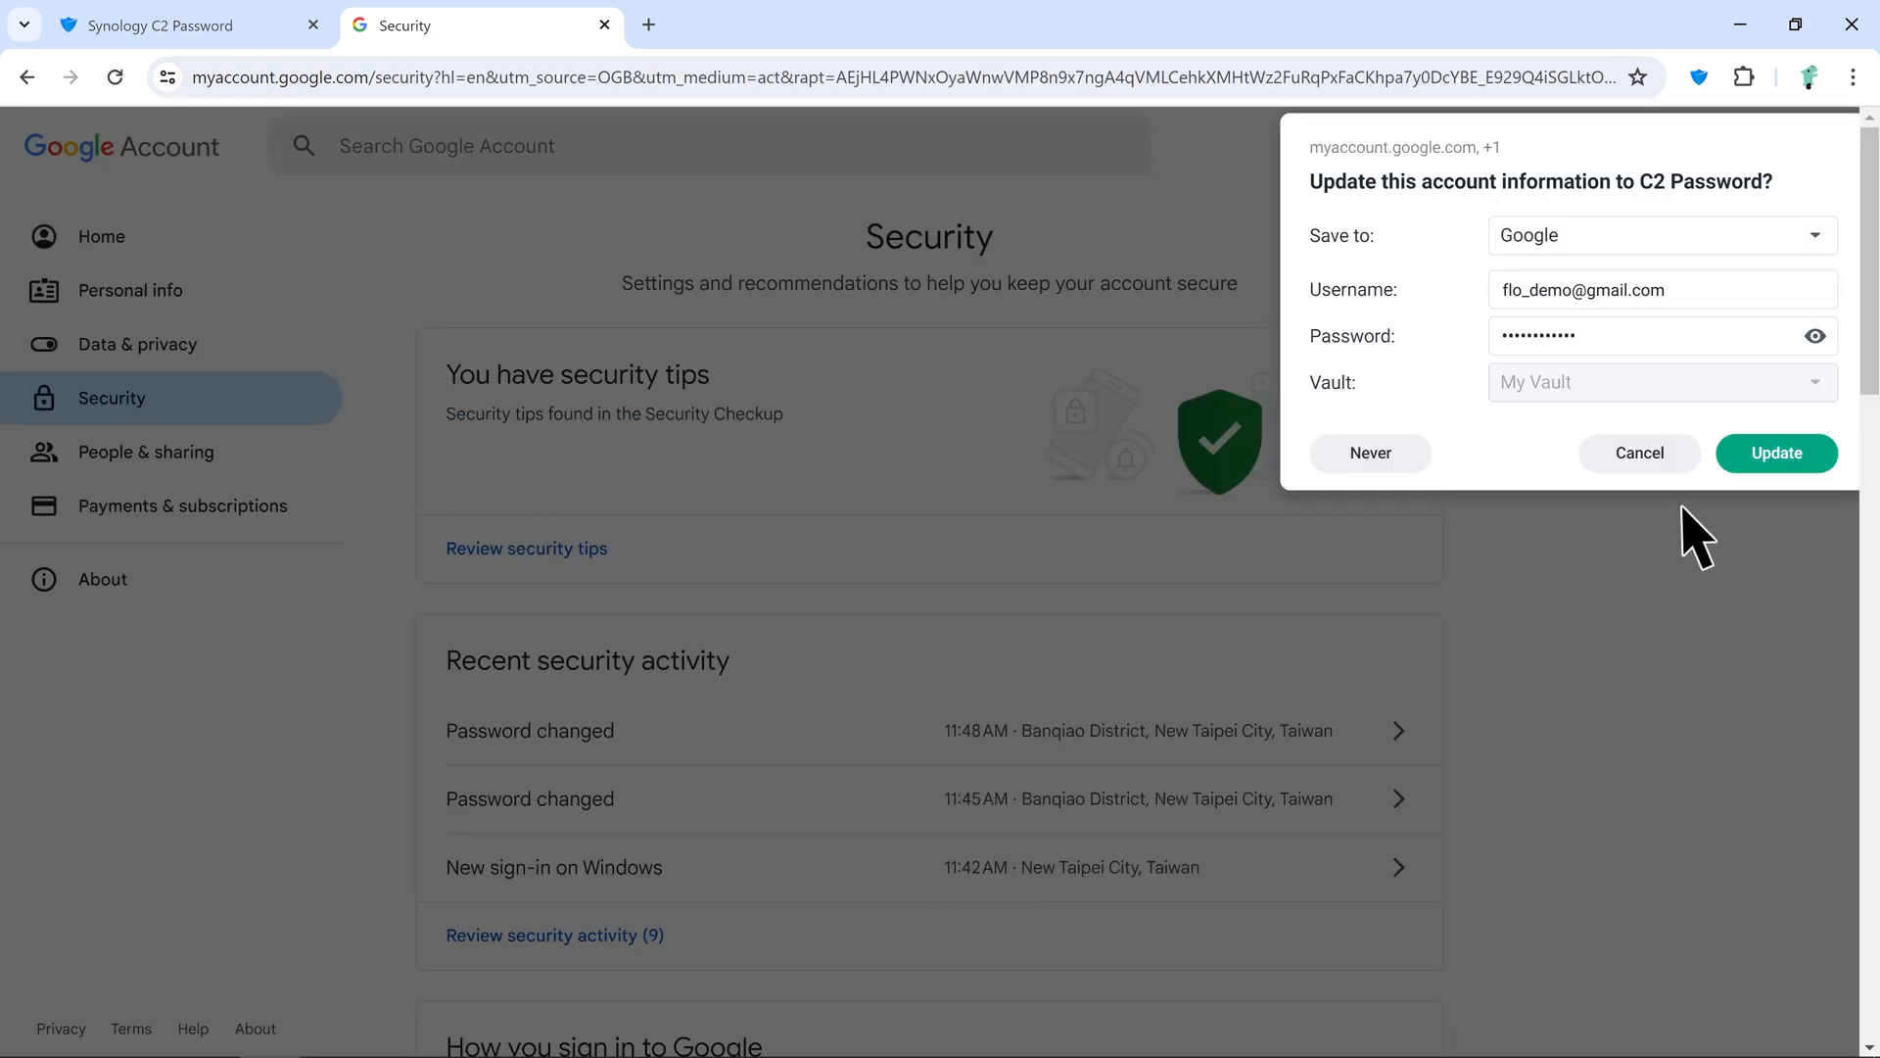
{"action": "left_click", "coordinate": [1776, 452]}
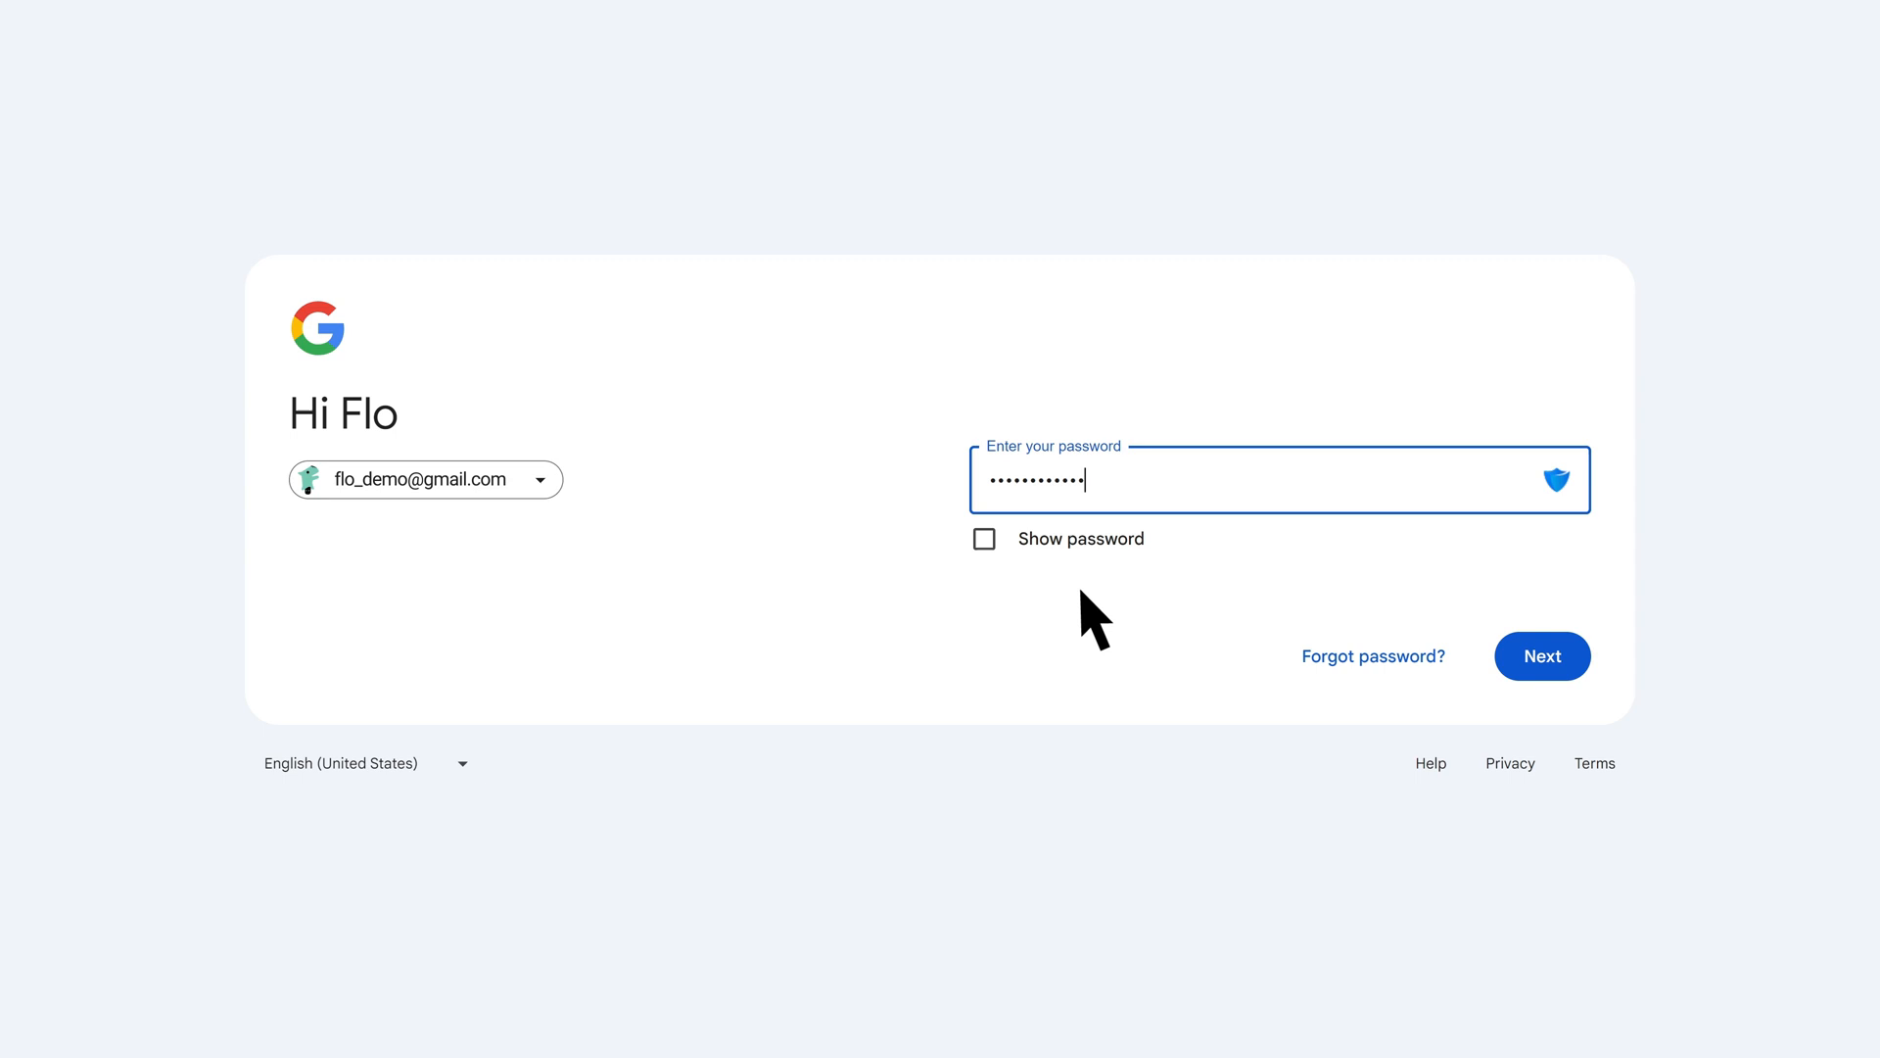
Sign in to Google using the saved new password
{"action": "left_click", "coordinate": [1543, 657]}
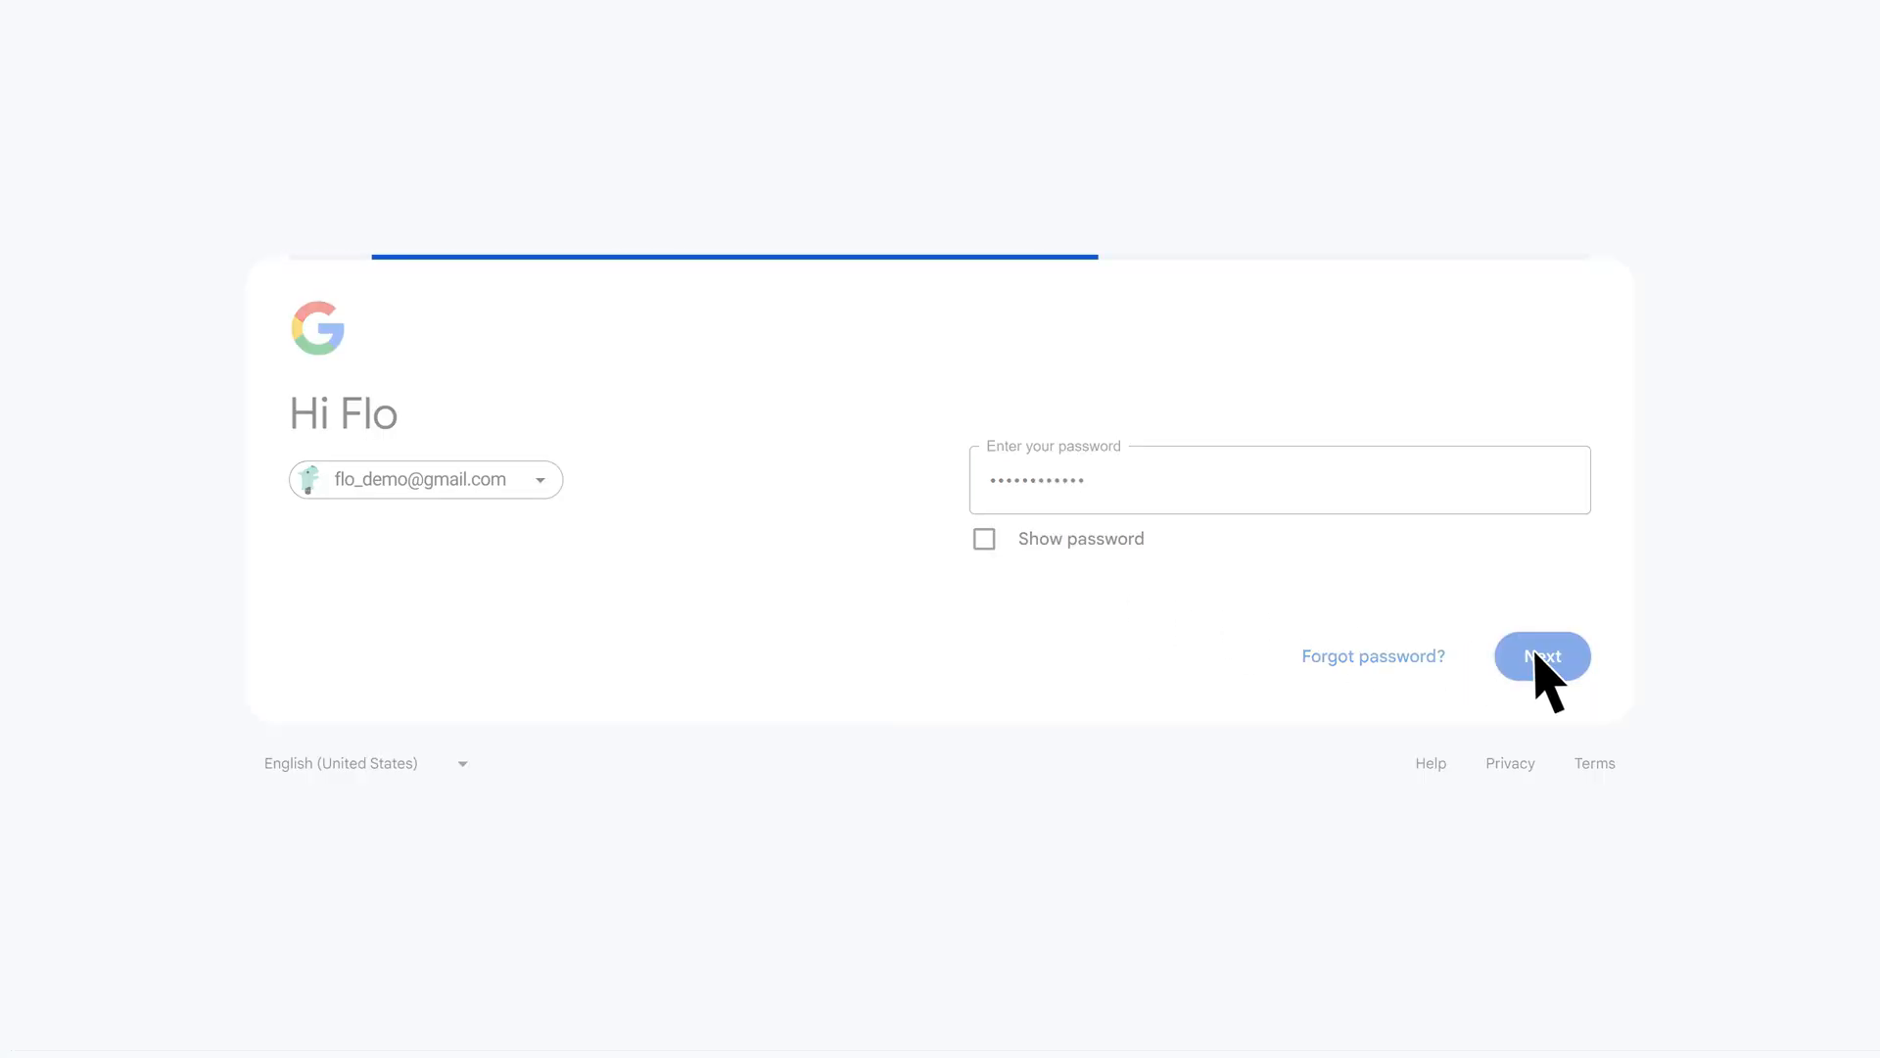
{"action": "left_click", "coordinate": [1540, 656]}
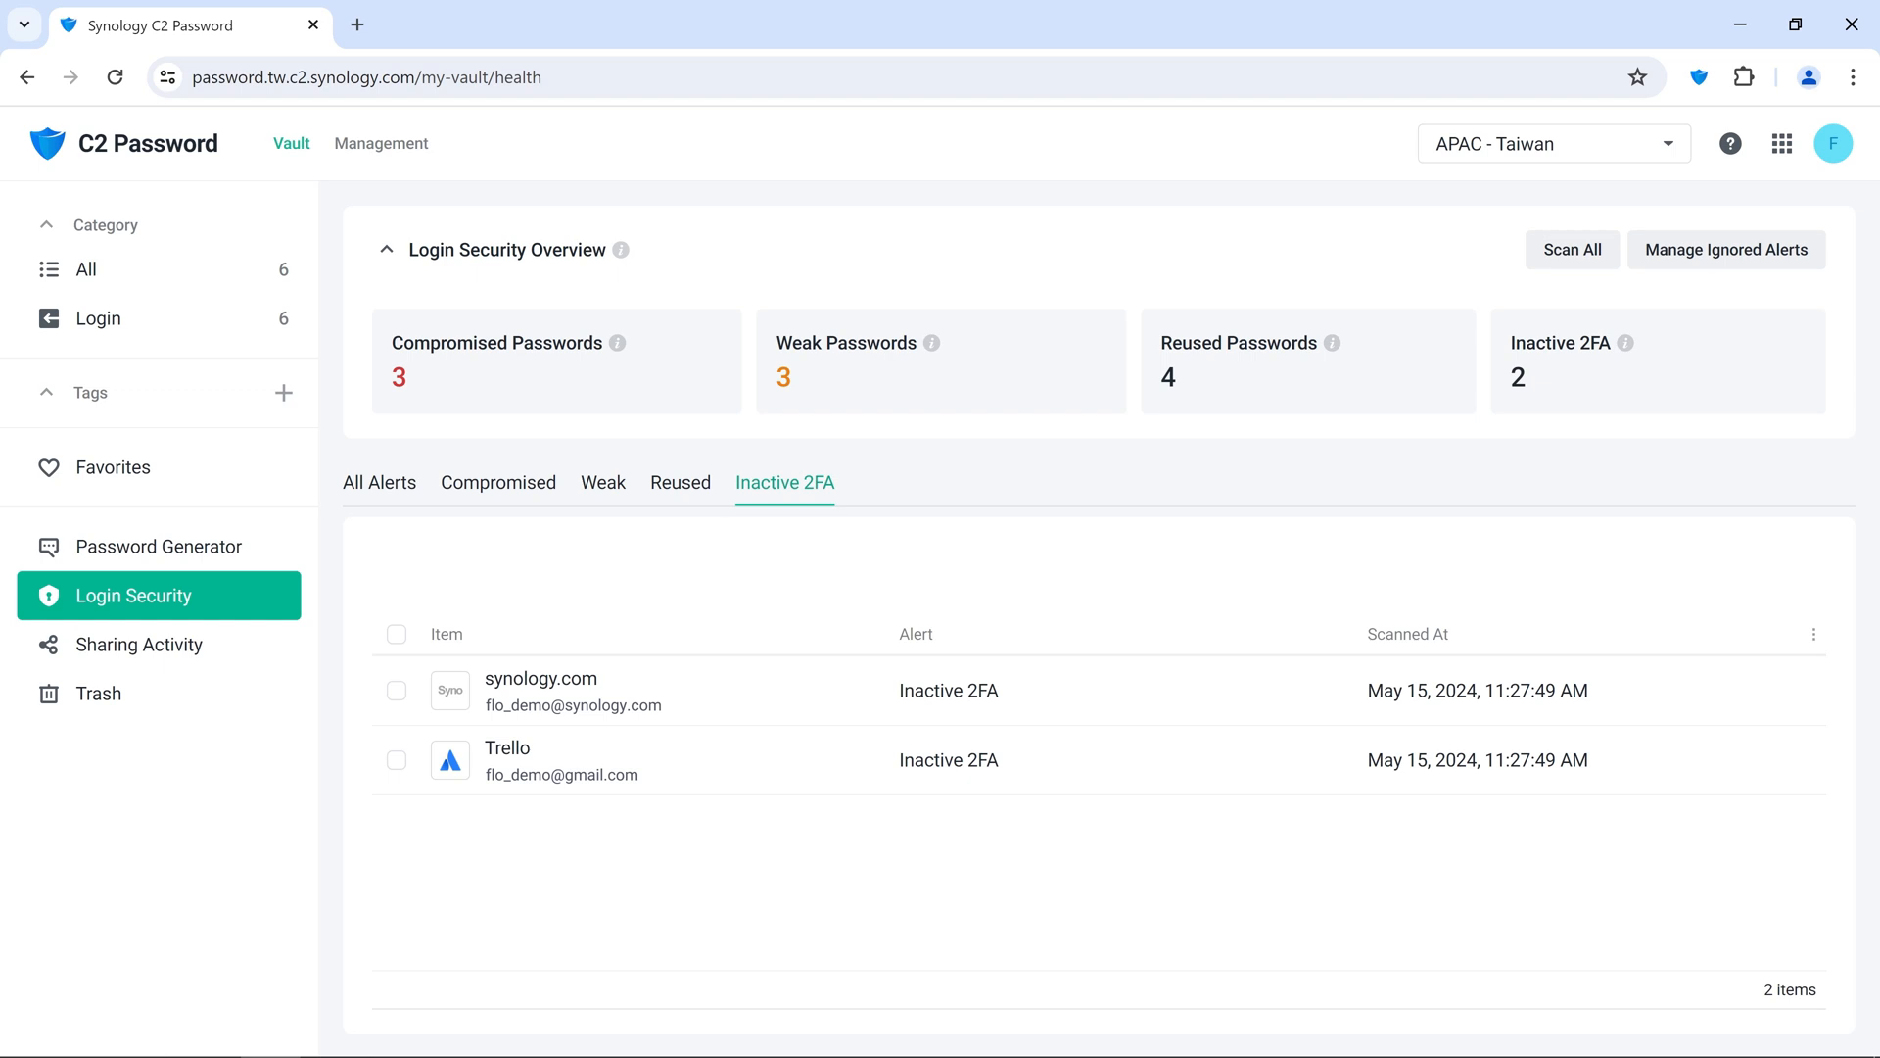
{"action": "mouse_move", "coordinate": [597, 813]}
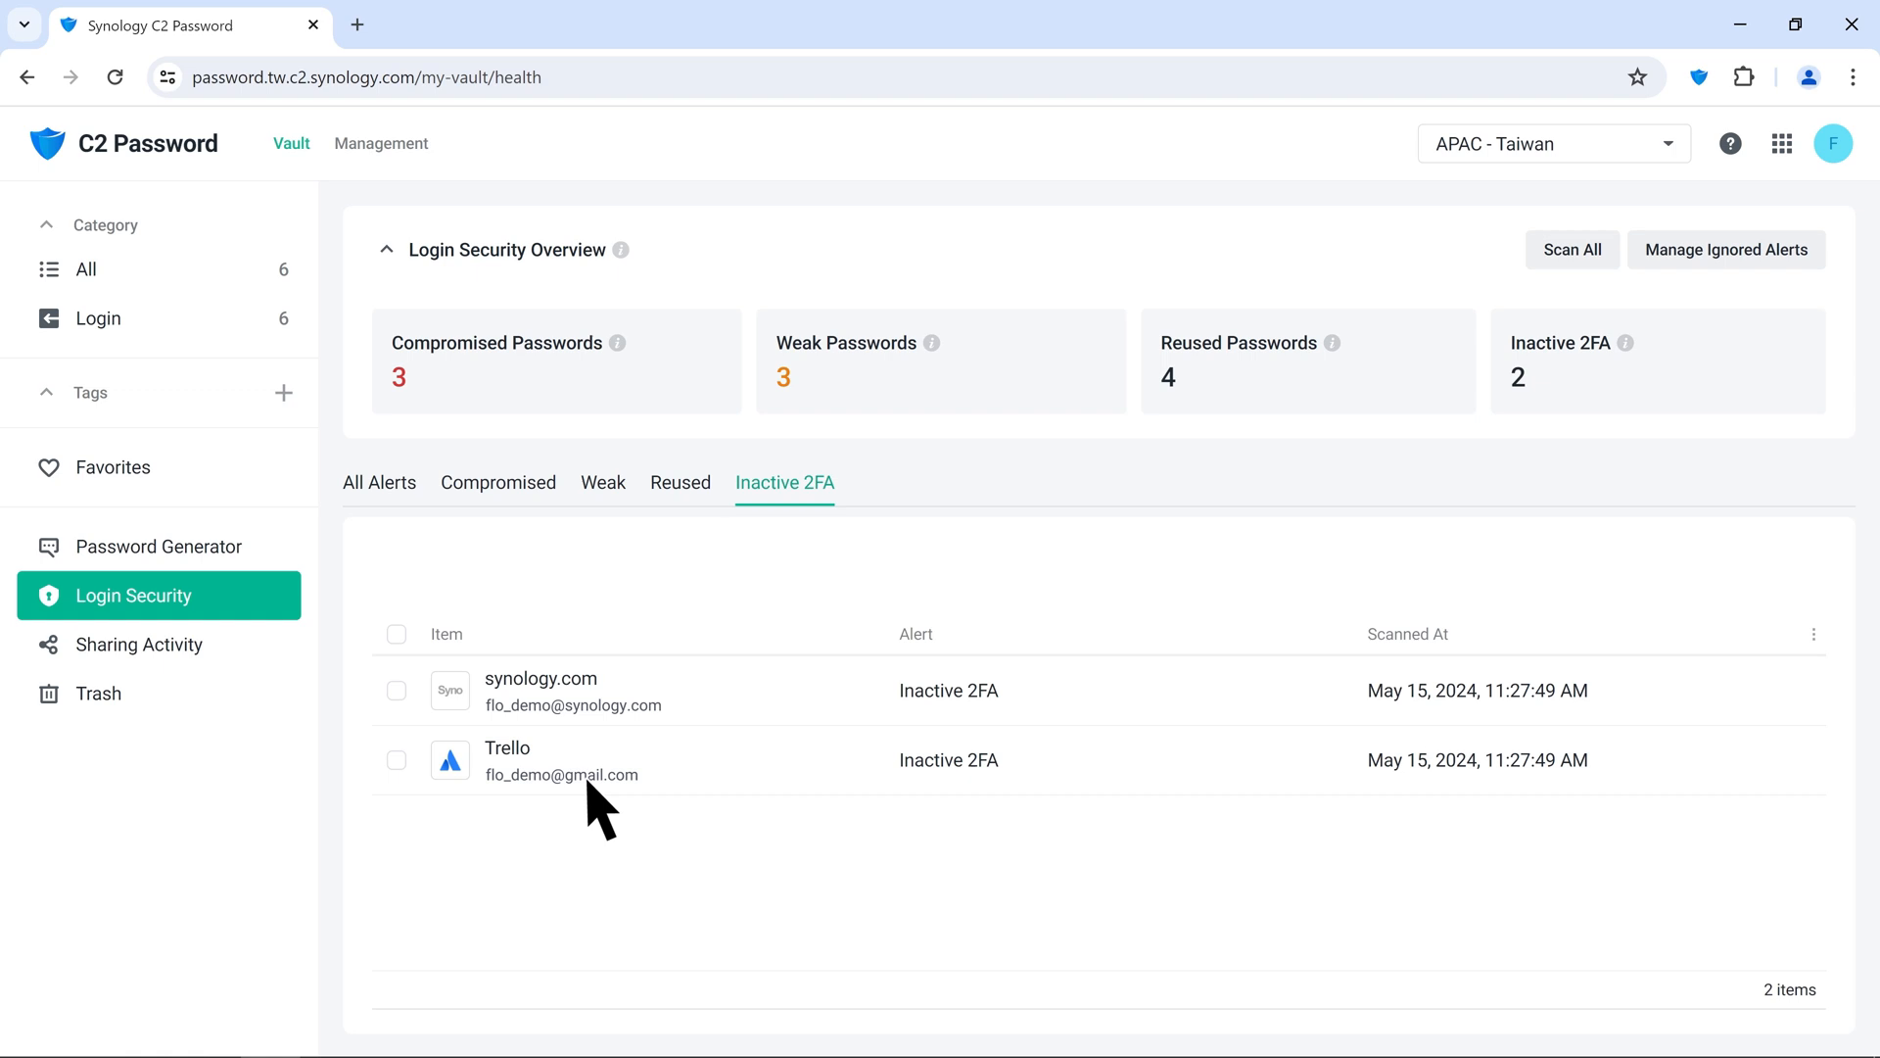
From Trello's inactive-2FA alert, open Atlassian's two-step verification setup with password entered
{"action": "left_click", "coordinate": [507, 759]}
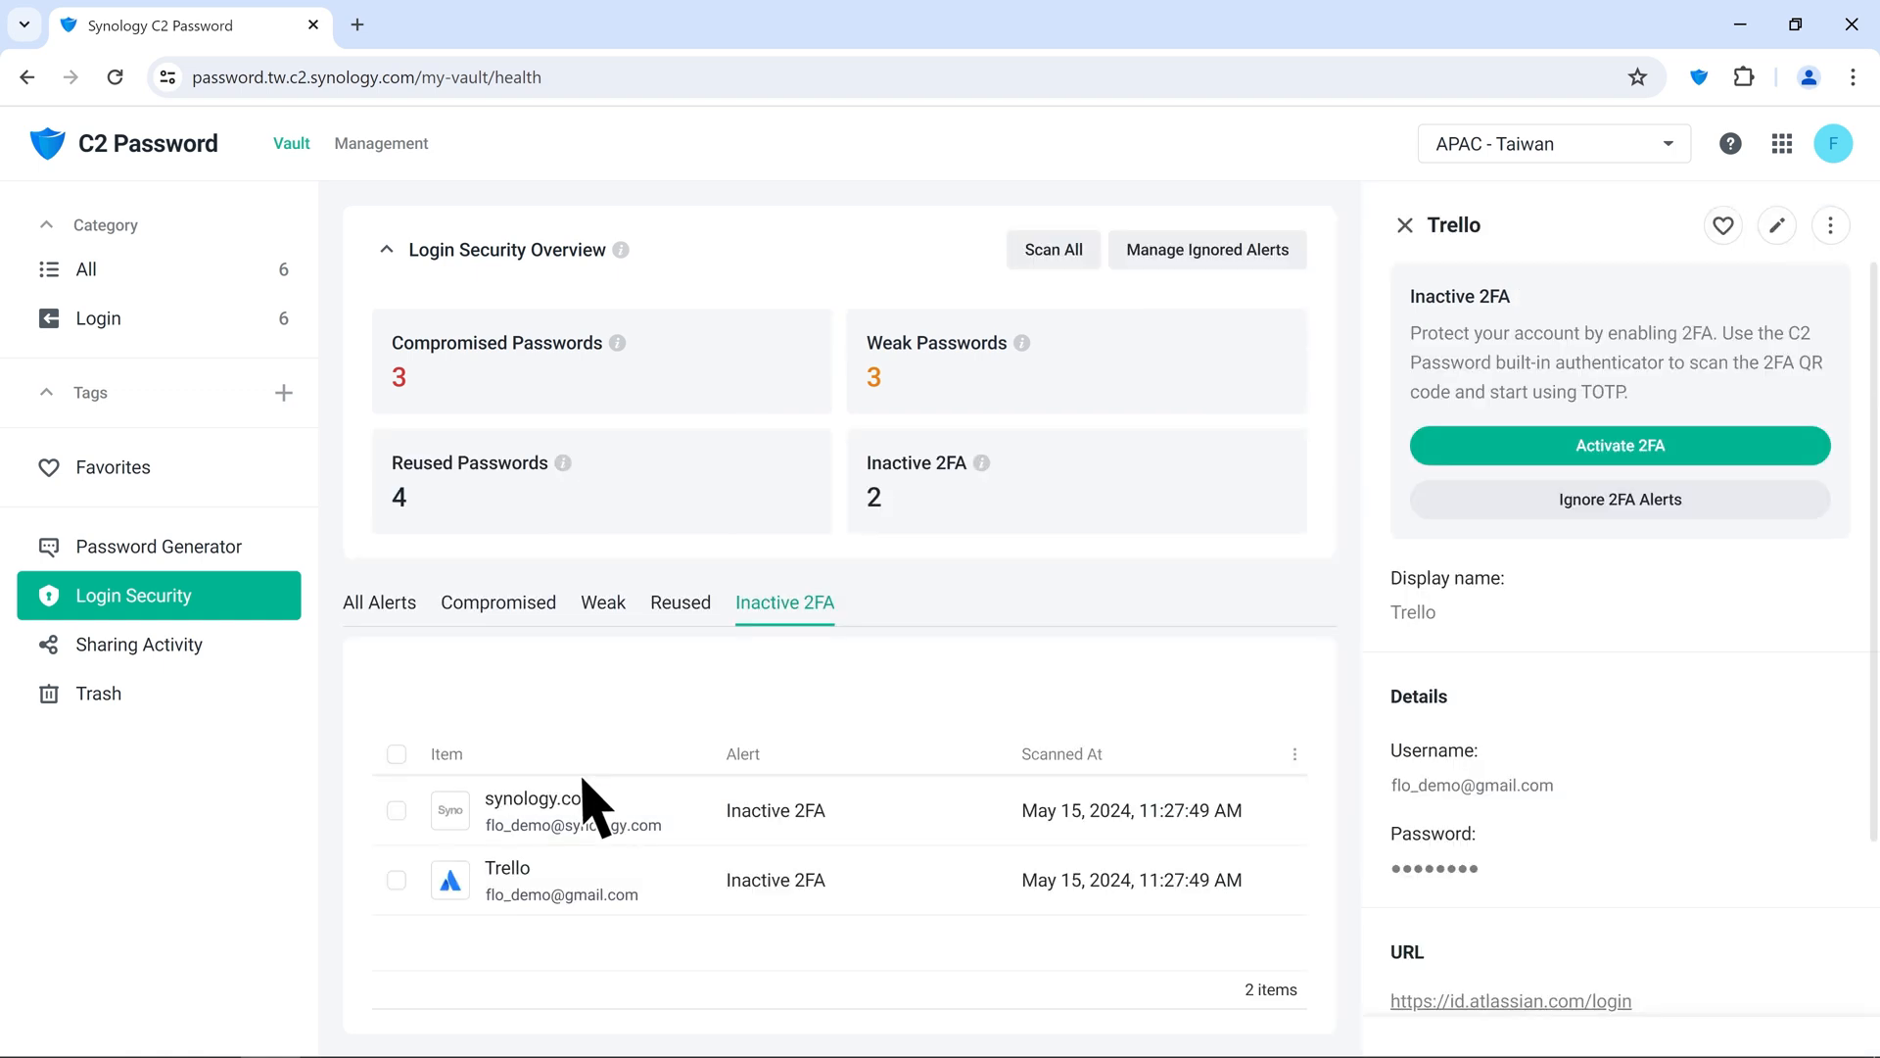
{"action": "mouse_move", "coordinate": [624, 798]}
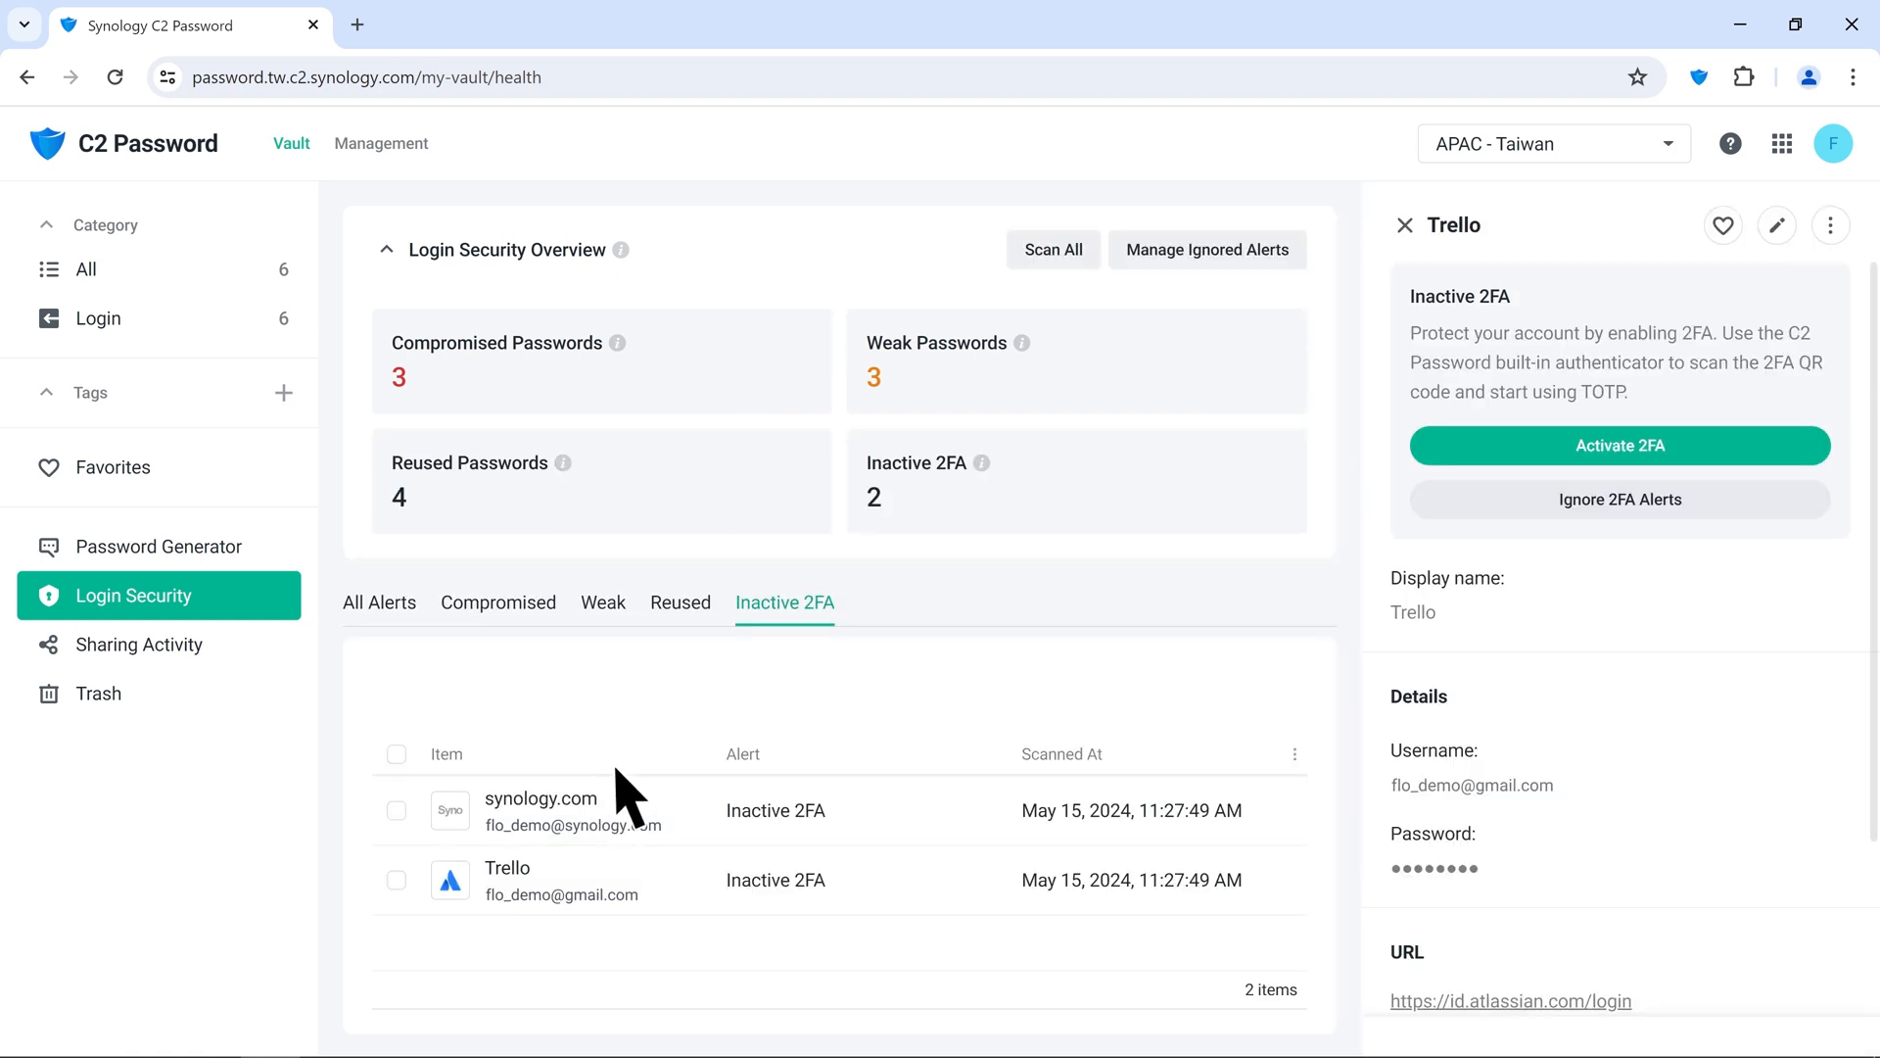
{"action": "left_click", "coordinate": [1618, 445]}
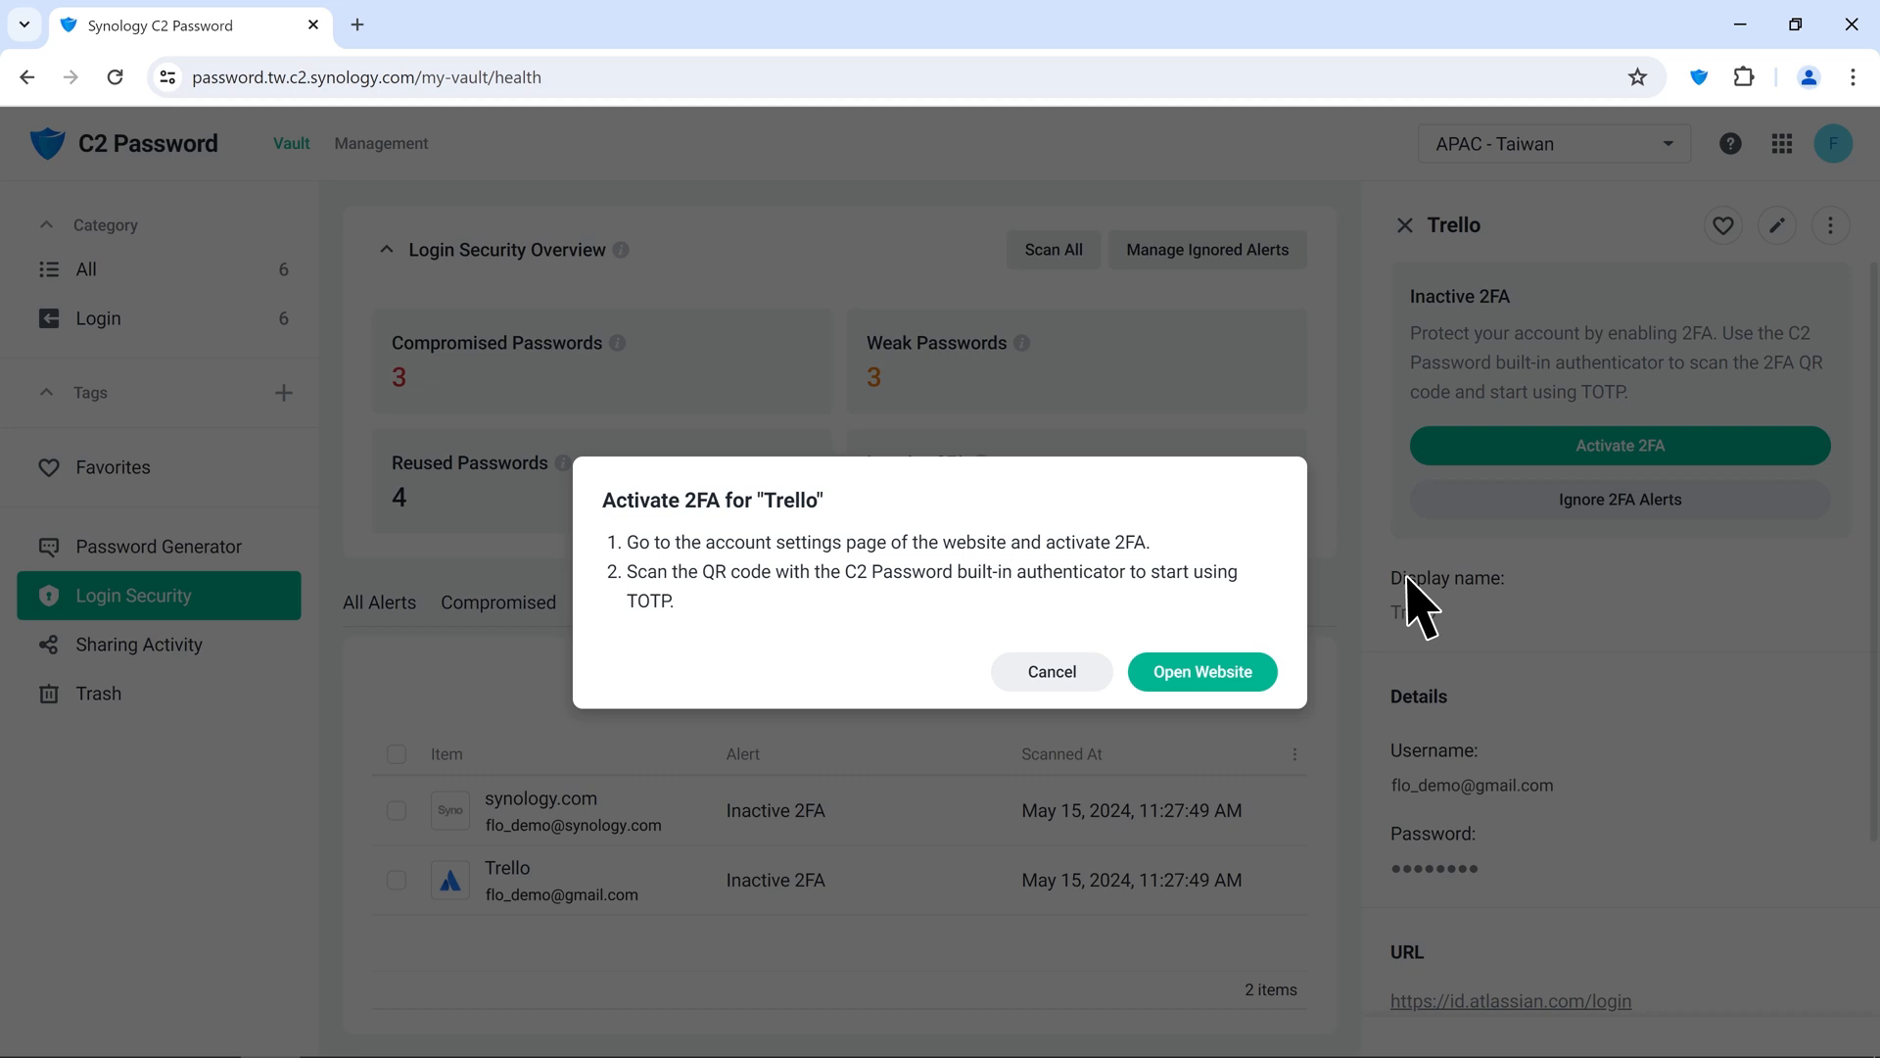
{"action": "left_click", "coordinate": [1202, 672]}
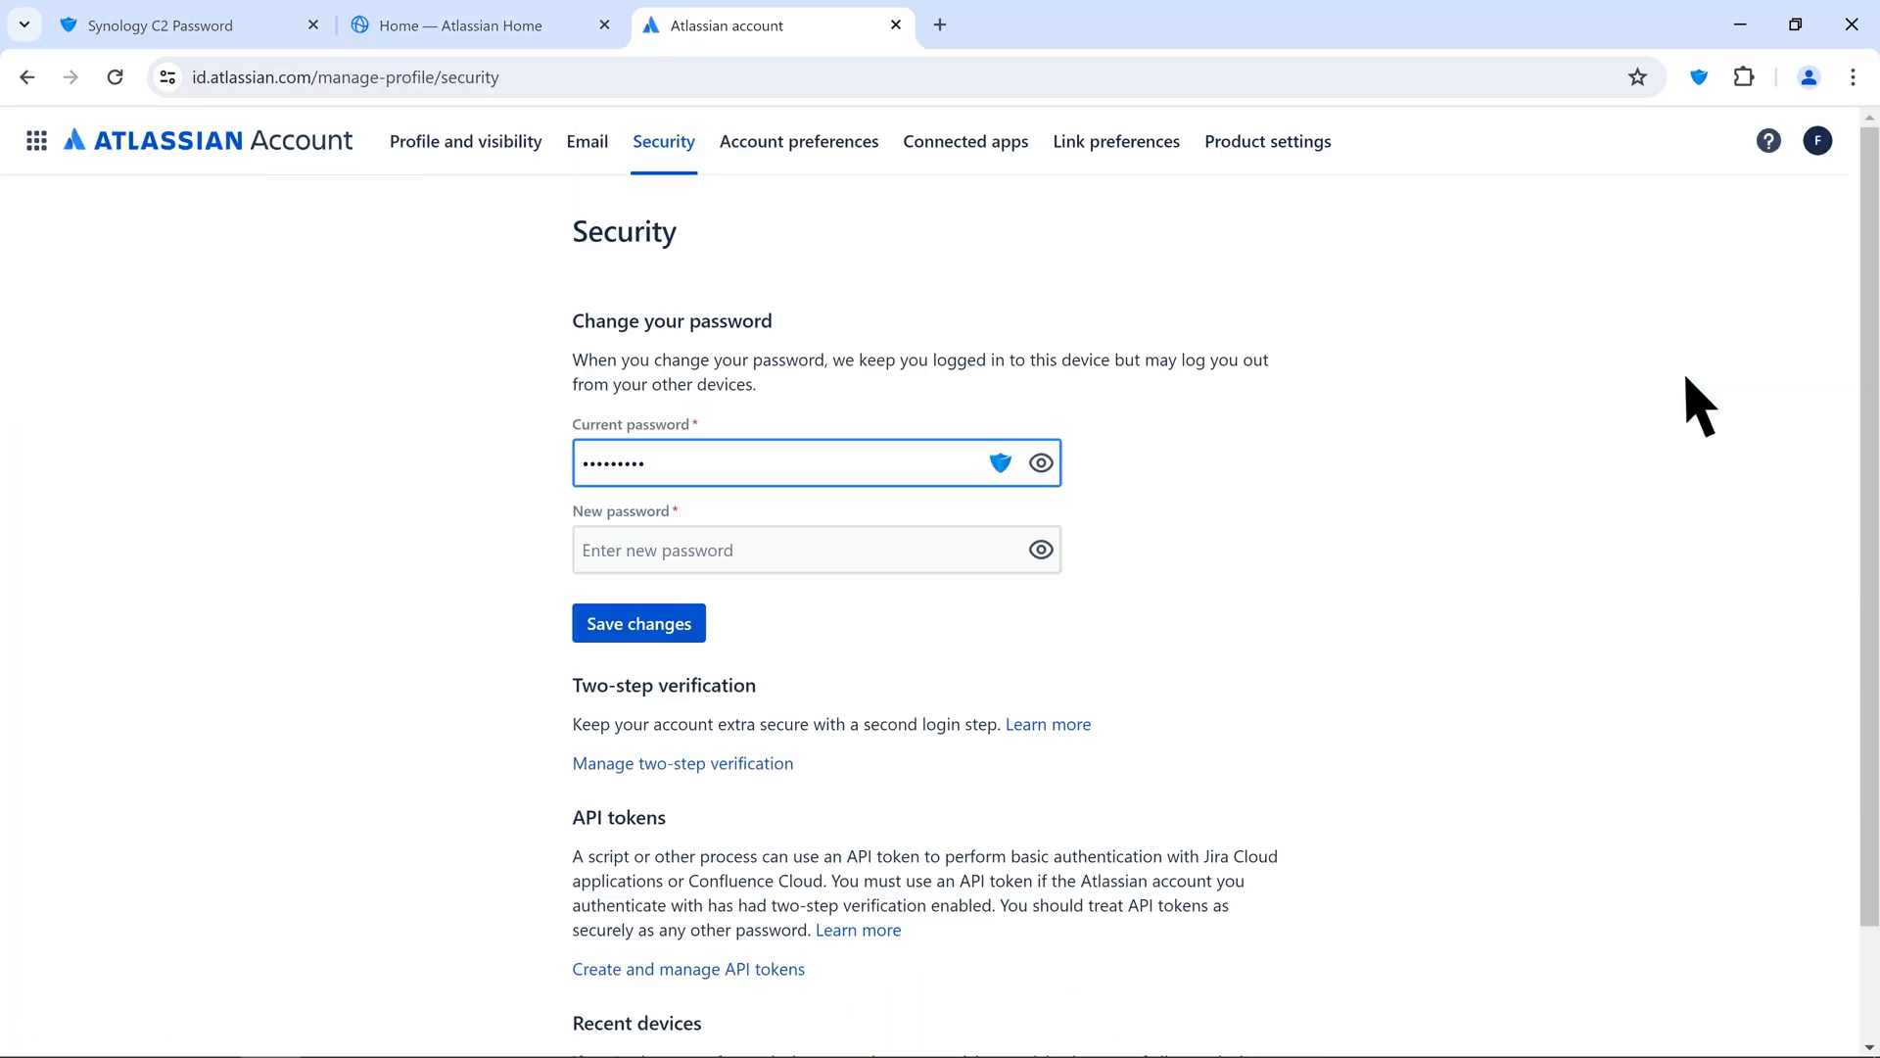
{"action": "left_click", "coordinate": [682, 763]}
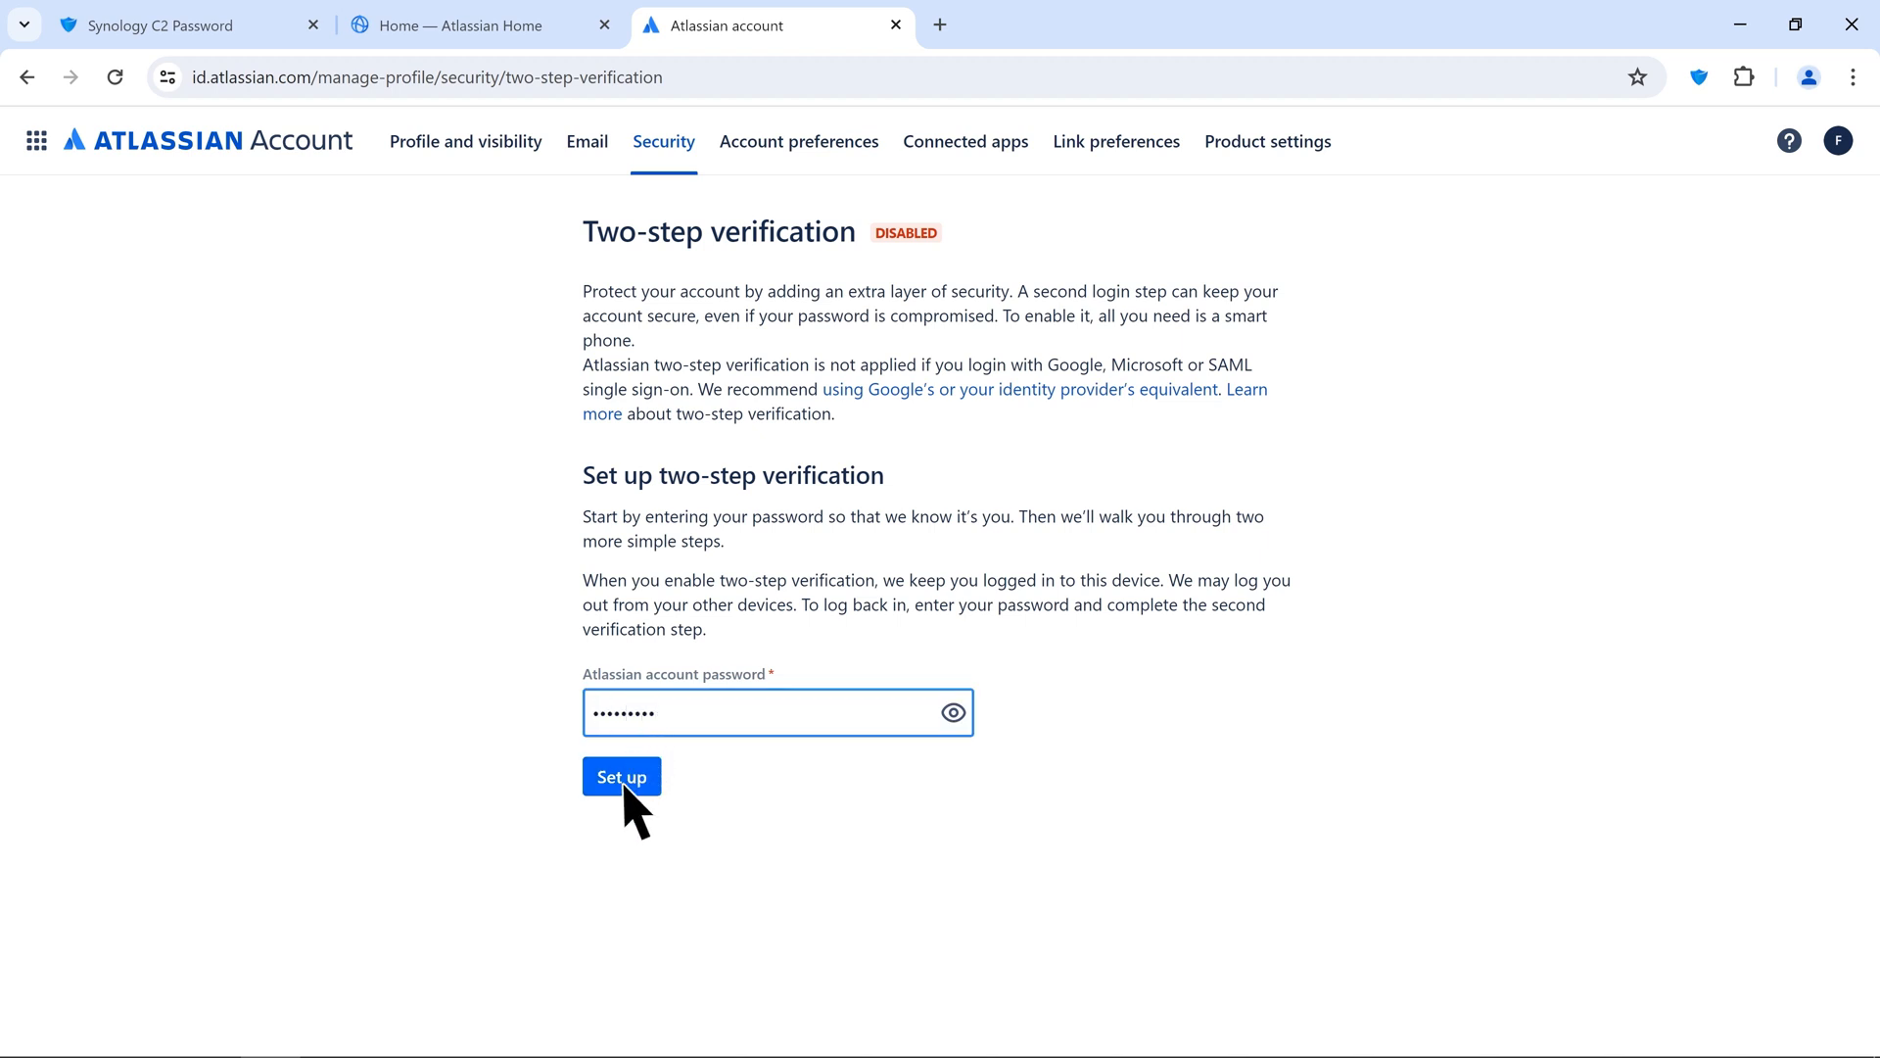
{"action": "left_click", "coordinate": [620, 776]}
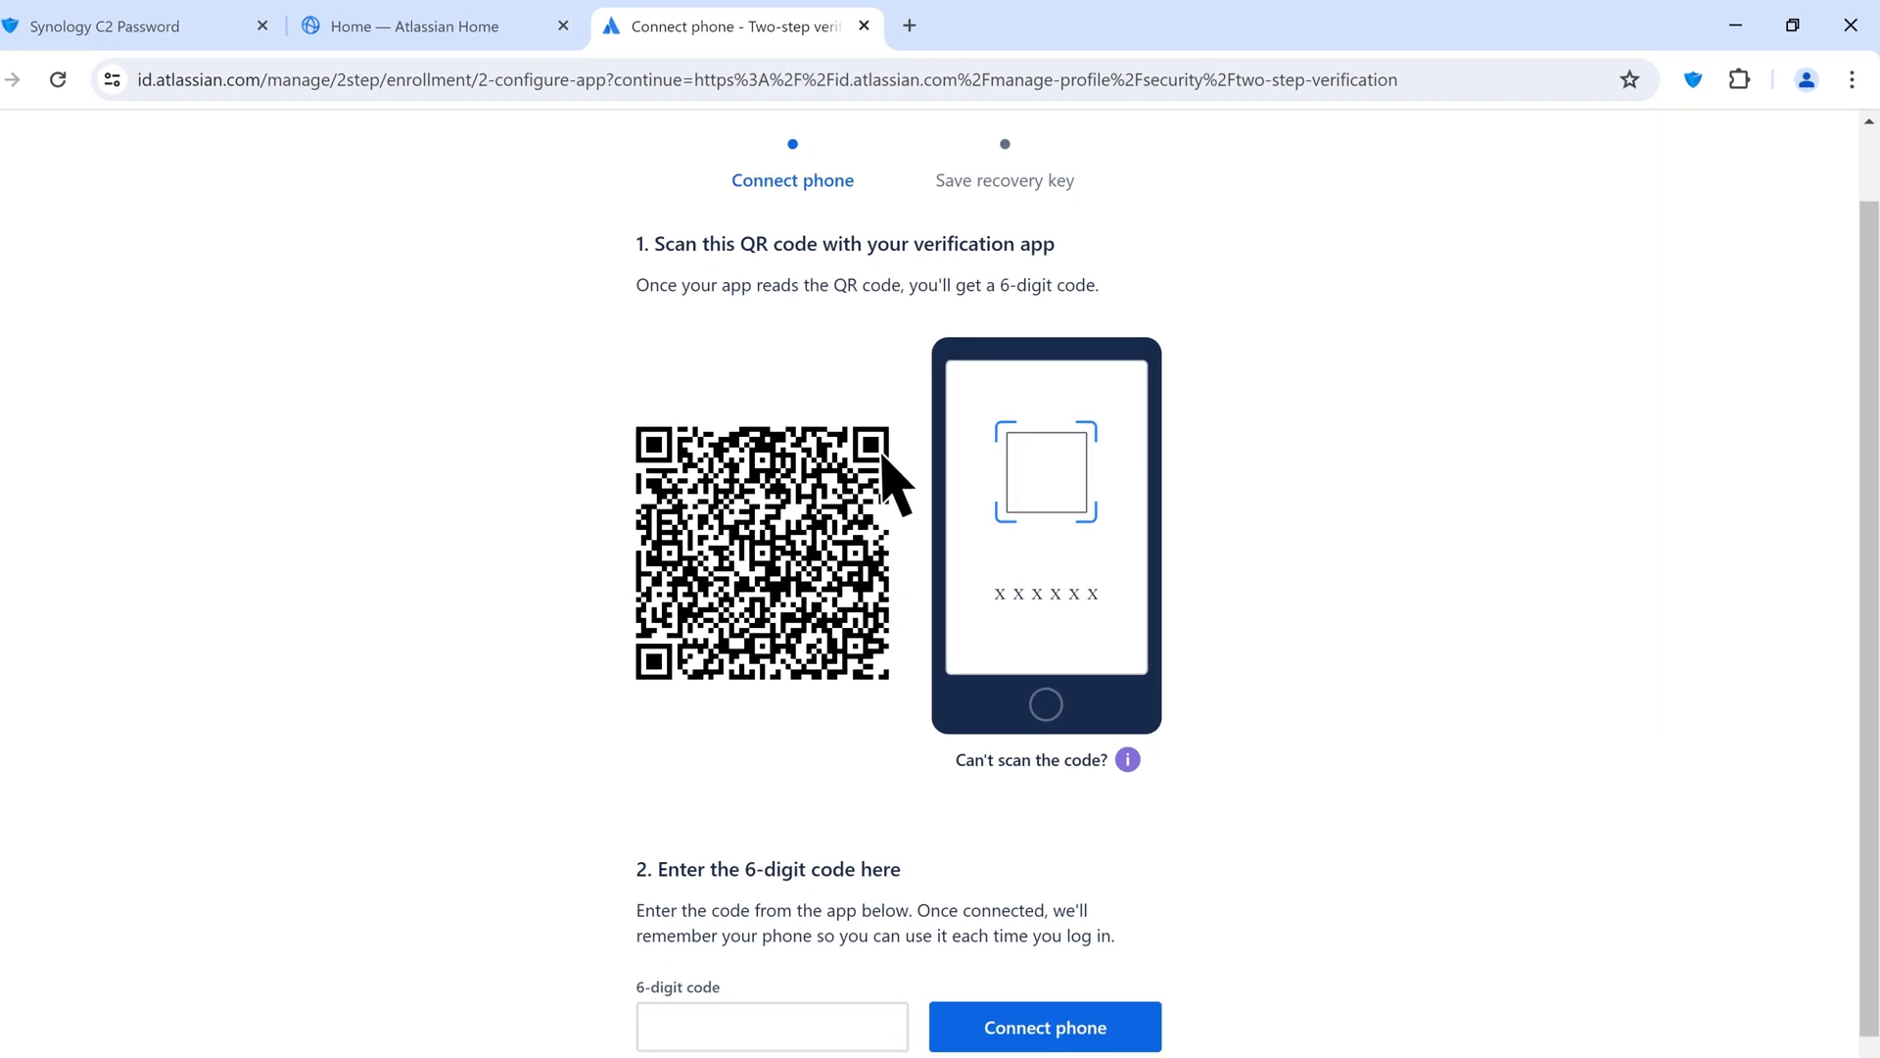
Open the Trello login for editing in the C2 Password extension
{"action": "left_click", "coordinate": [1662, 92]}
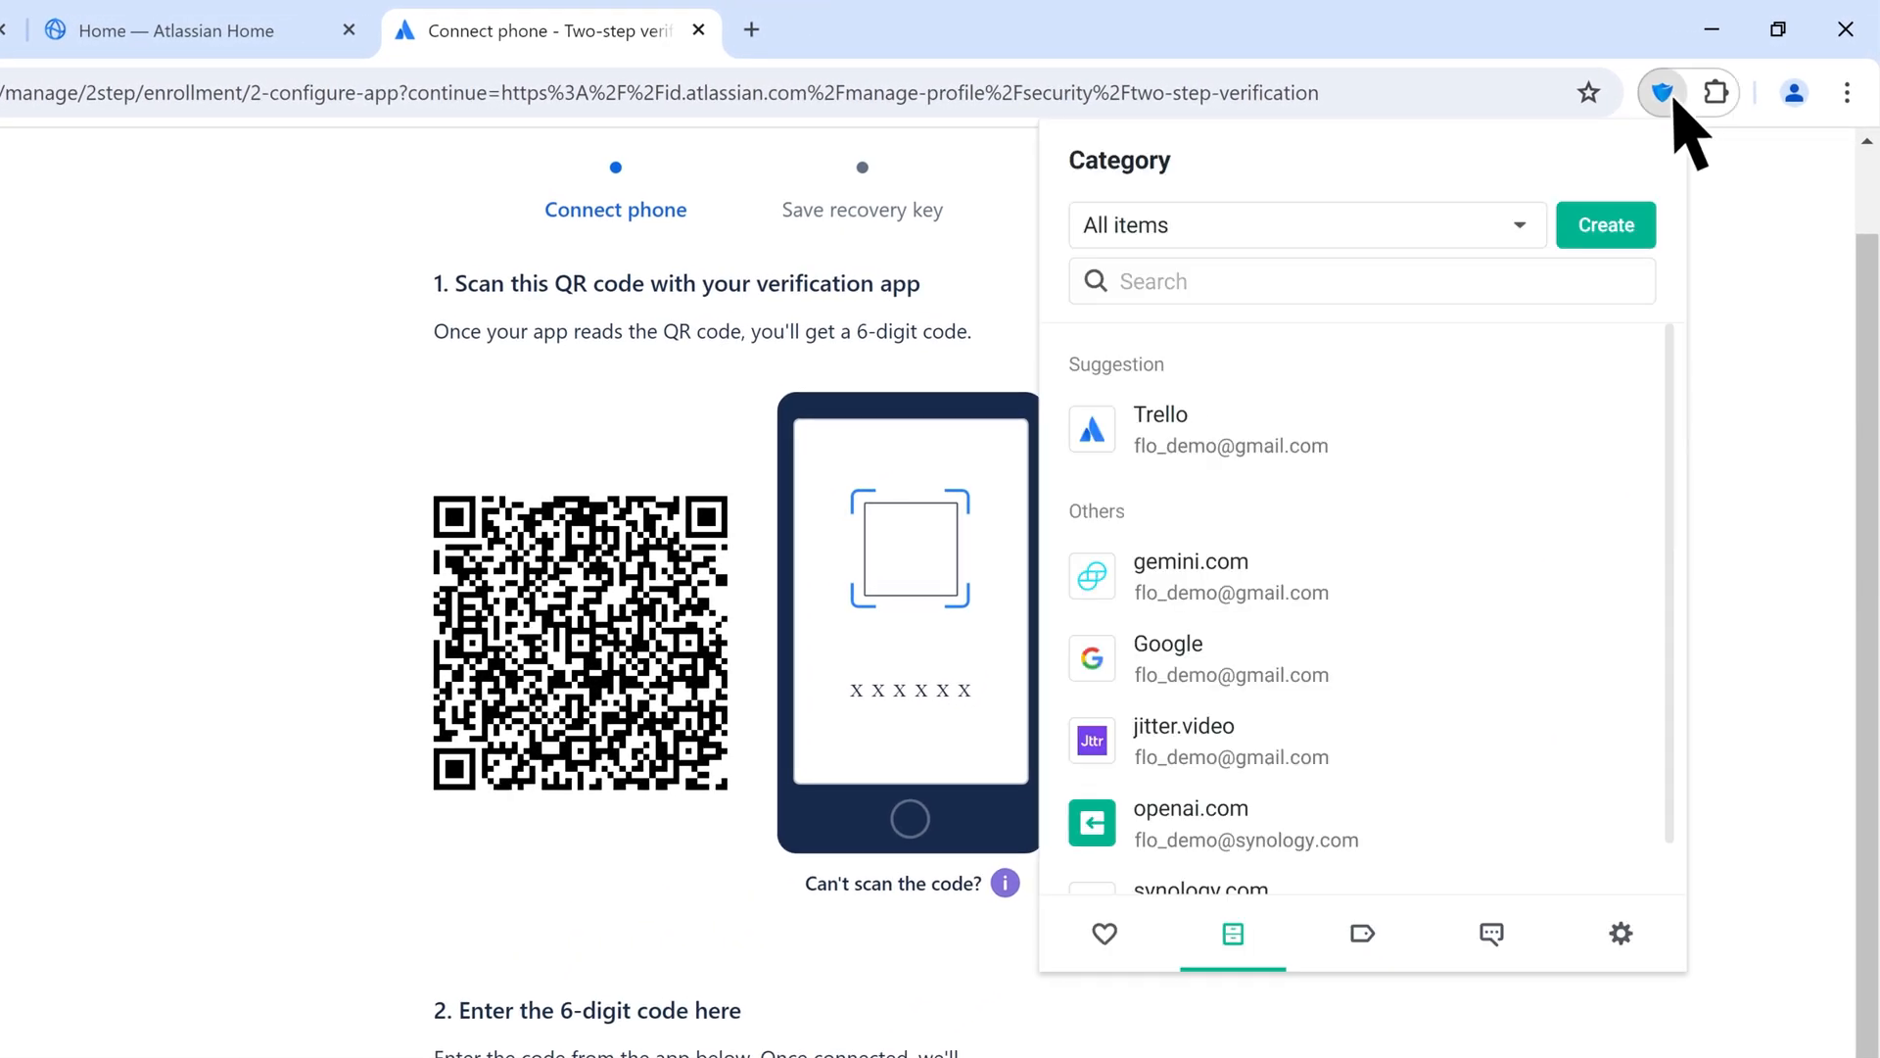
{"action": "left_click", "coordinate": [1159, 428]}
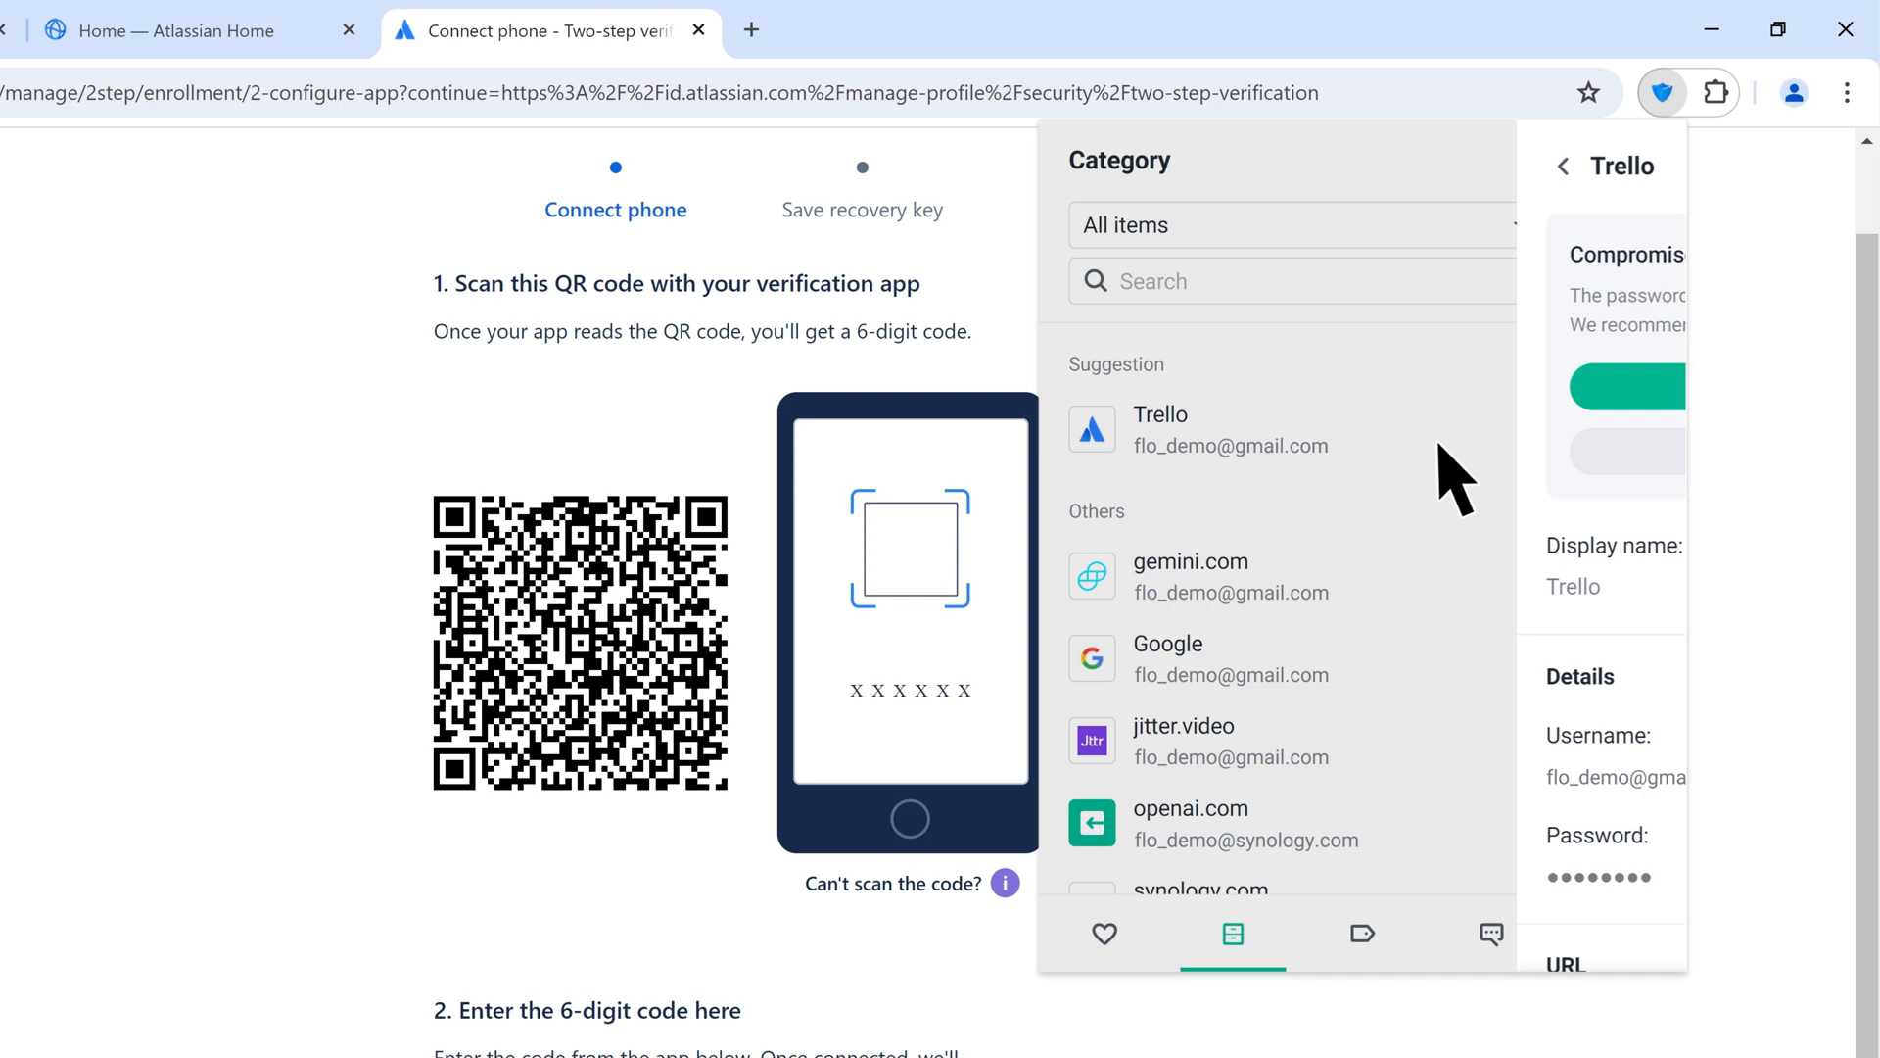
{"action": "left_click", "coordinate": [1158, 428]}
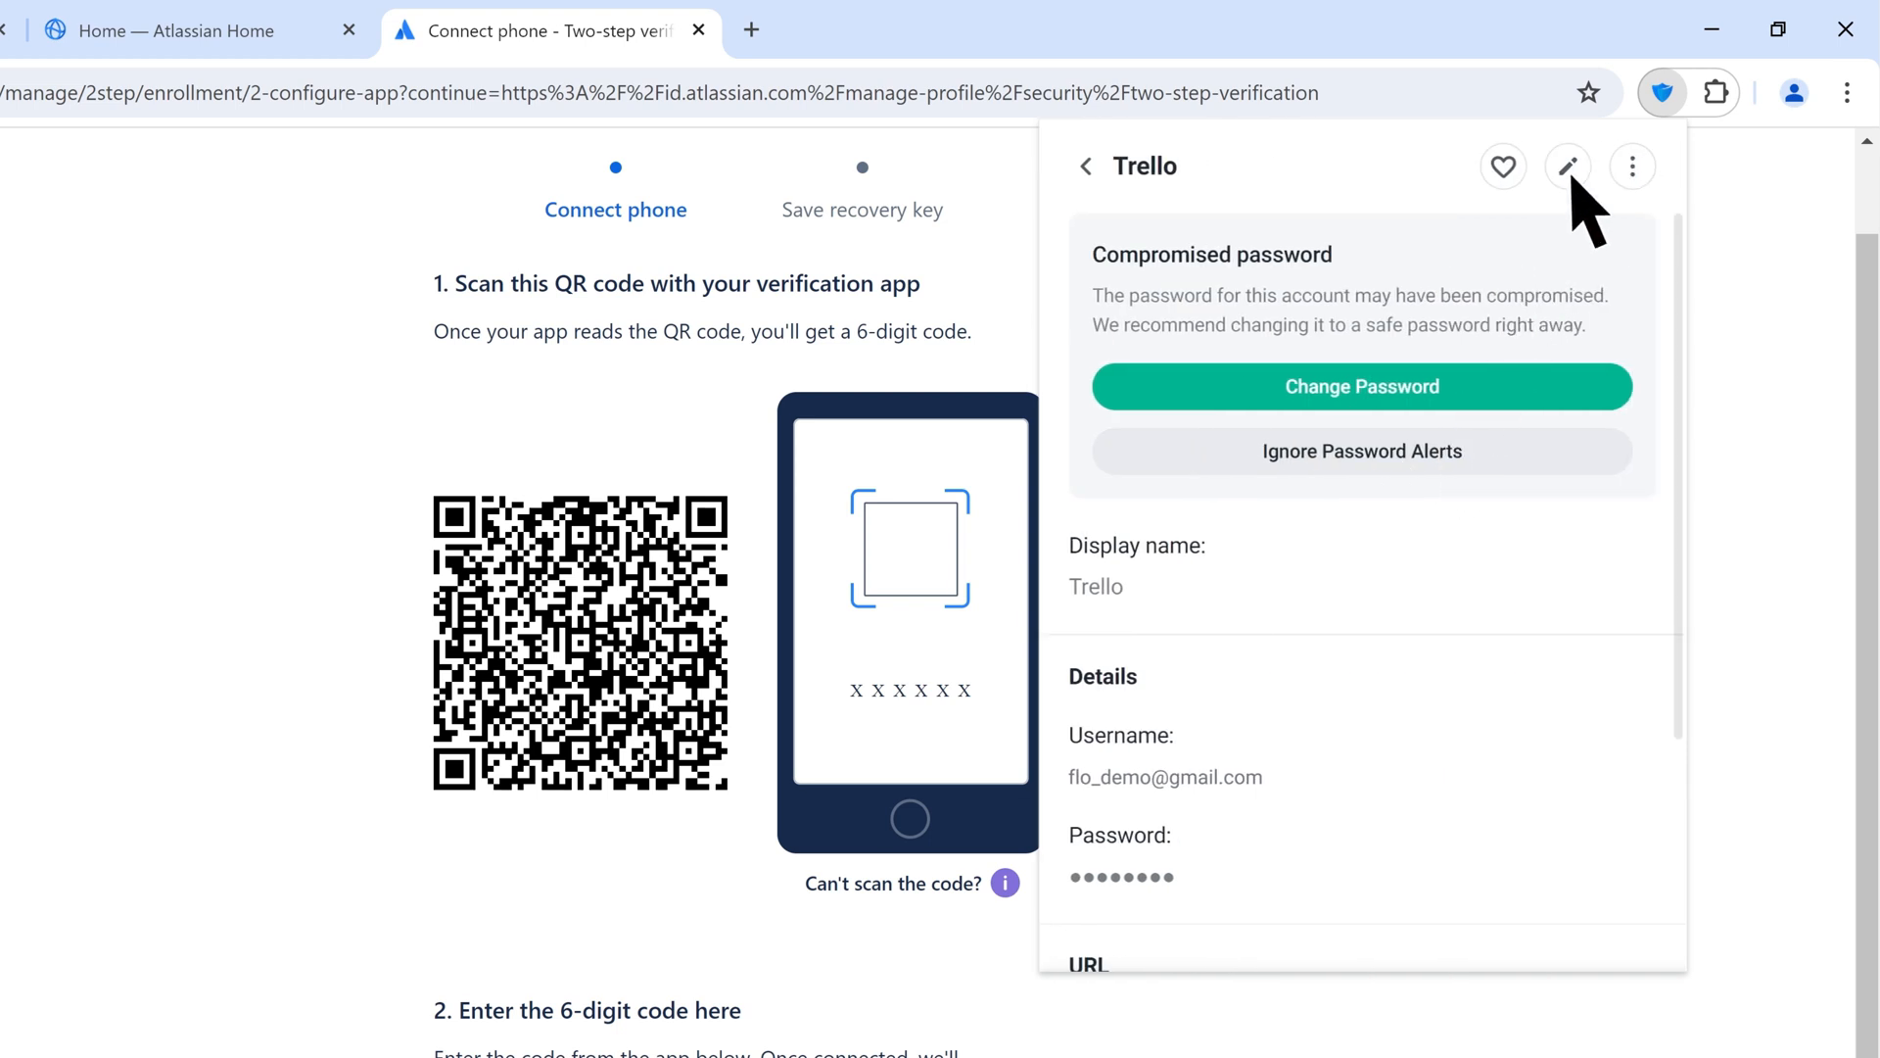
{"action": "left_click", "coordinate": [1567, 165]}
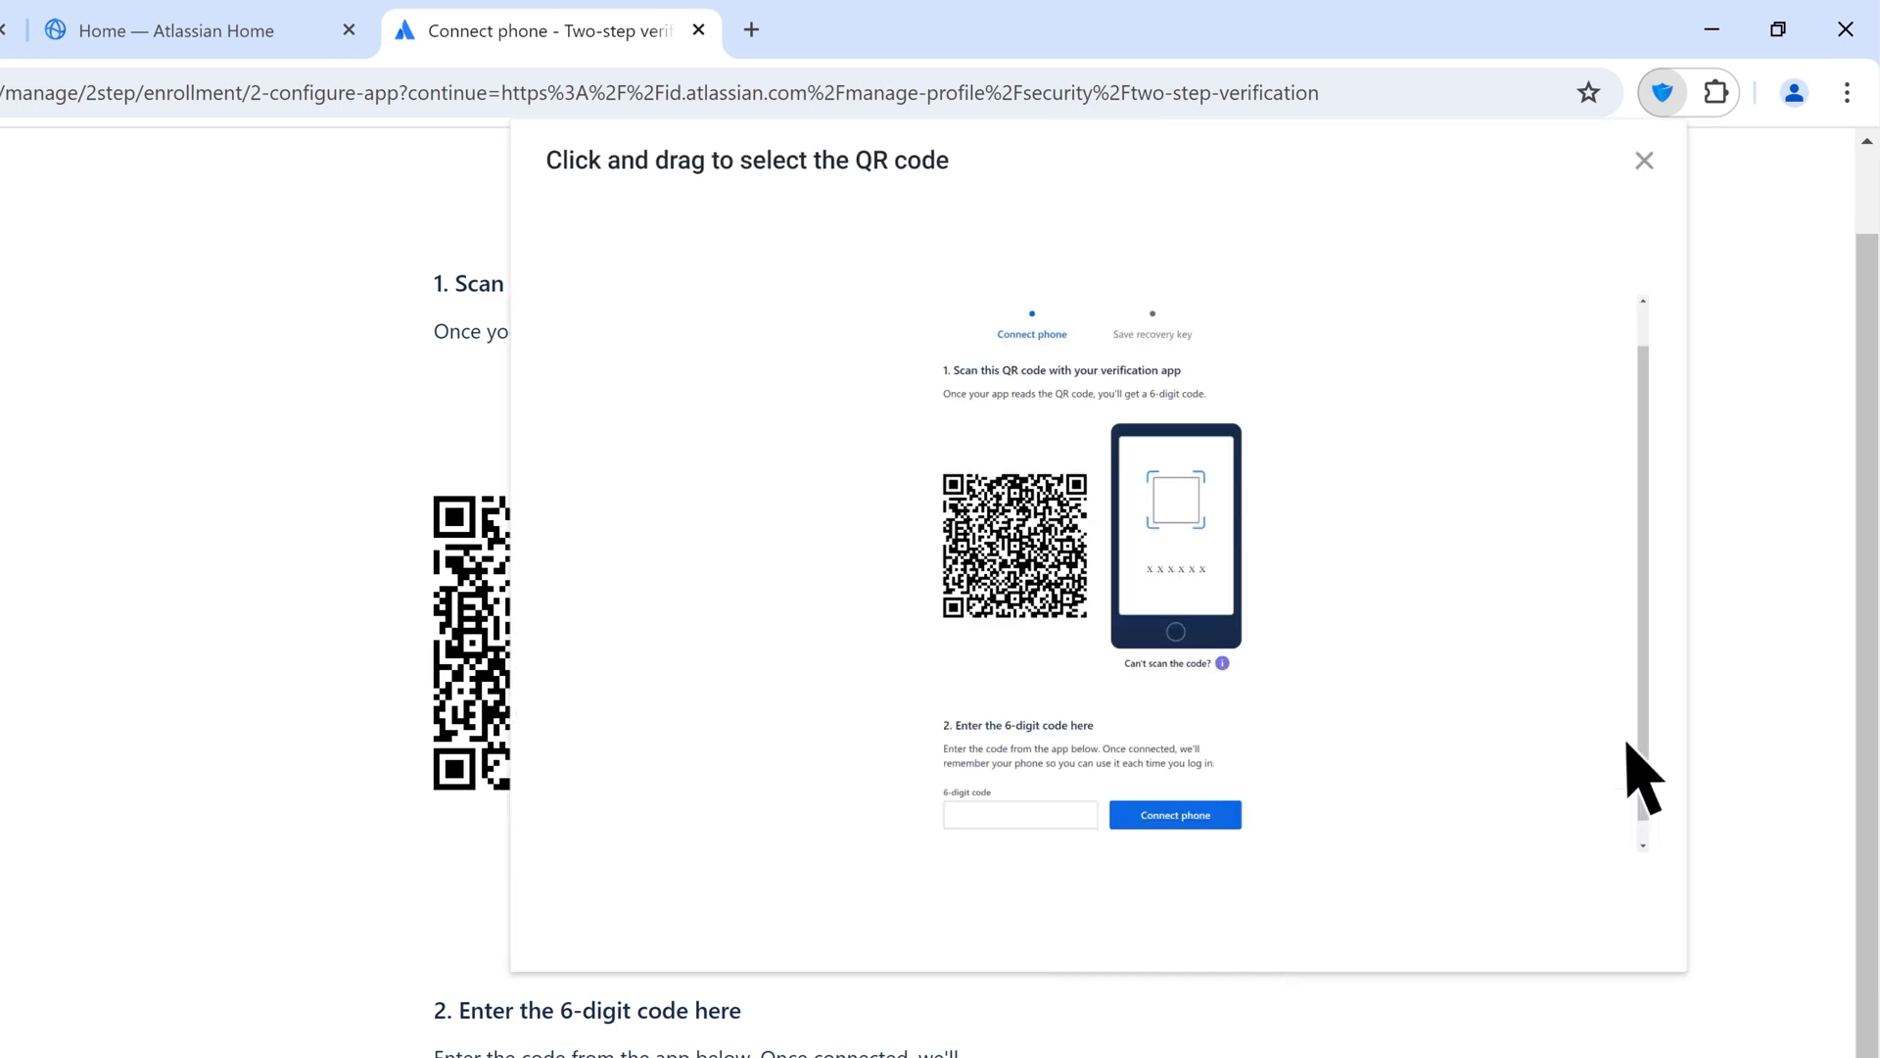
Scan the QR code into Trello's entry, apply, and connect with the 6-digit code
{"action": "left_click_drag", "start_coordinate": [926, 459], "coordinate": [1060, 605]}
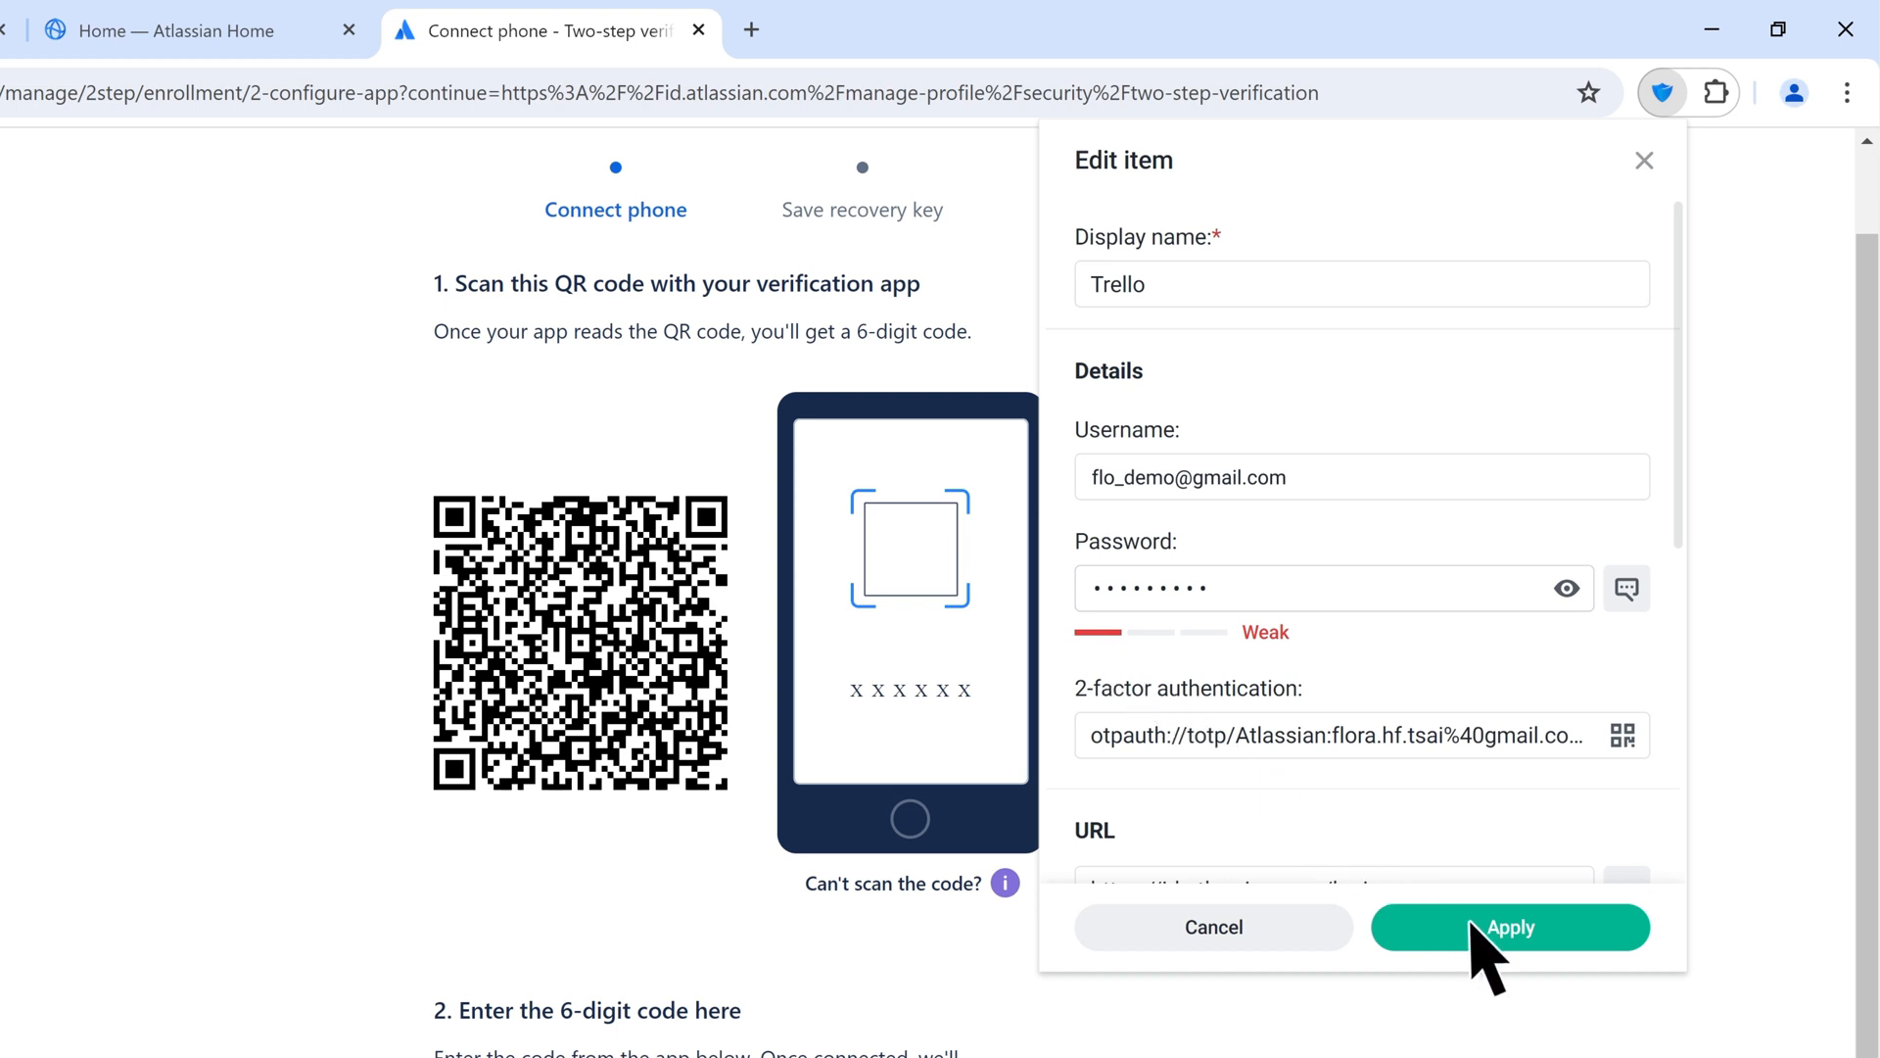
{"action": "left_click", "coordinate": [1508, 925]}
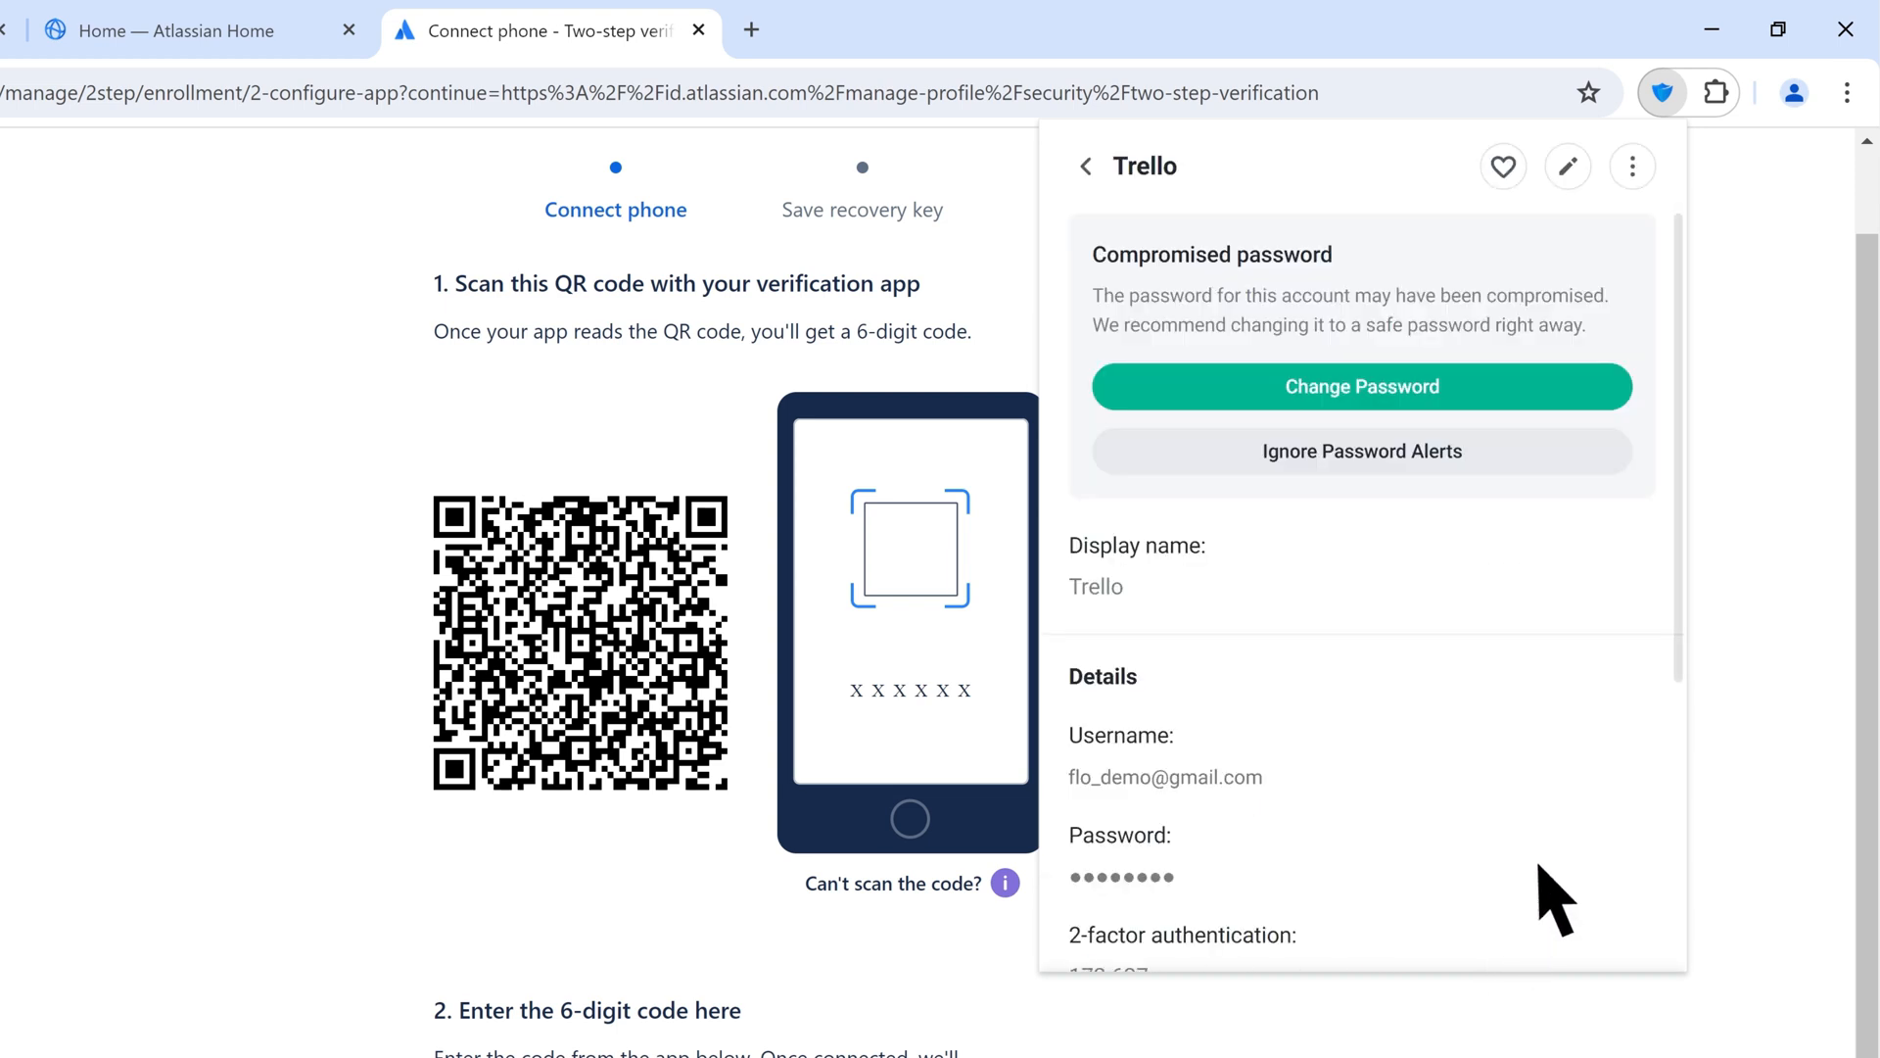
{"action": "scroll", "scroll_direction": "down", "scroll_amount": 3}
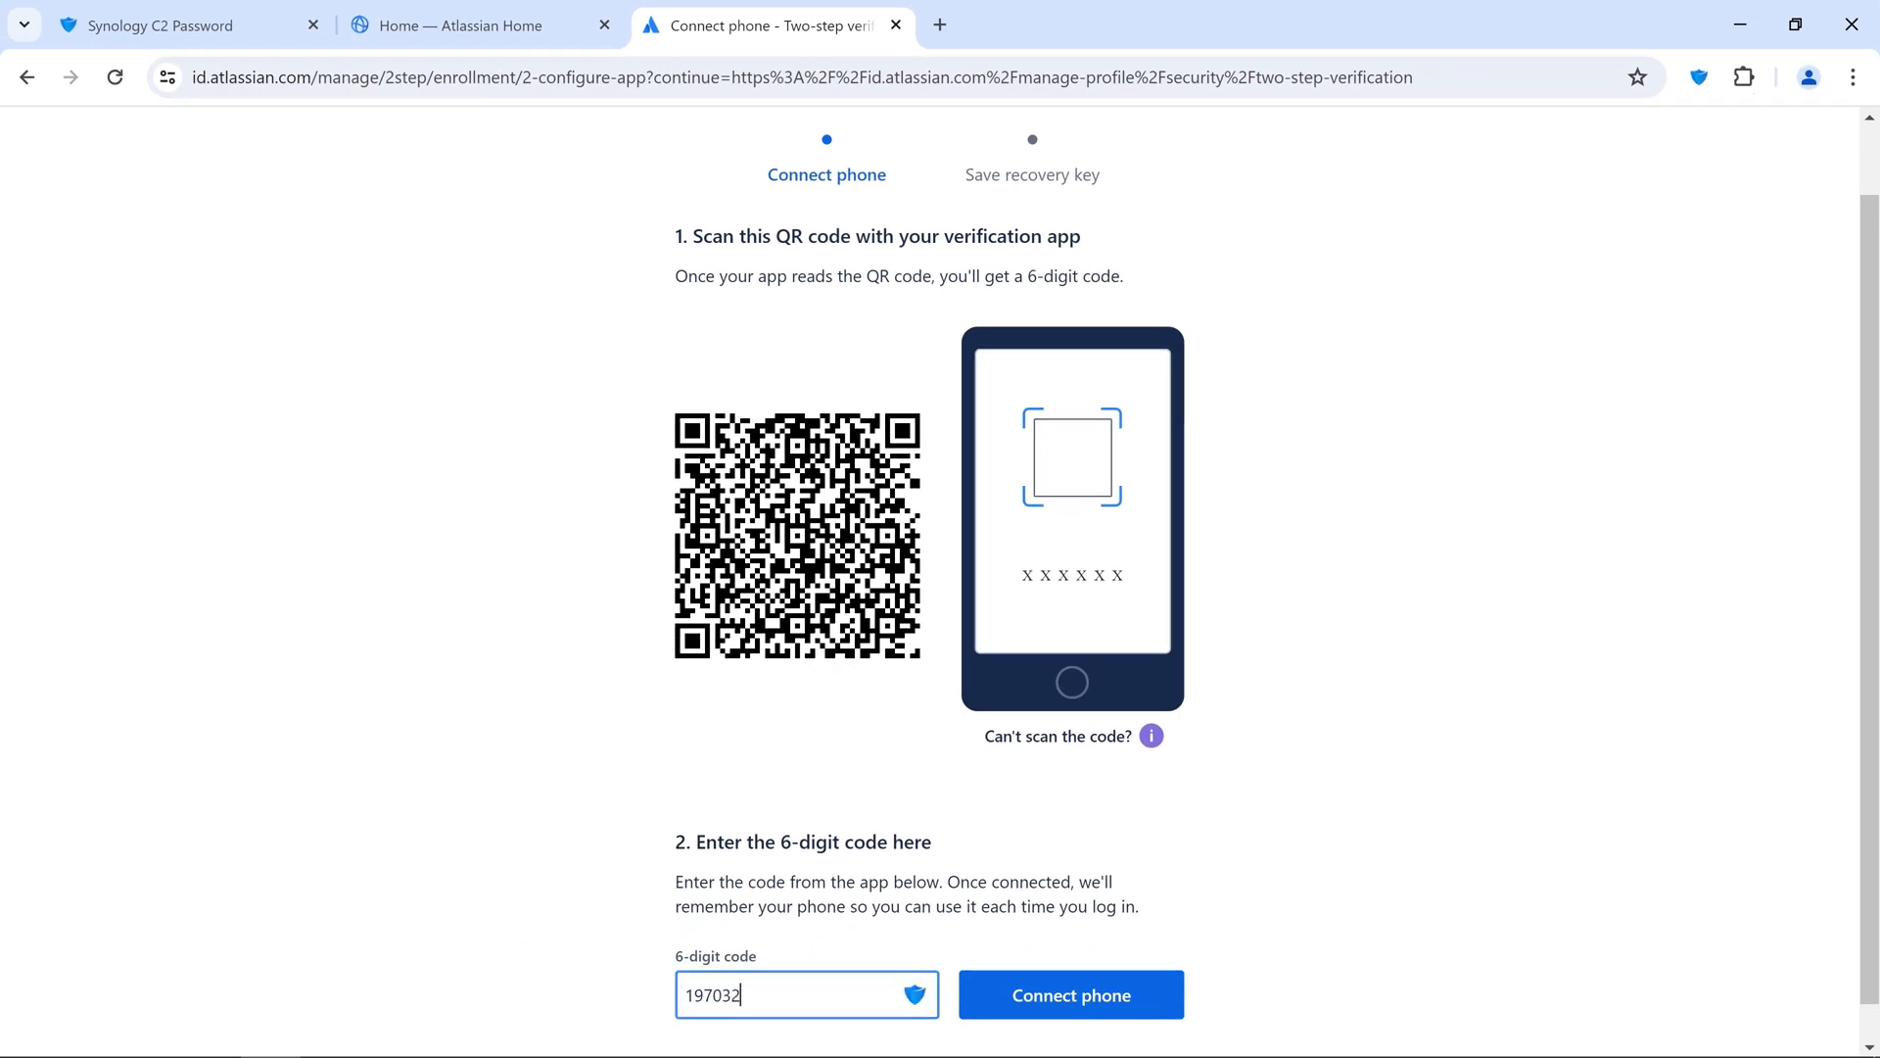
{"action": "left_click", "coordinate": [1069, 994]}
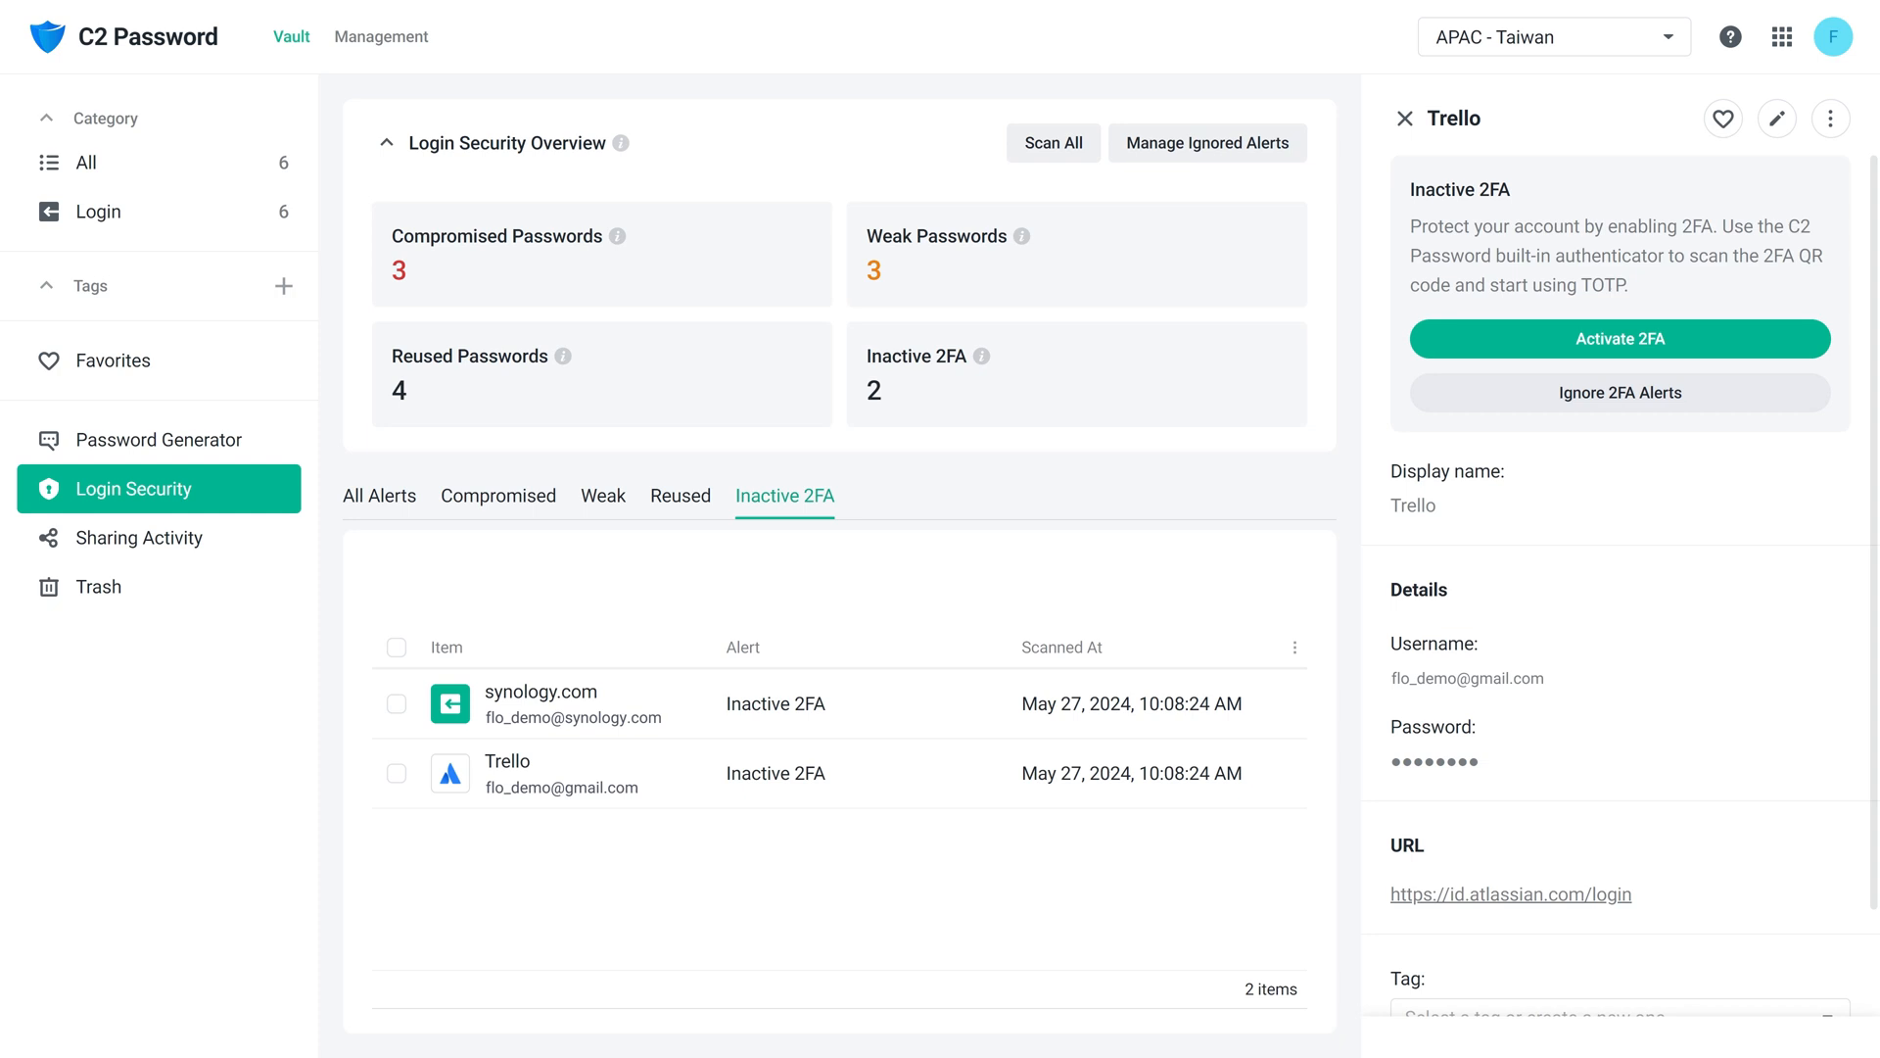
Show All Alerts in Login Security, with openai.com's compromised-password details
{"action": "left_click", "coordinate": [1618, 391]}
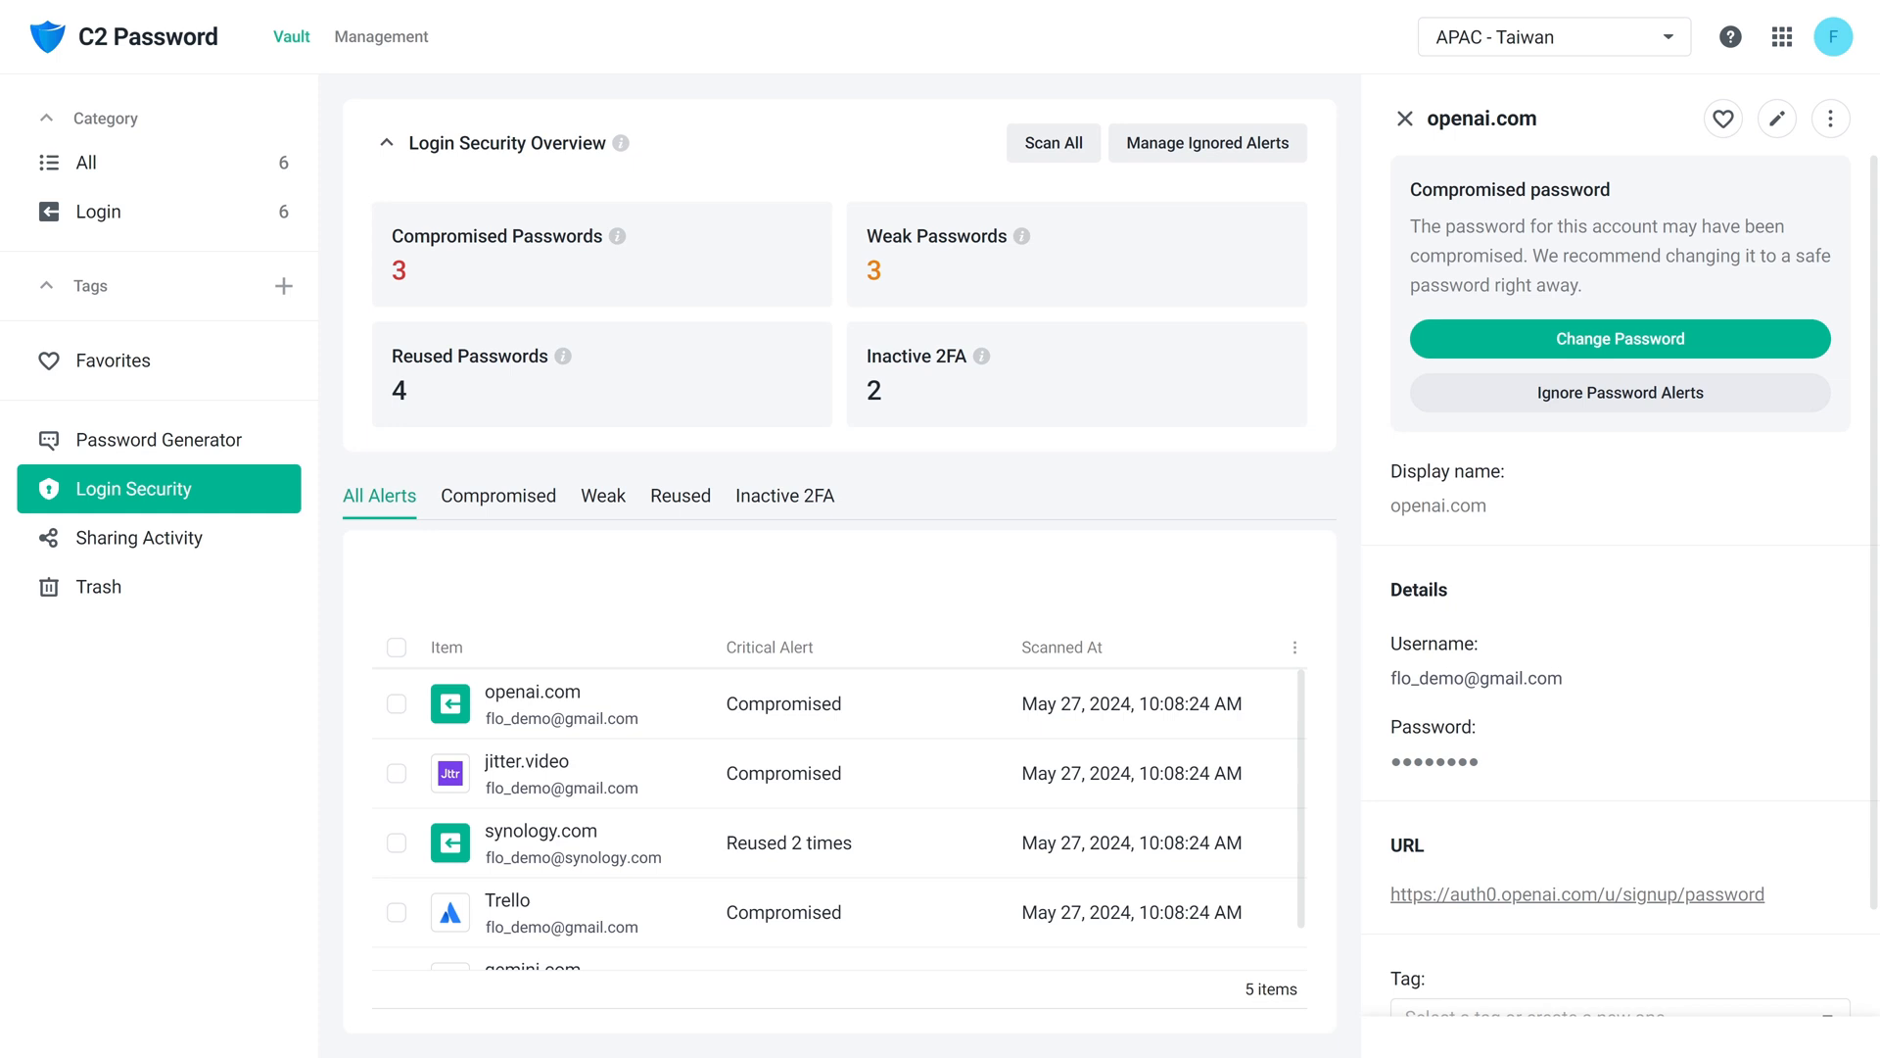
Ignore Trello's password alerts from the Compromised list
{"action": "left_click", "coordinate": [498, 495]}
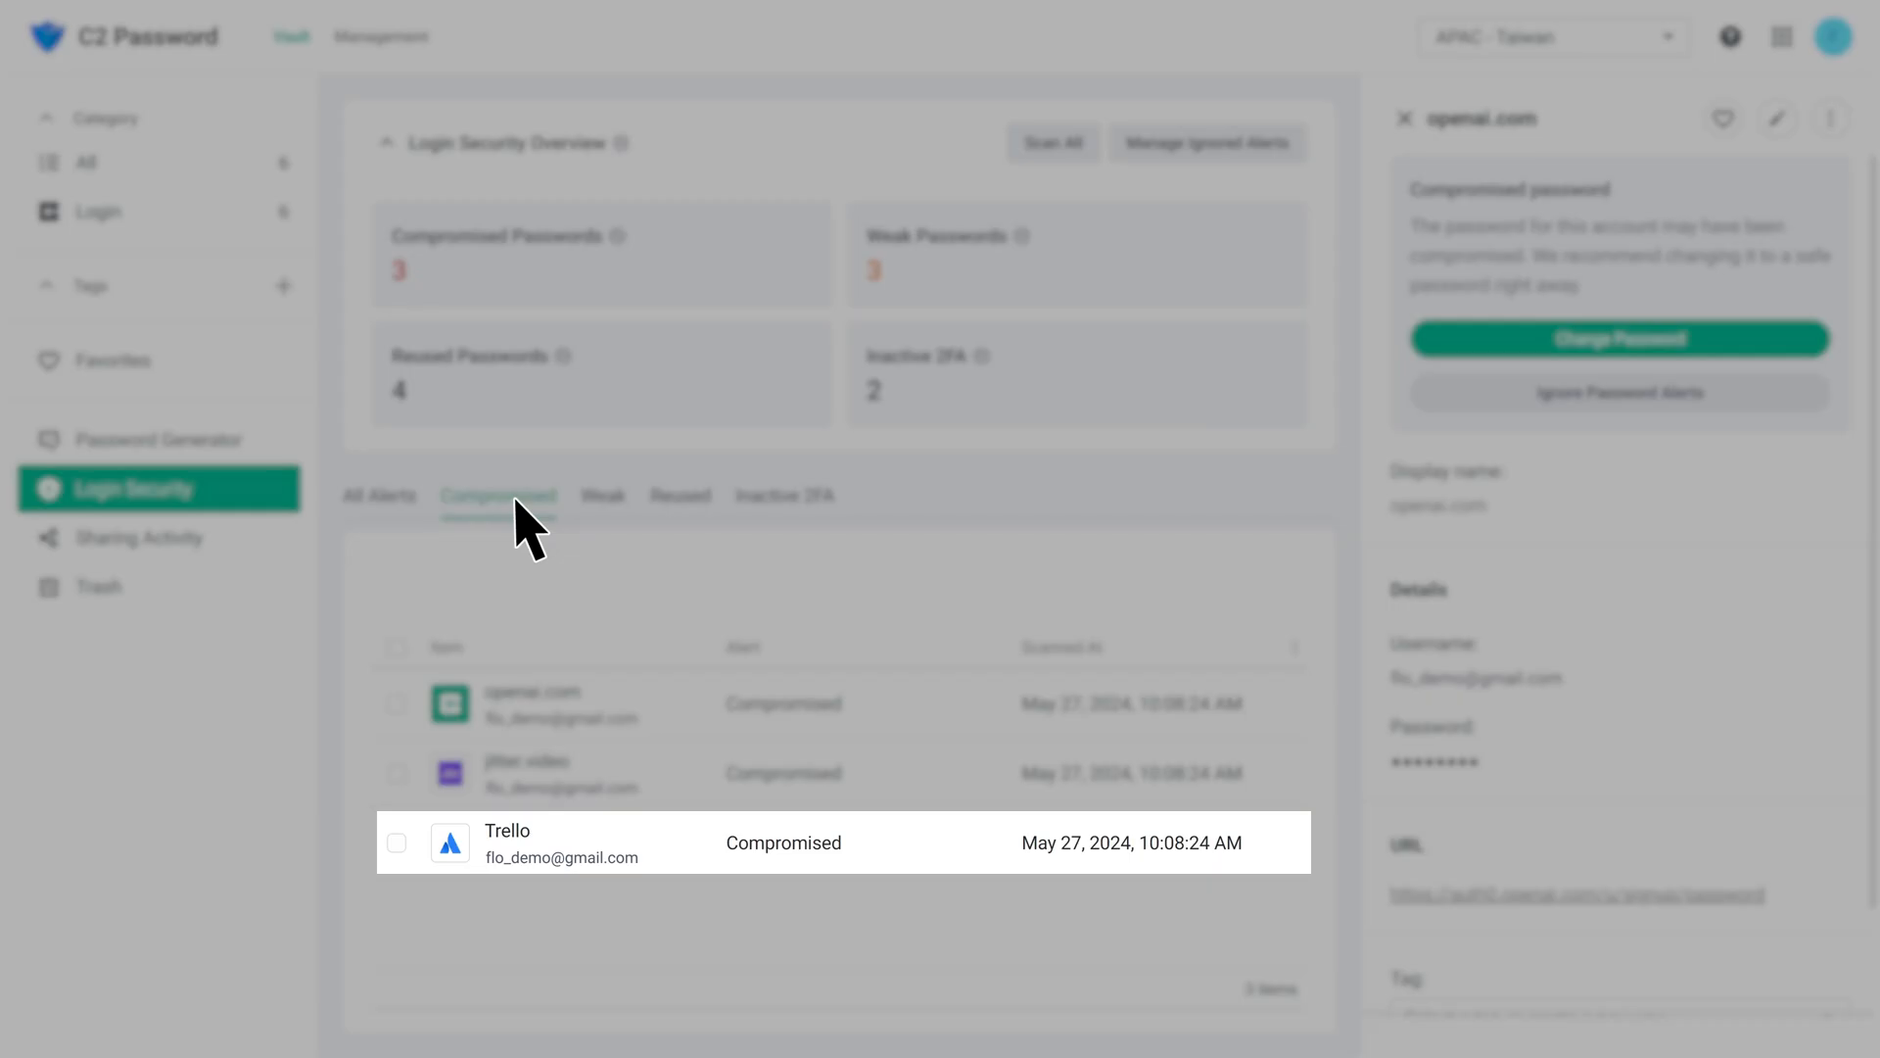
{"action": "left_click", "coordinate": [603, 493]}
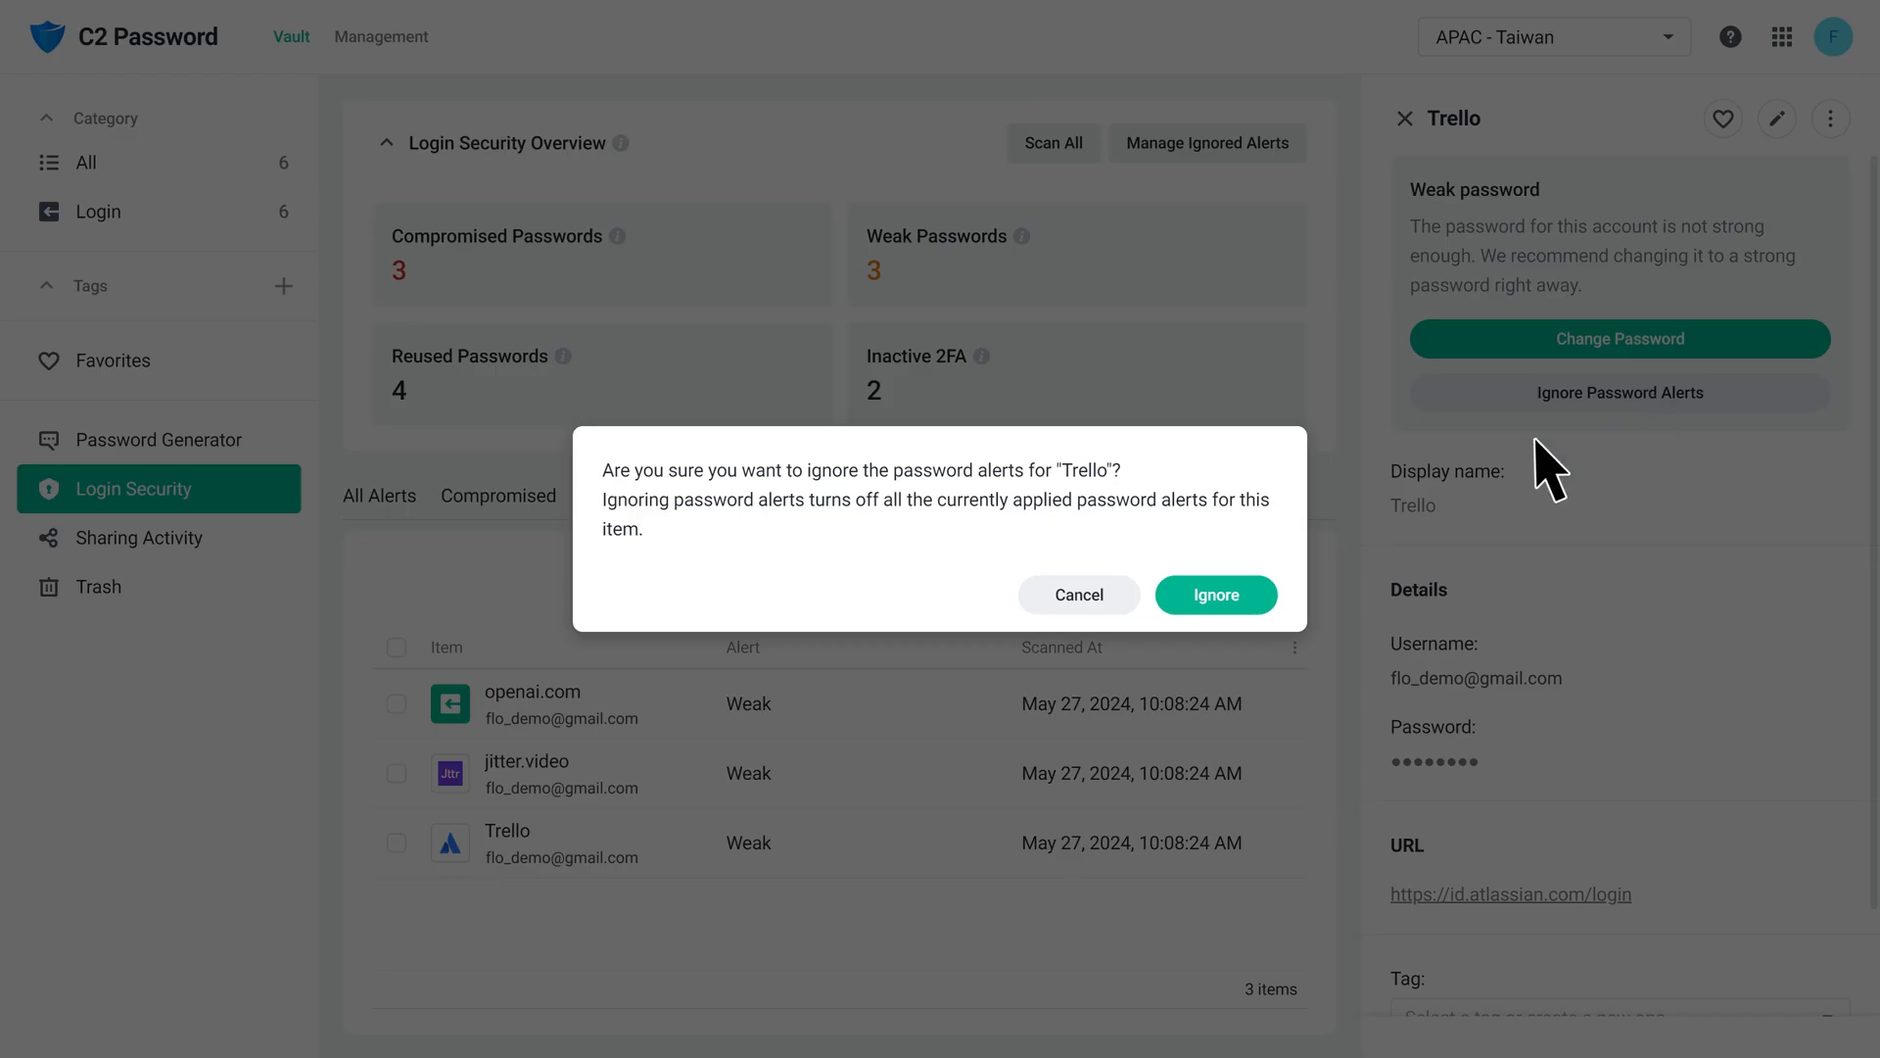
{"action": "left_click", "coordinate": [1214, 595]}
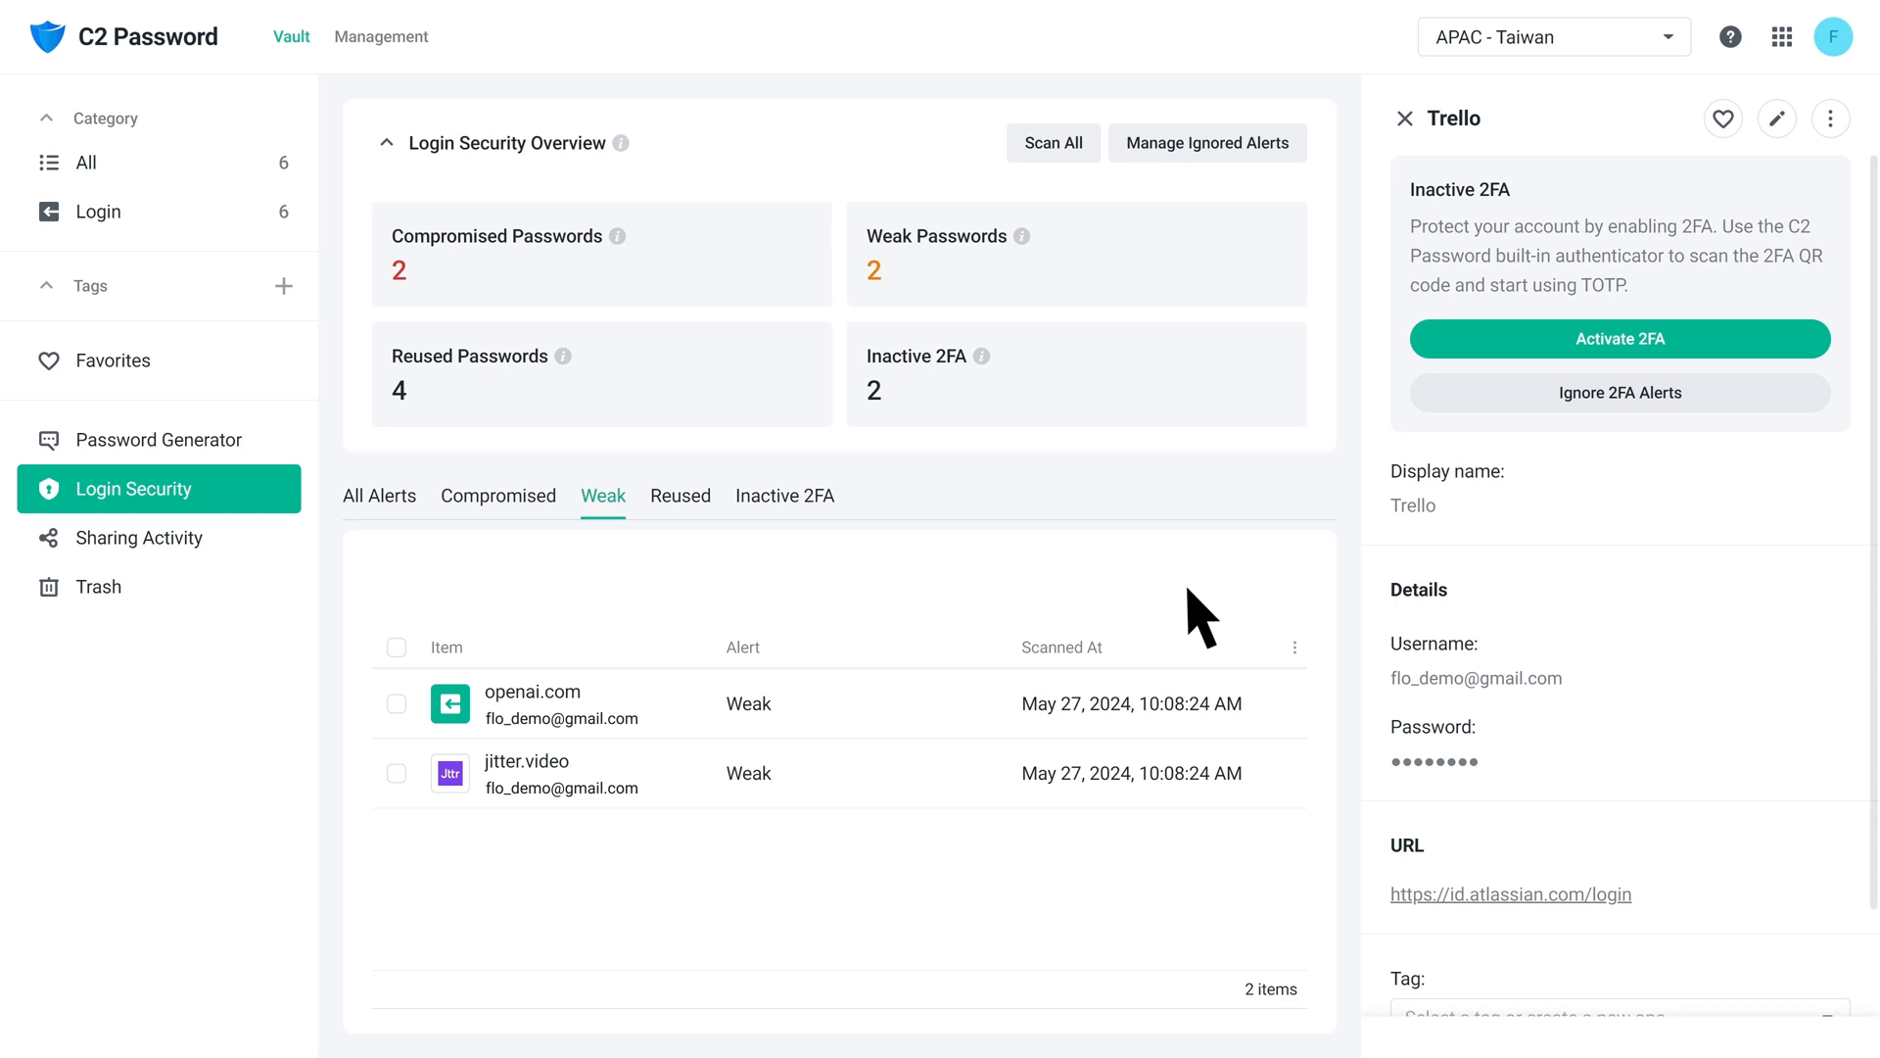
{"action": "mouse_move", "coordinate": [824, 518]}
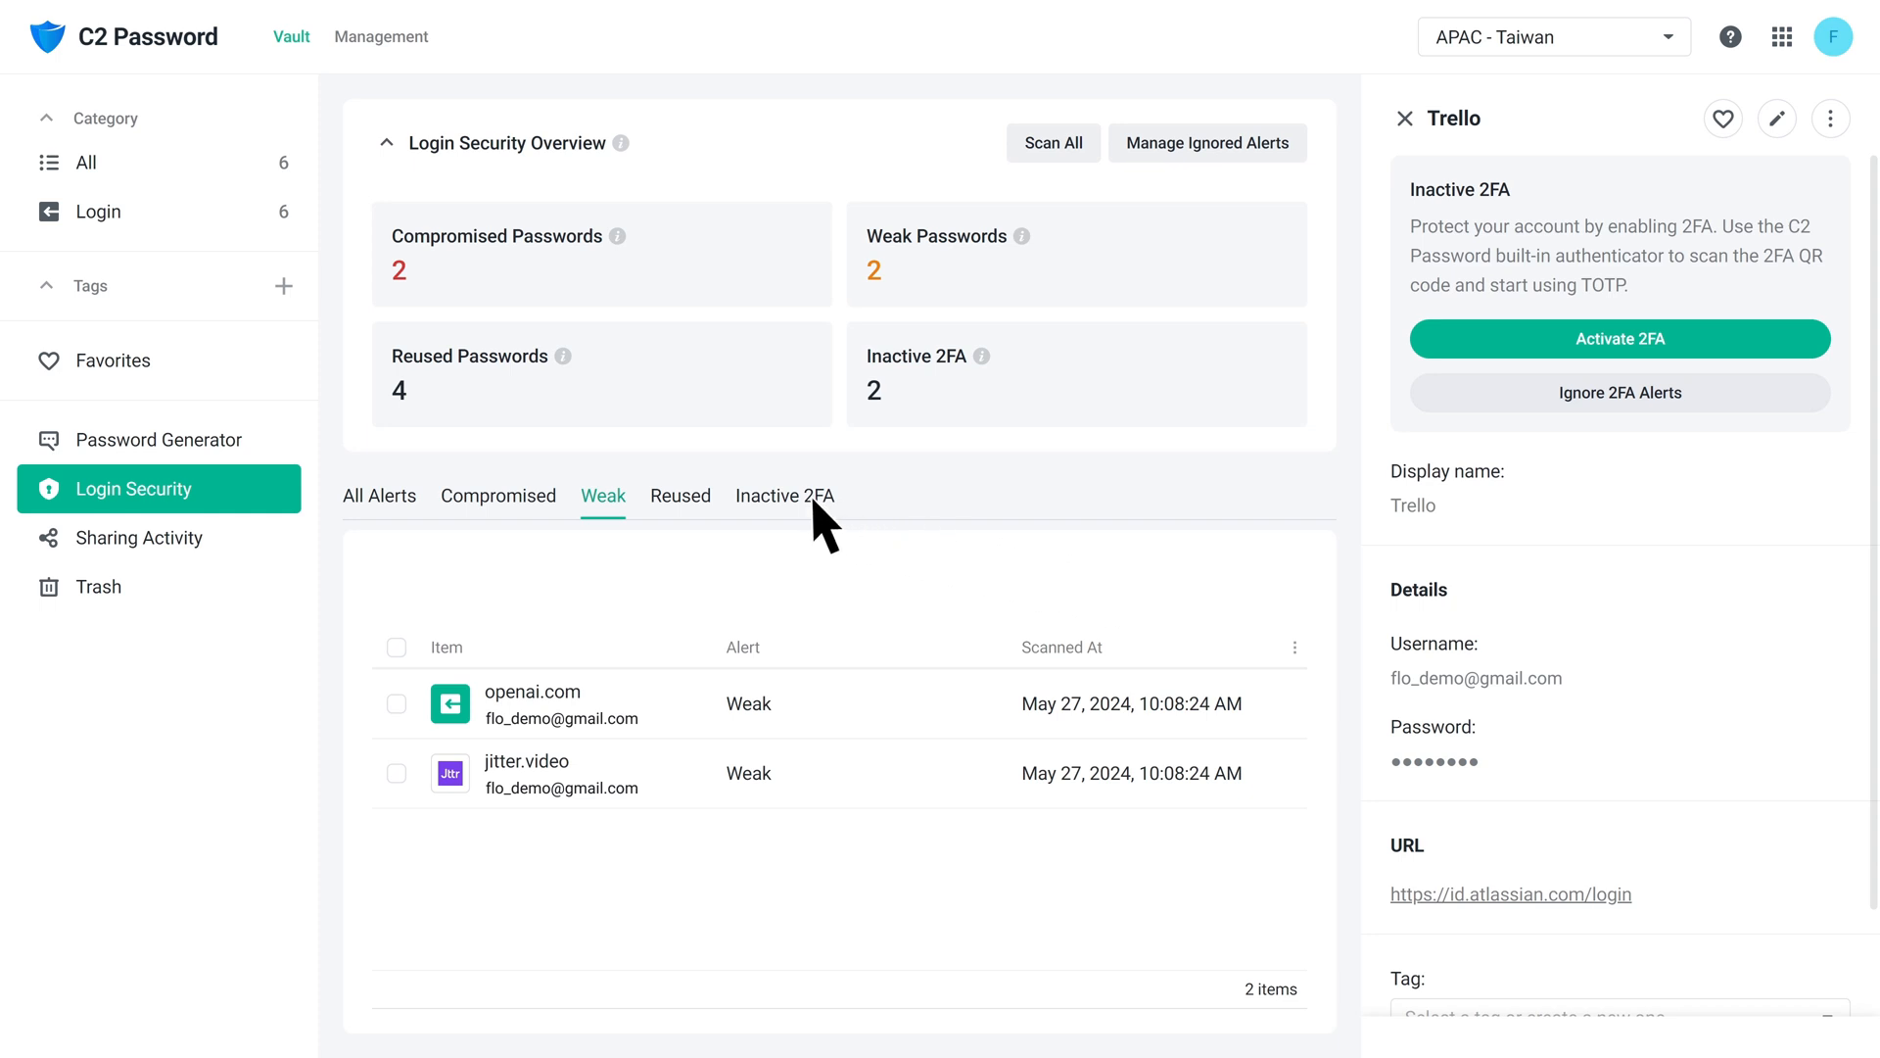
Restore Trello's password alerts from the ignored alerts list
{"action": "left_click", "coordinate": [784, 496]}
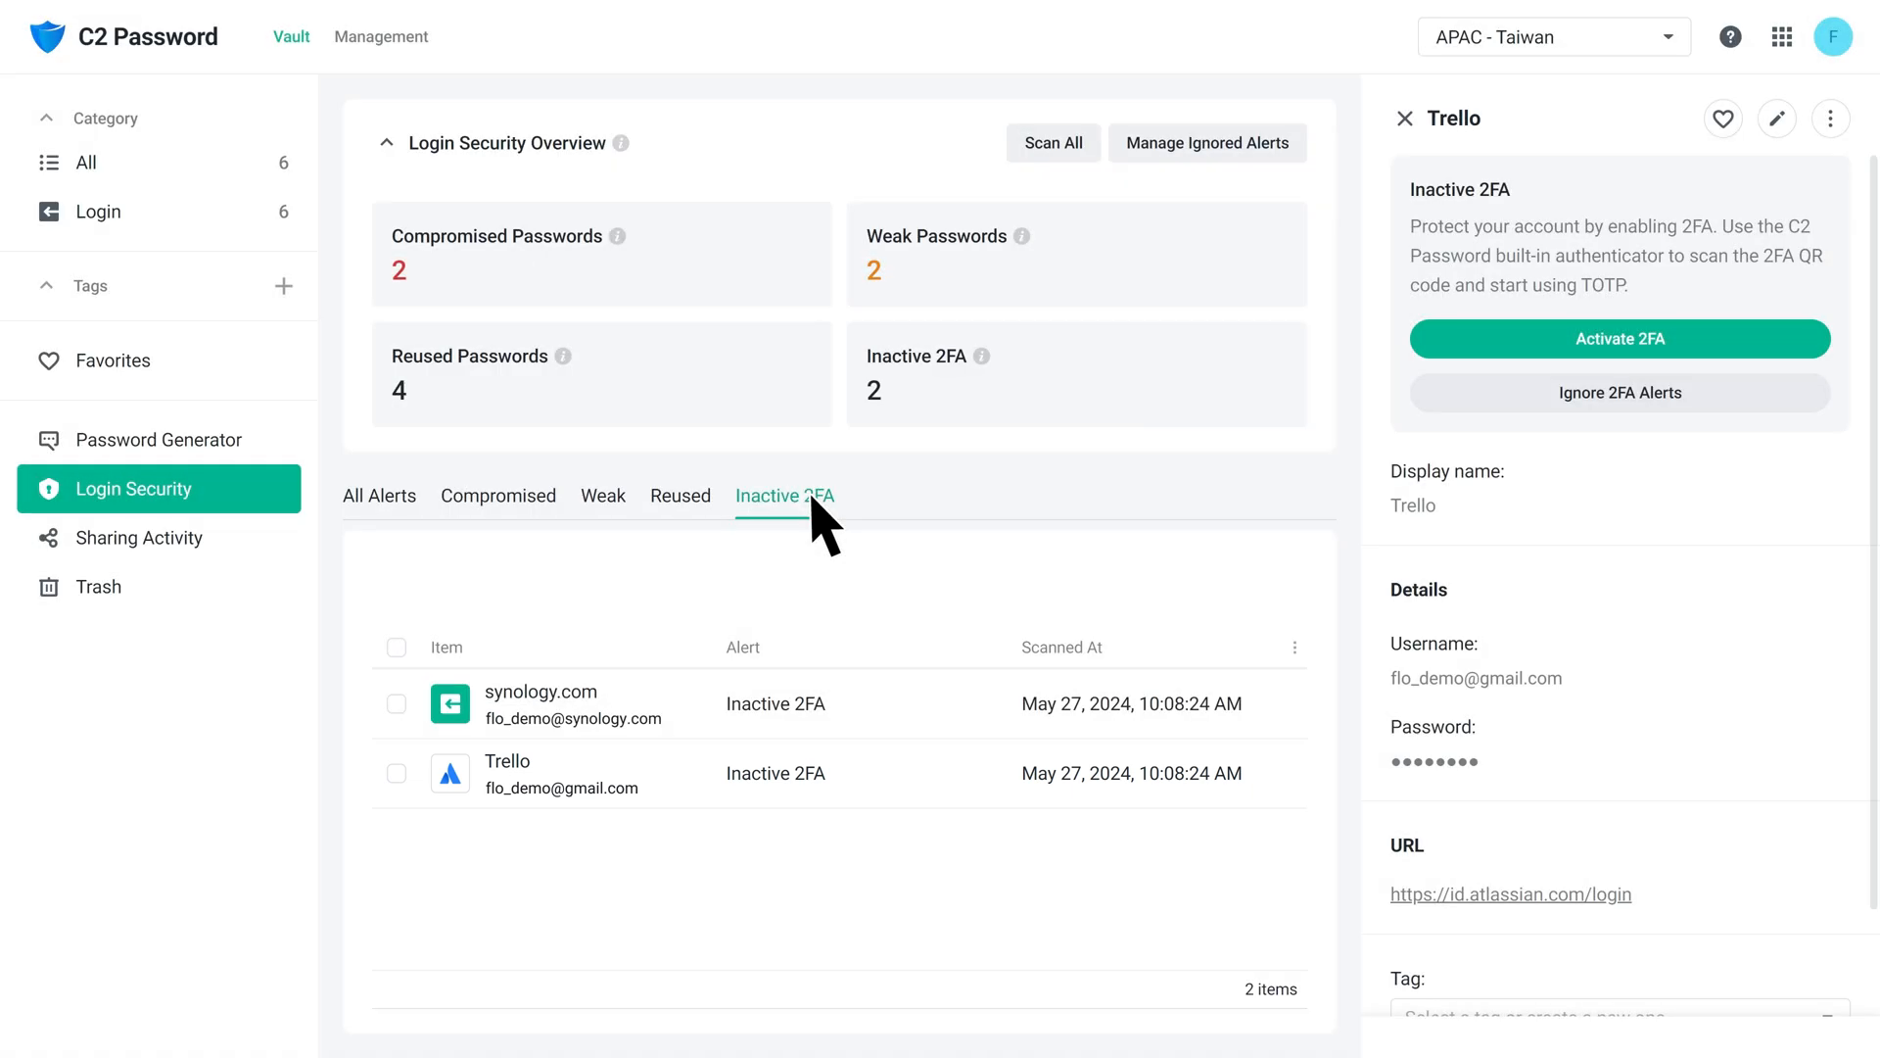
{"action": "left_click", "coordinate": [1207, 143]}
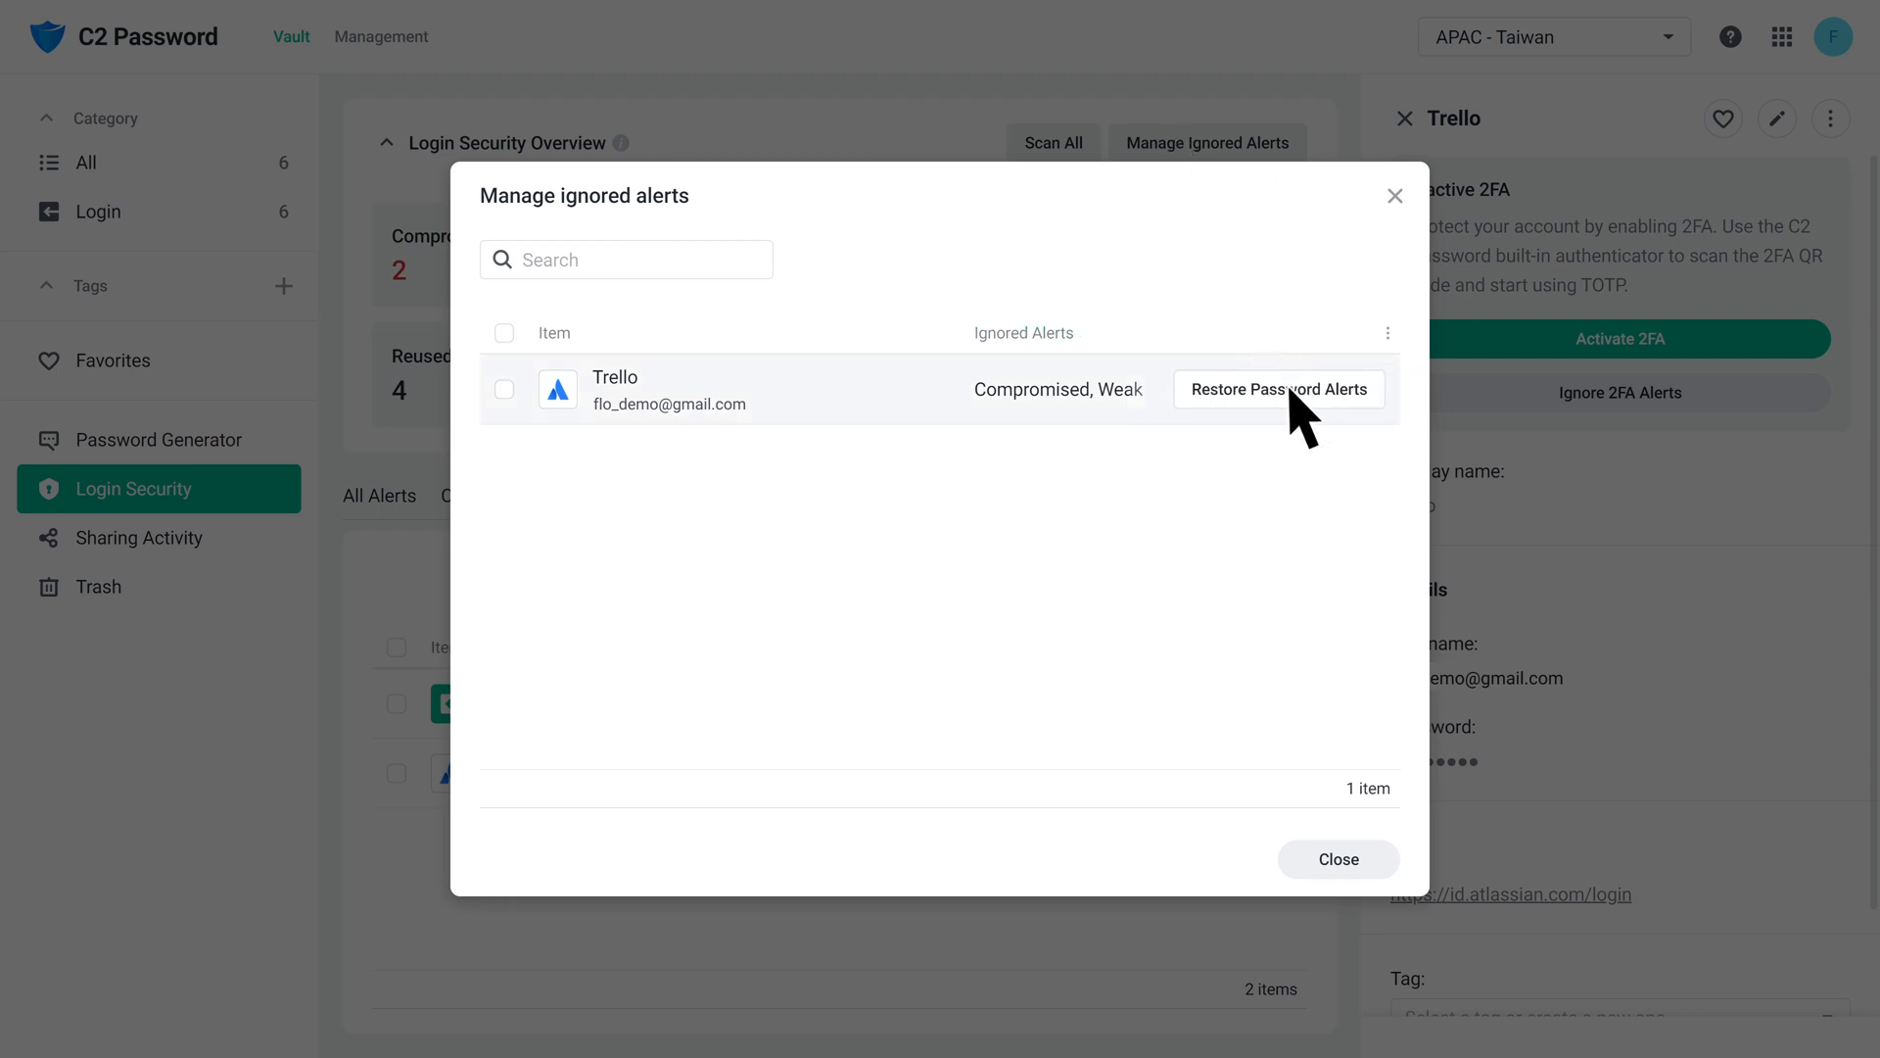
{"action": "left_click", "coordinate": [1278, 389]}
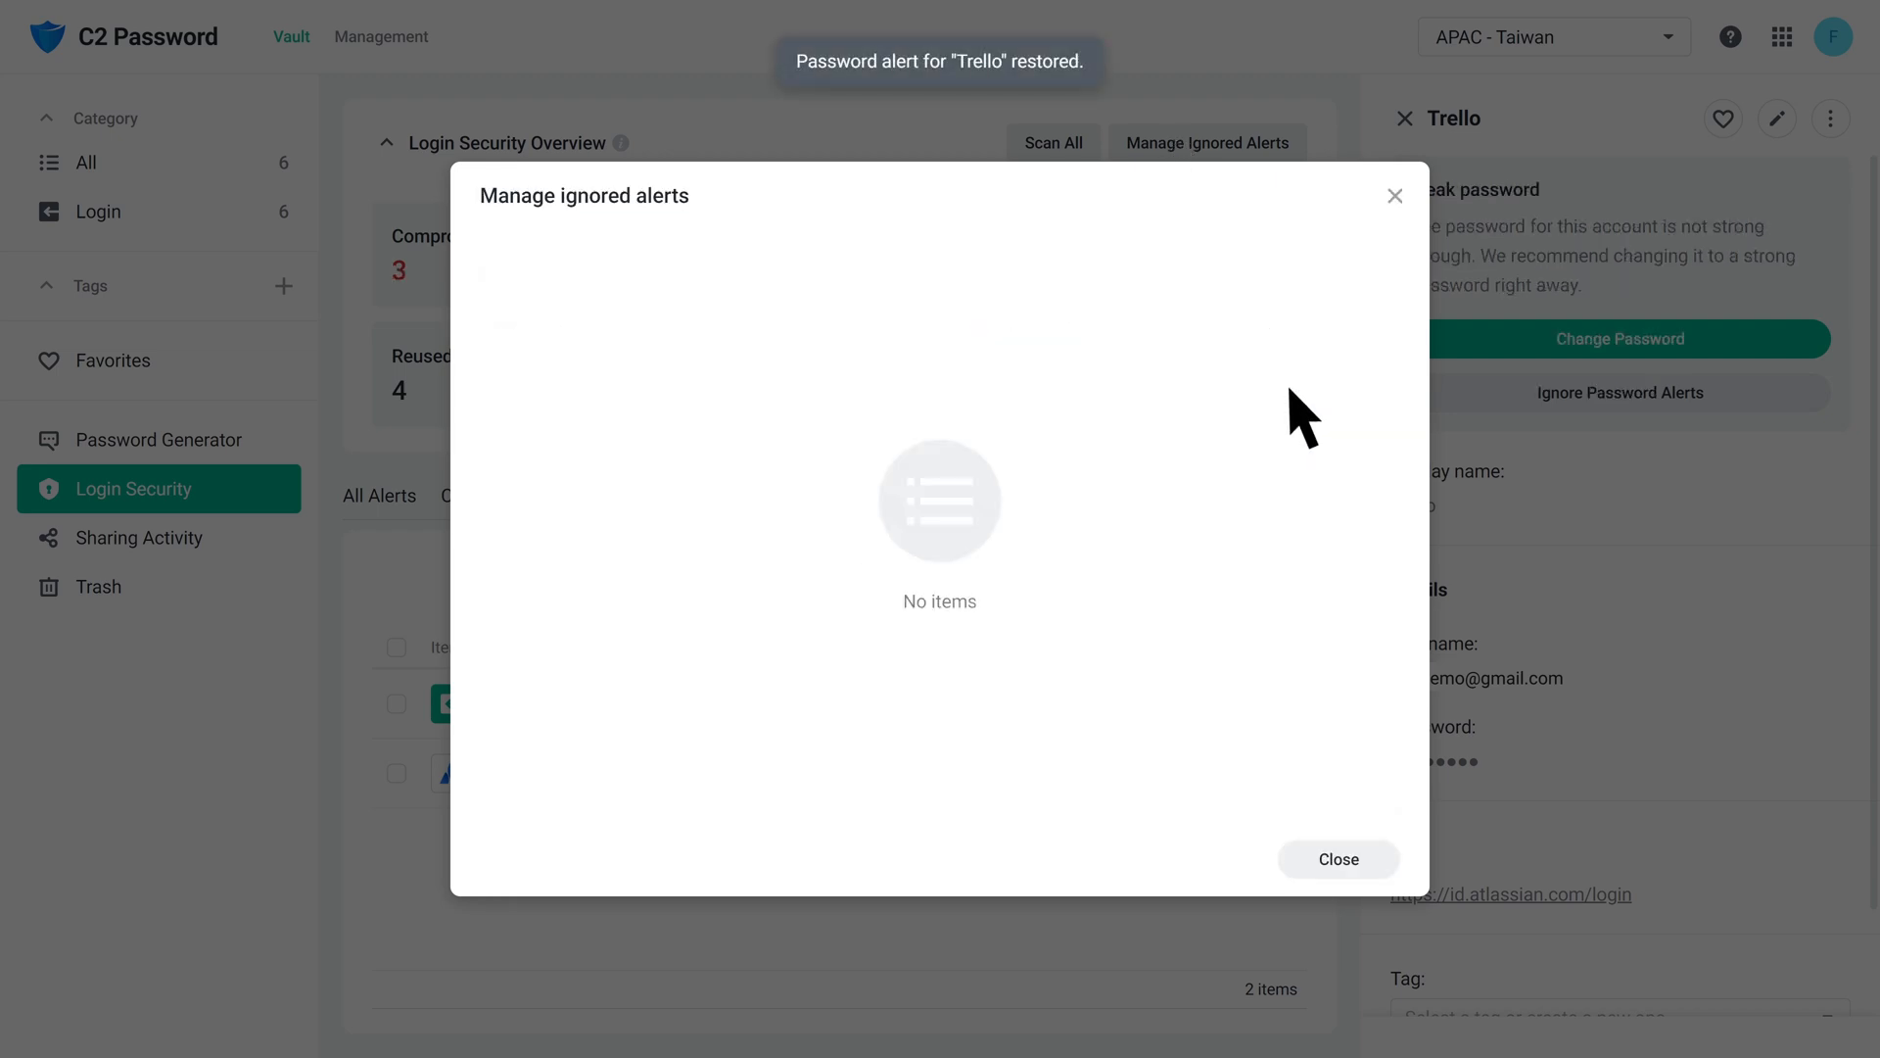